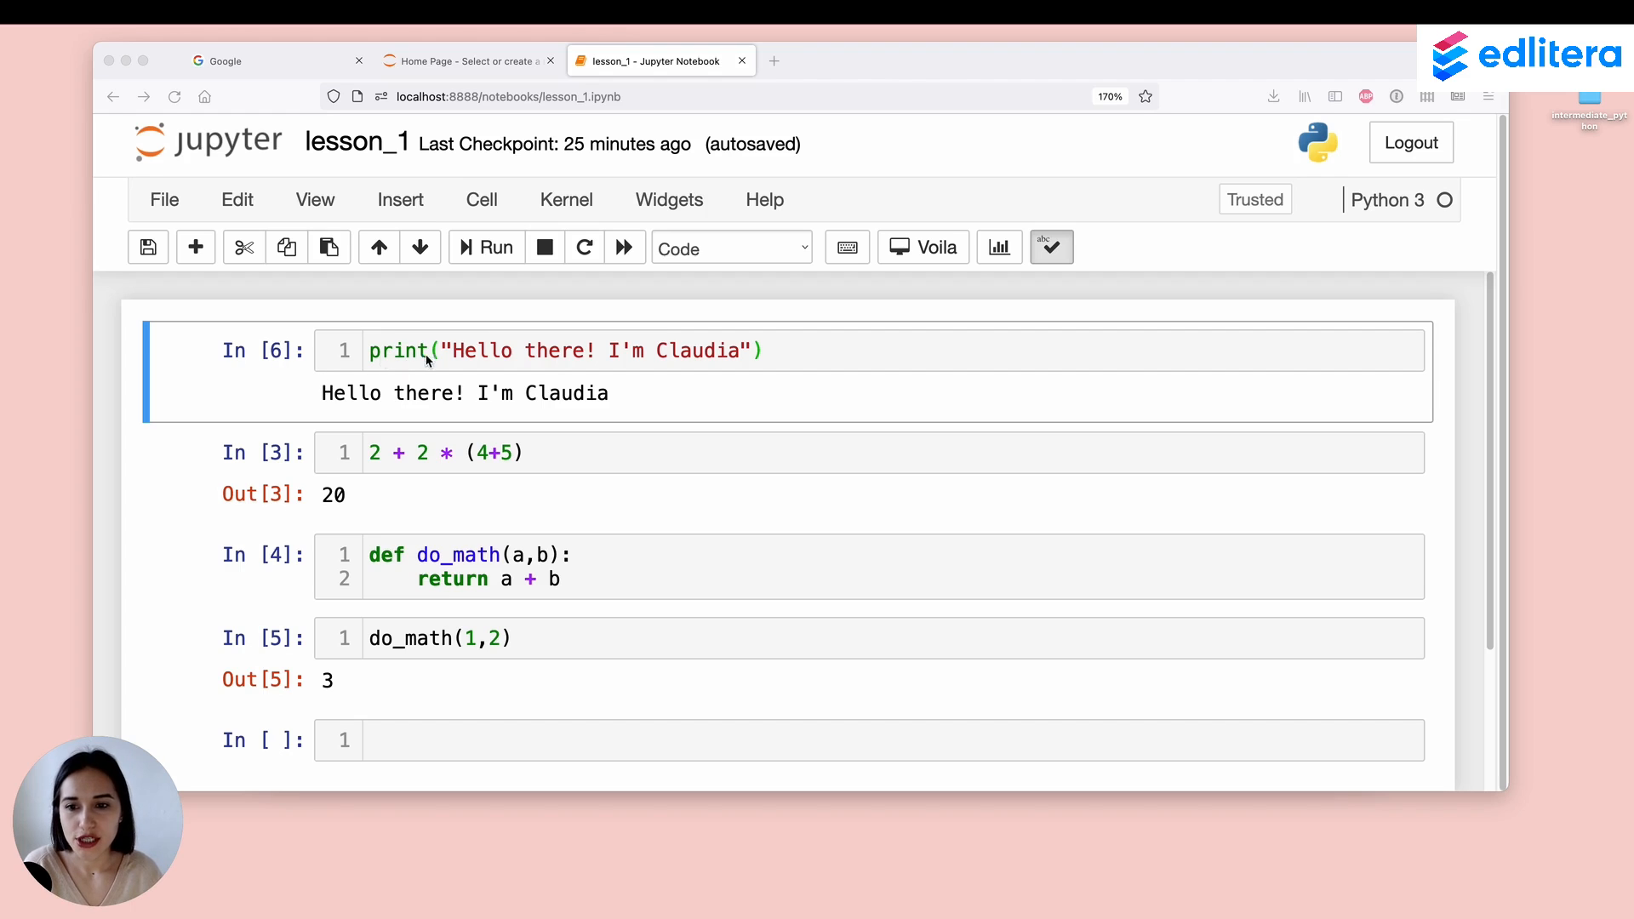
pyautogui.moveTo(805, 274)
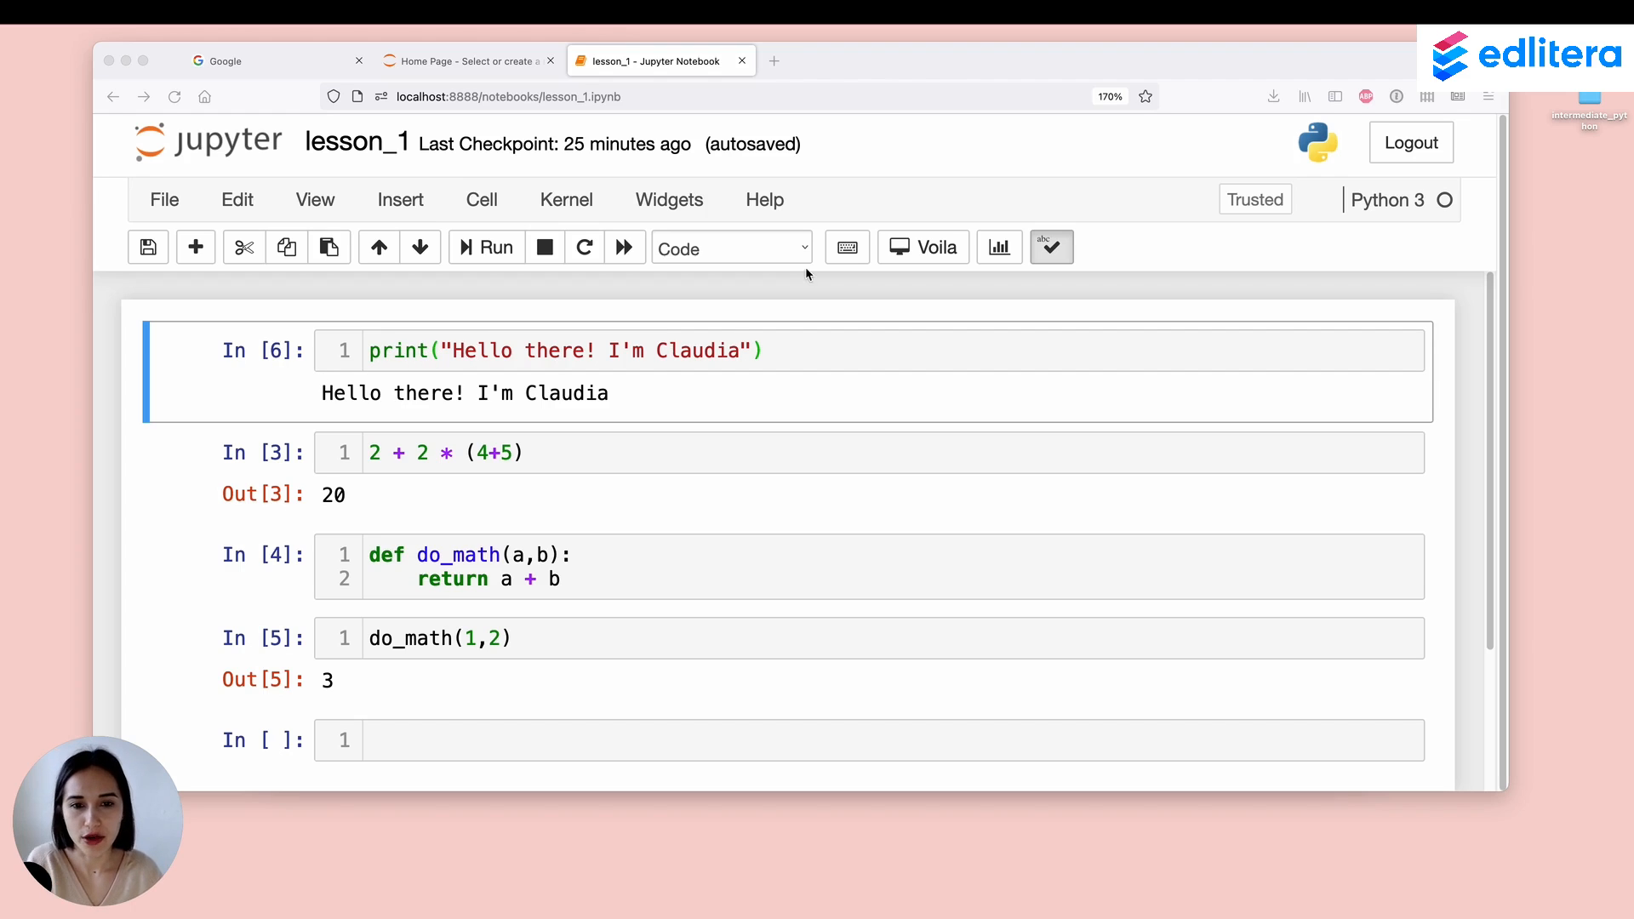
pyautogui.moveTo(258, 361)
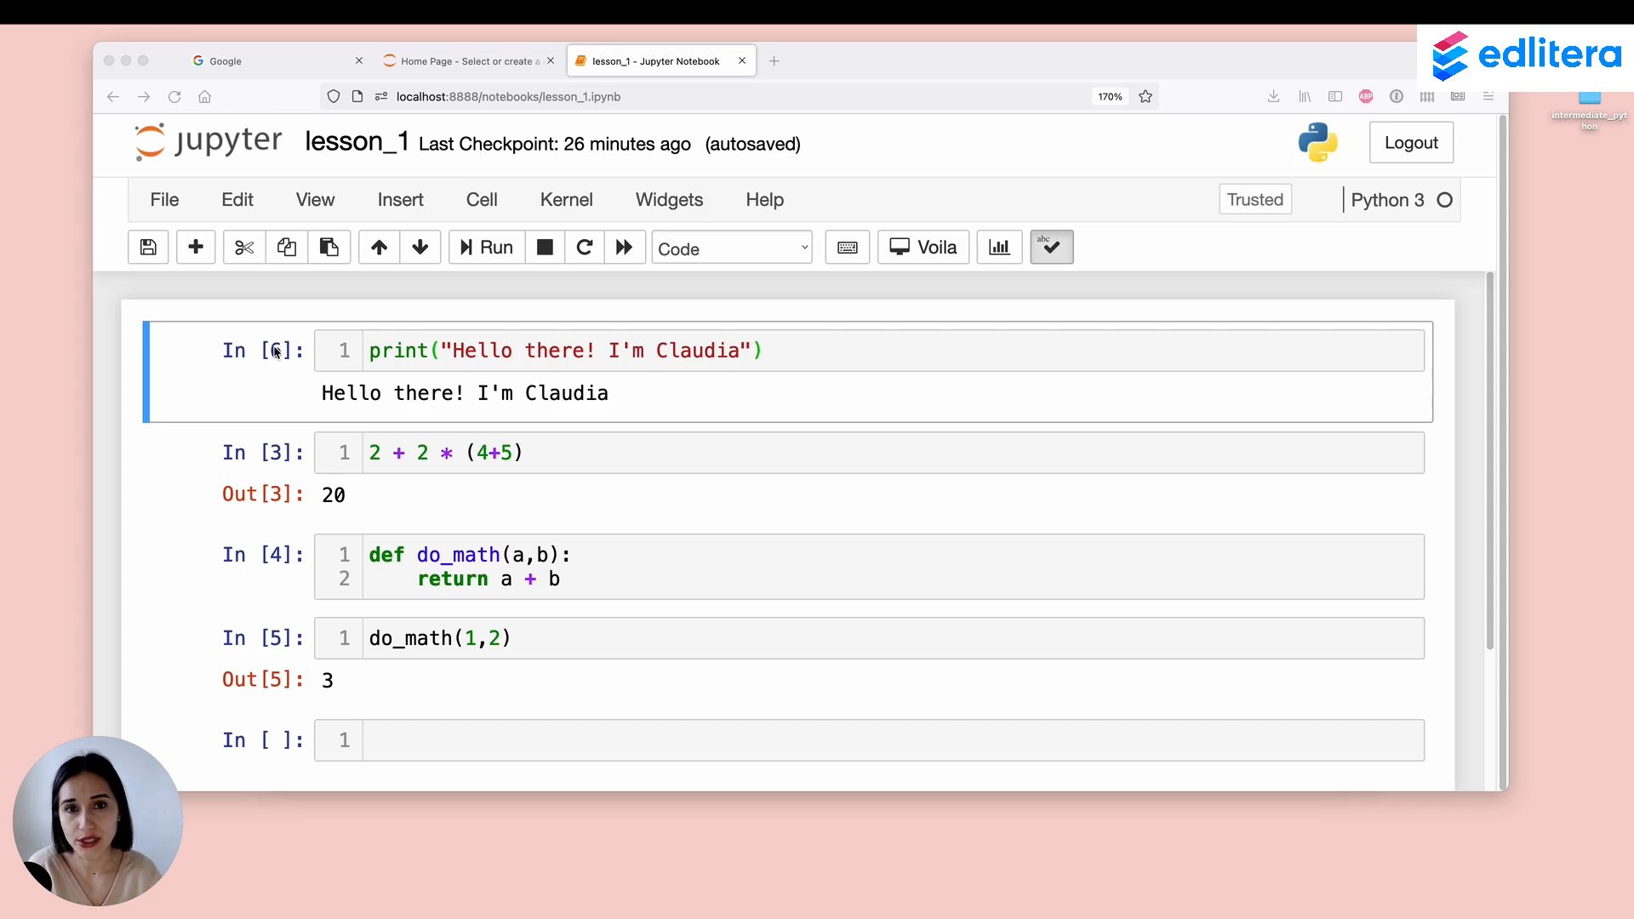
# Step: Choose the Heading cell type for the first print cell from the toolbar dropdown
pyautogui.click(485, 246)
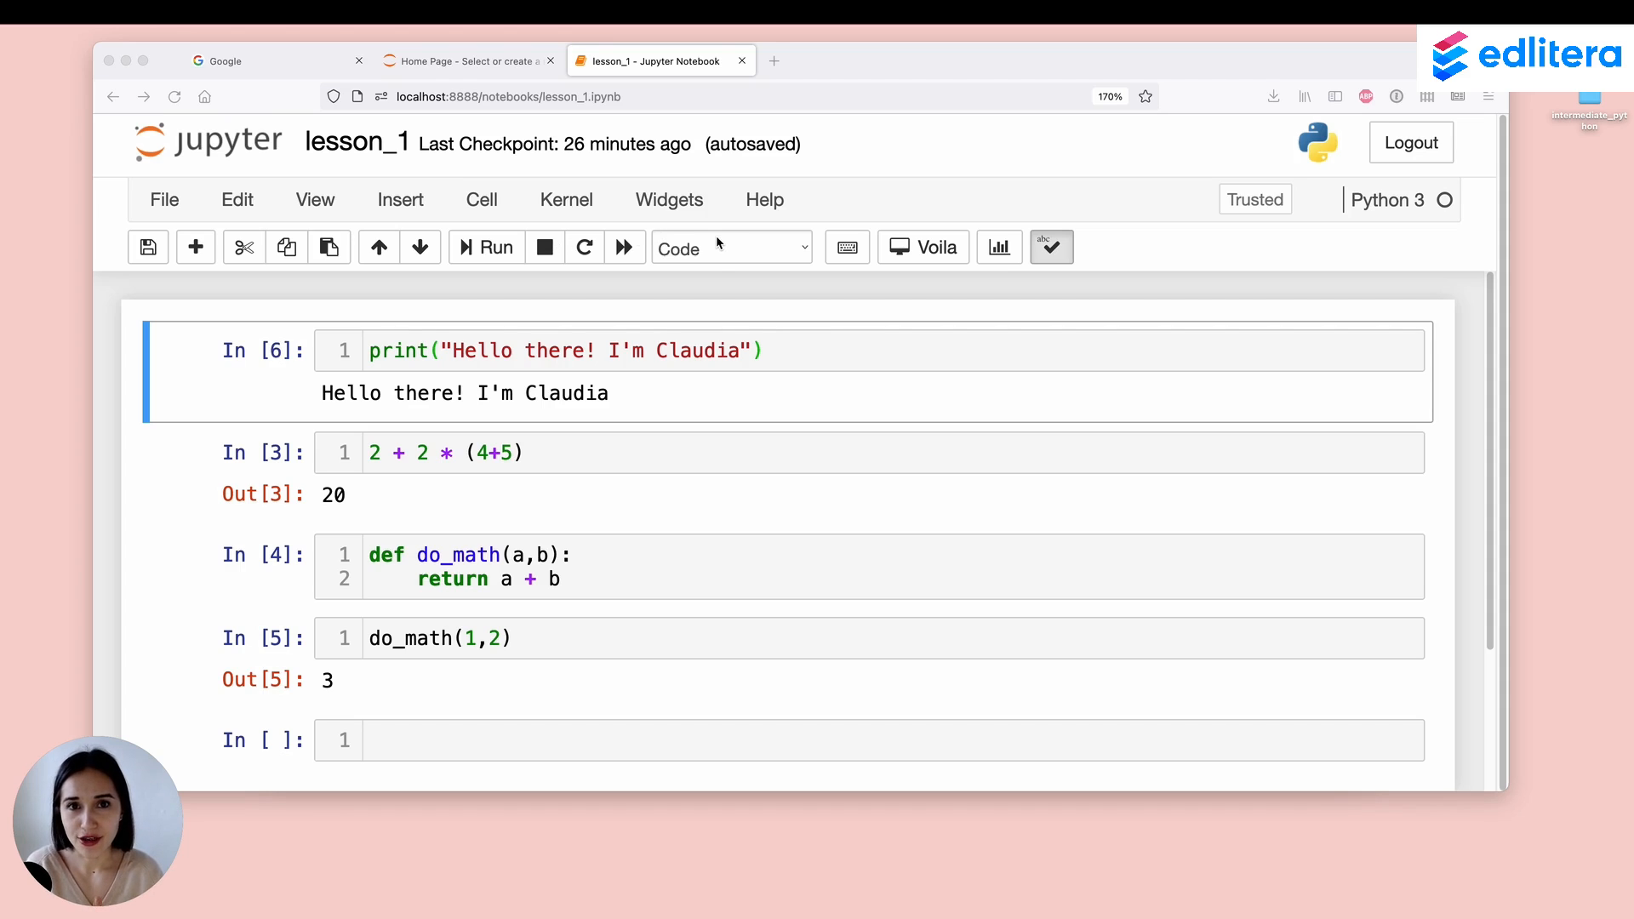
pyautogui.moveTo(674, 274)
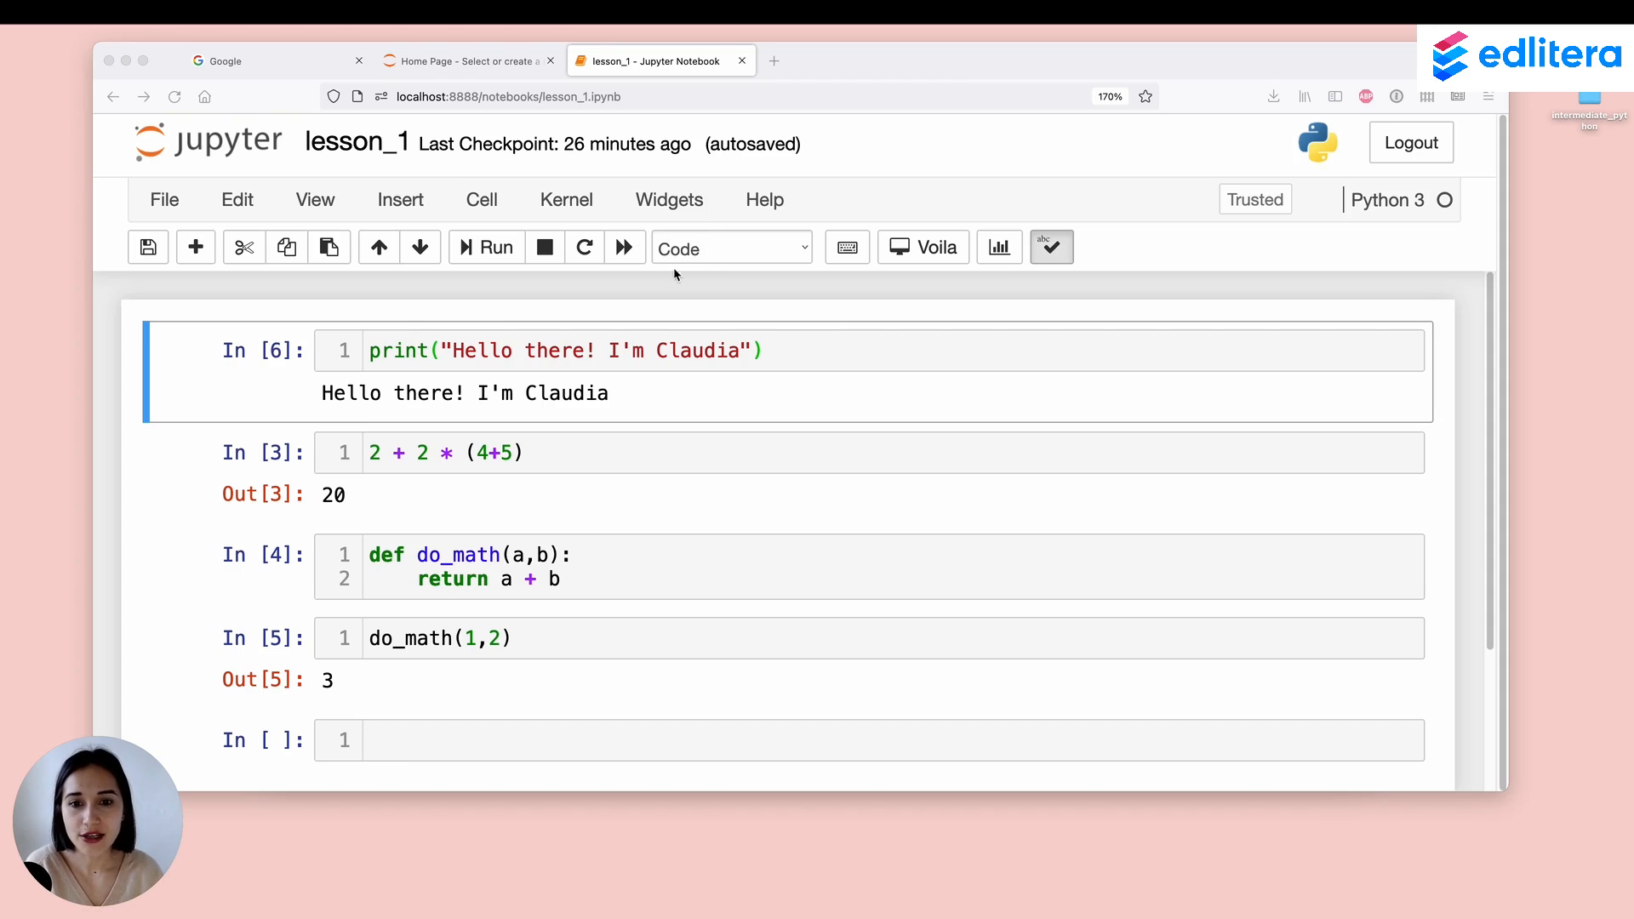
pyautogui.moveTo(742, 250)
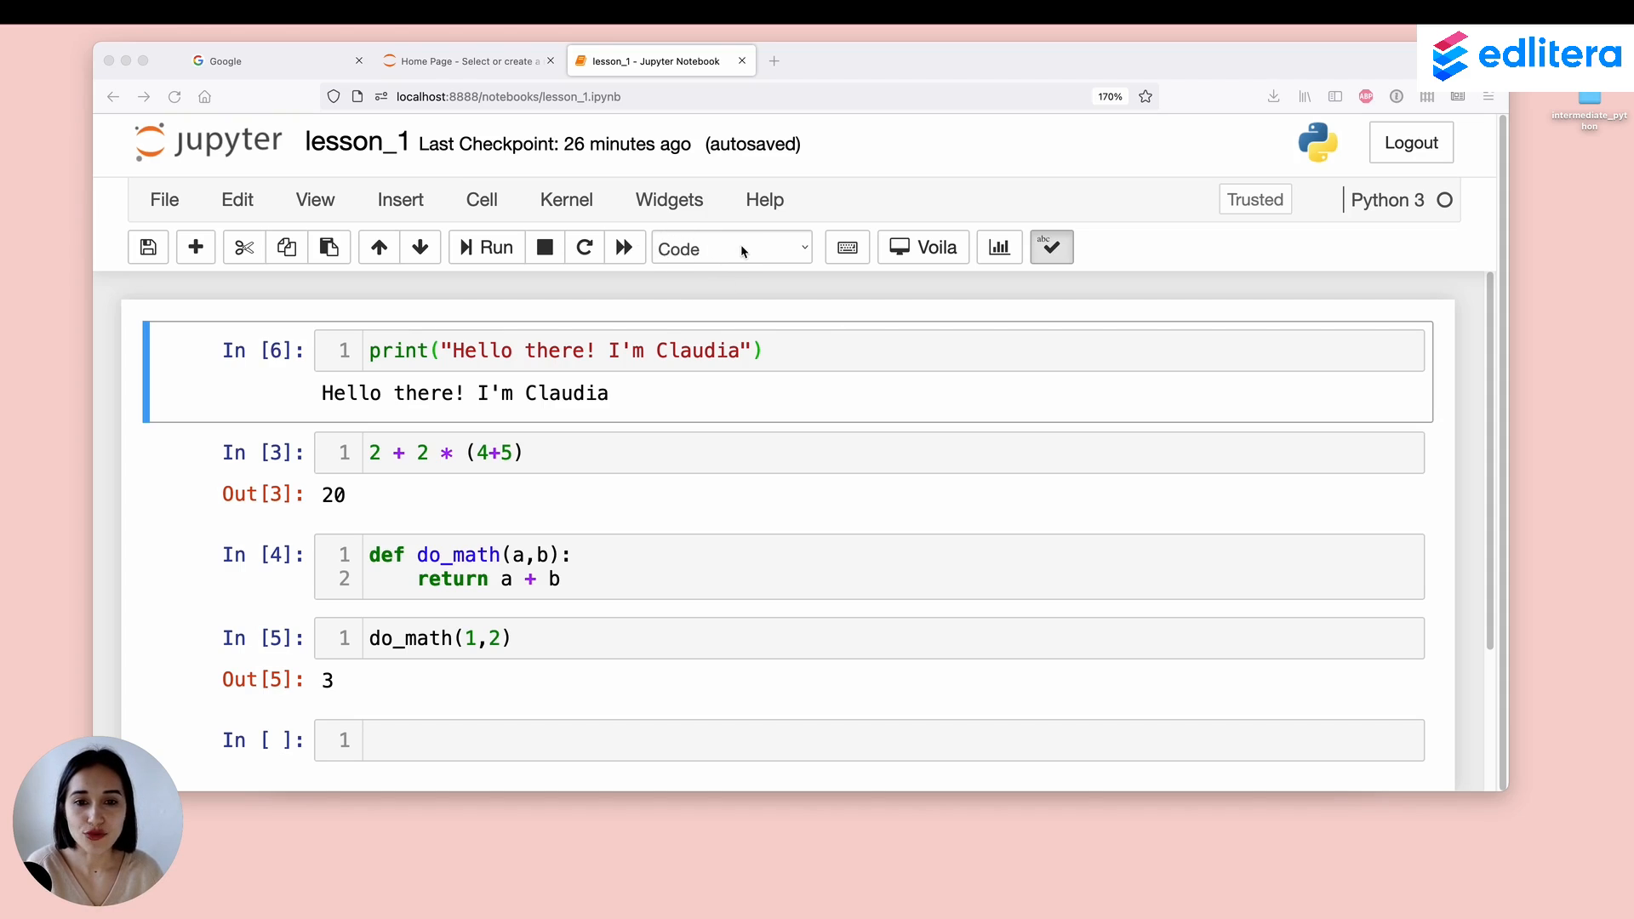
pyautogui.click(730, 247)
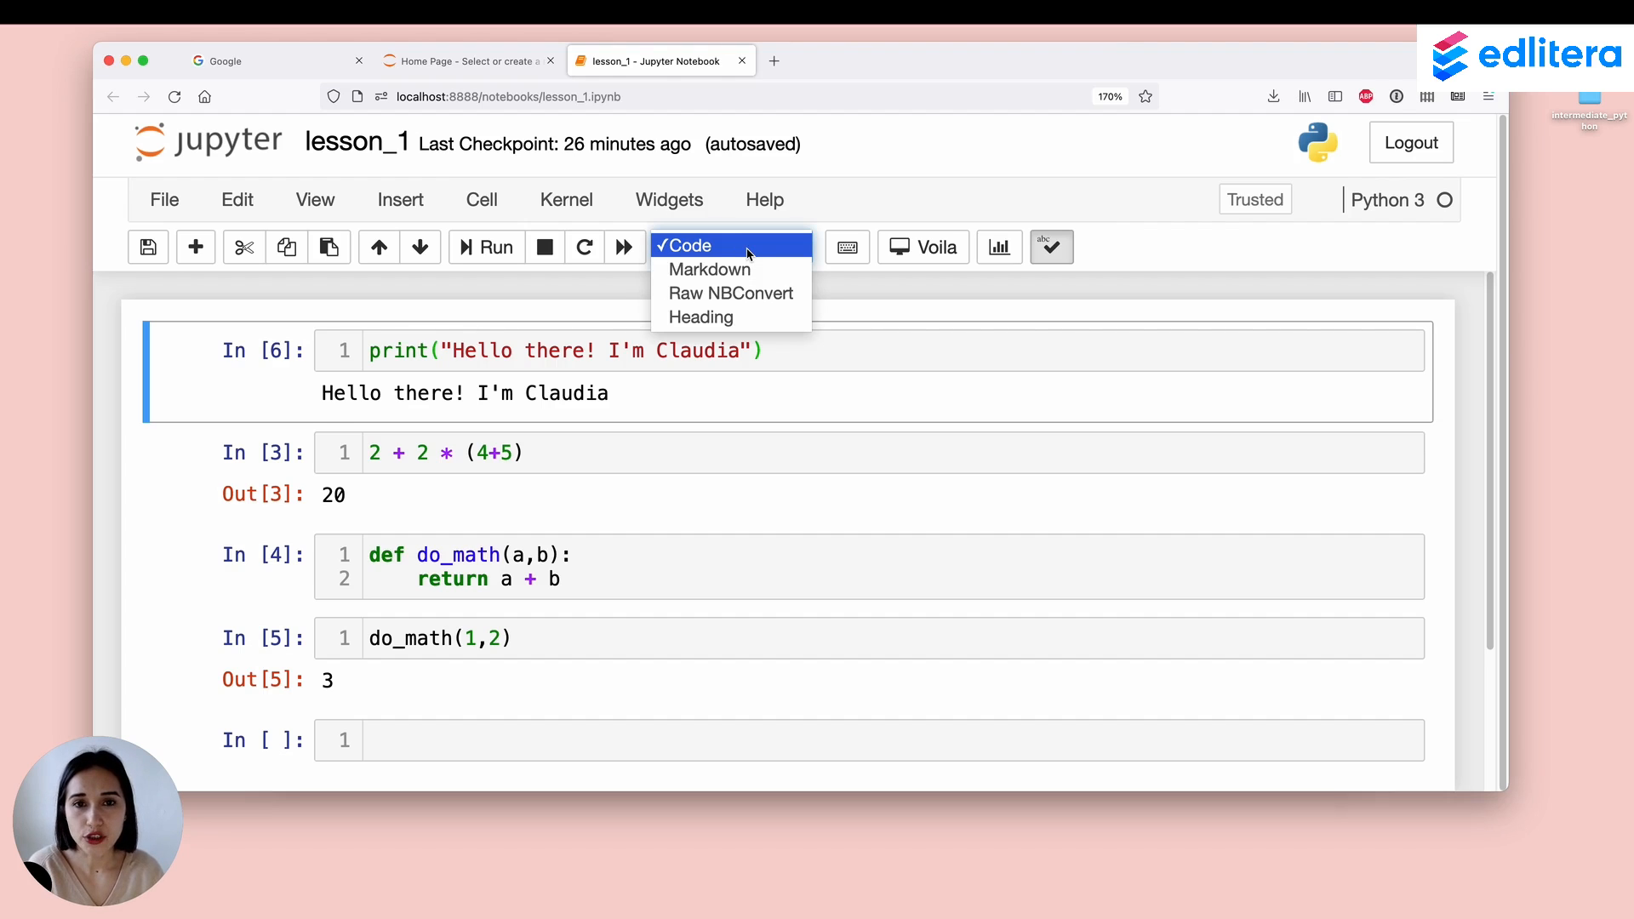
pyautogui.moveTo(708, 269)
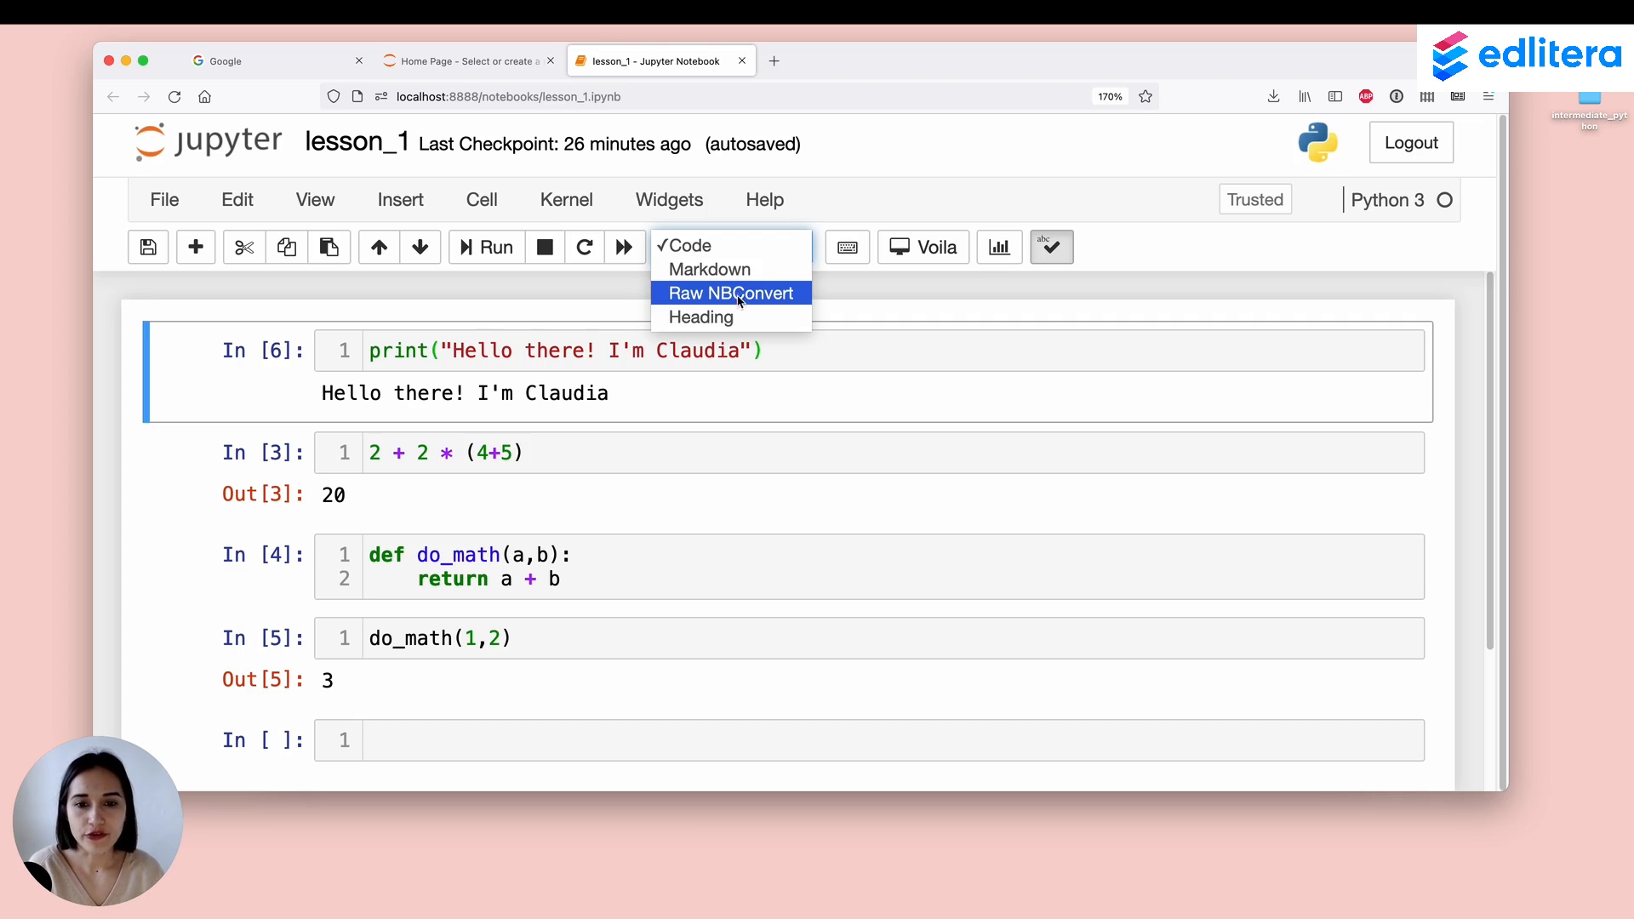
pyautogui.moveTo(731, 317)
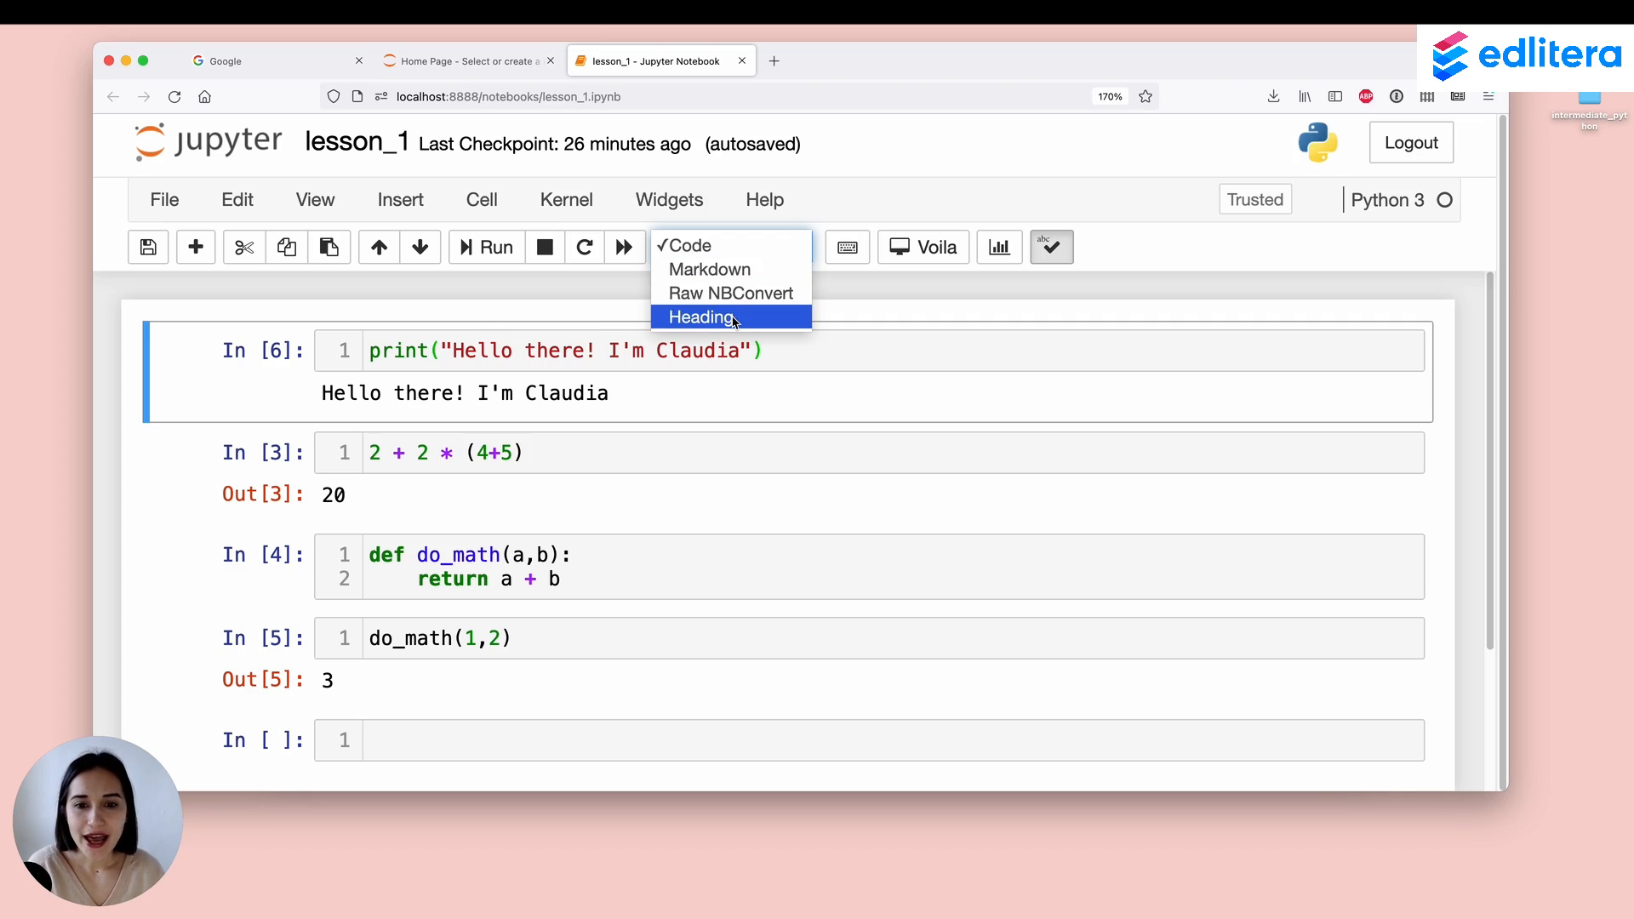
pyautogui.click(700, 316)
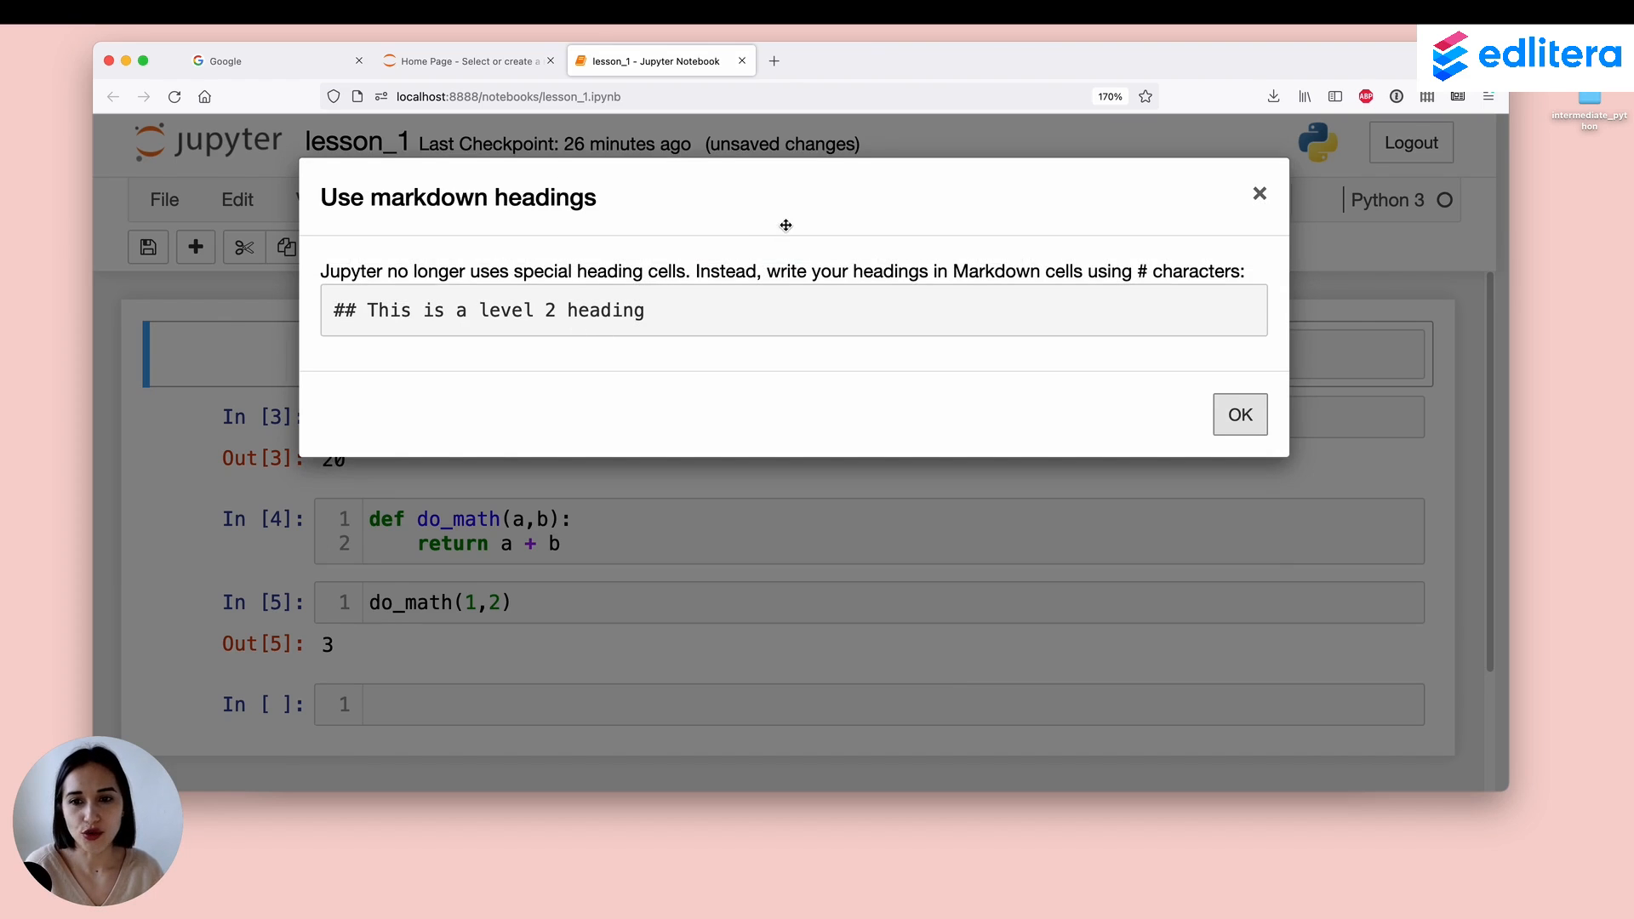
pyautogui.moveTo(597, 216)
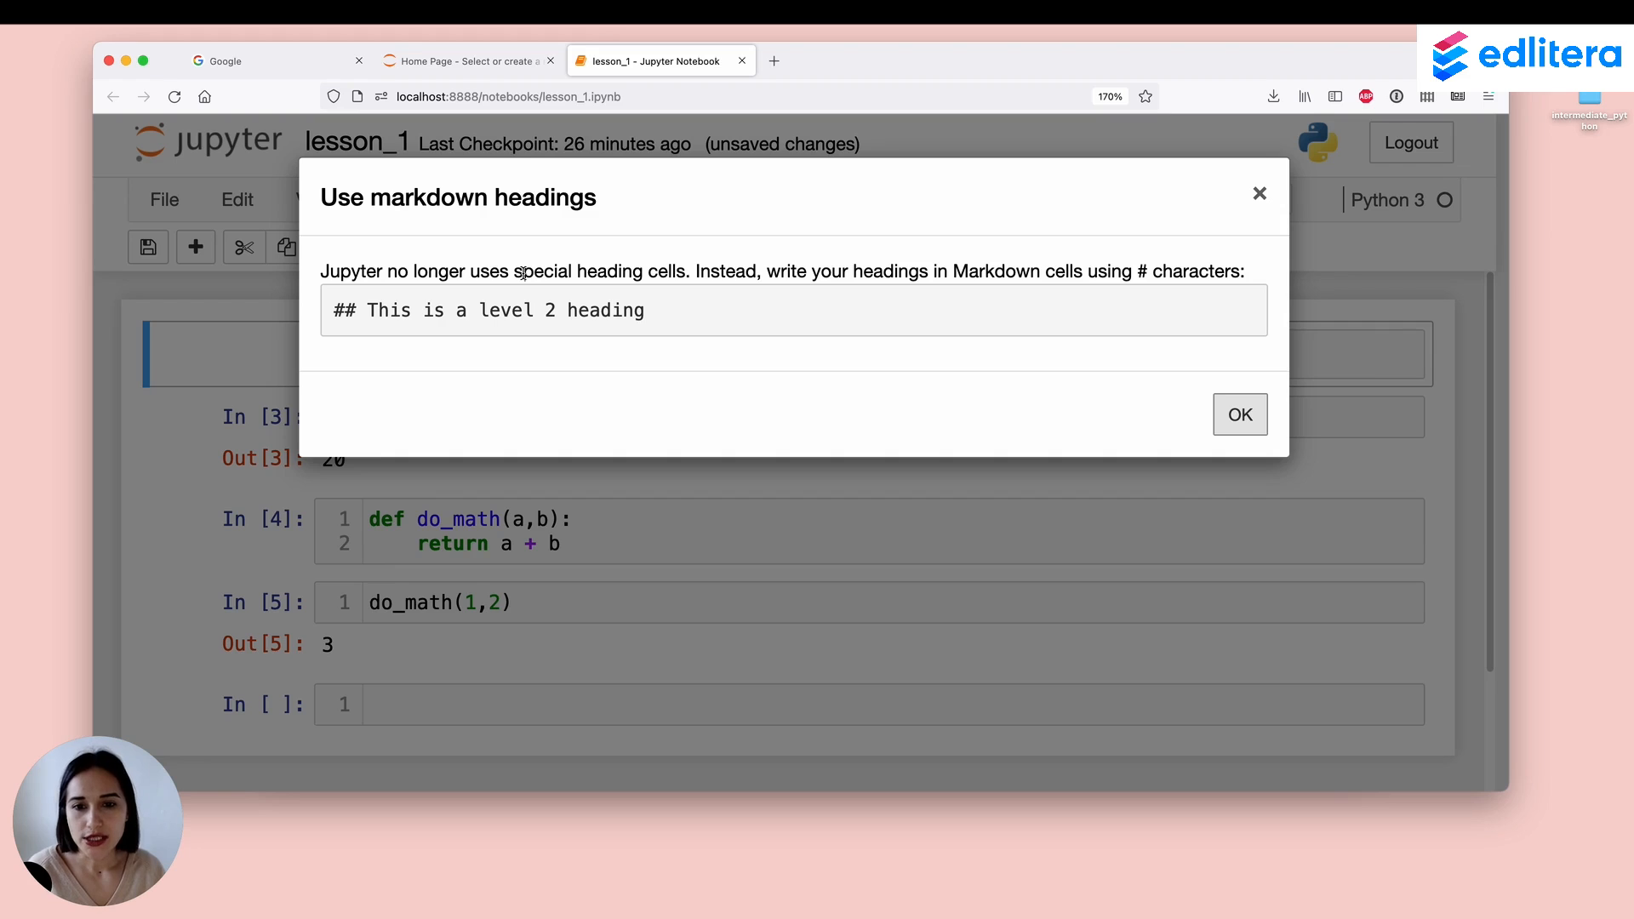
pyautogui.moveTo(918, 308)
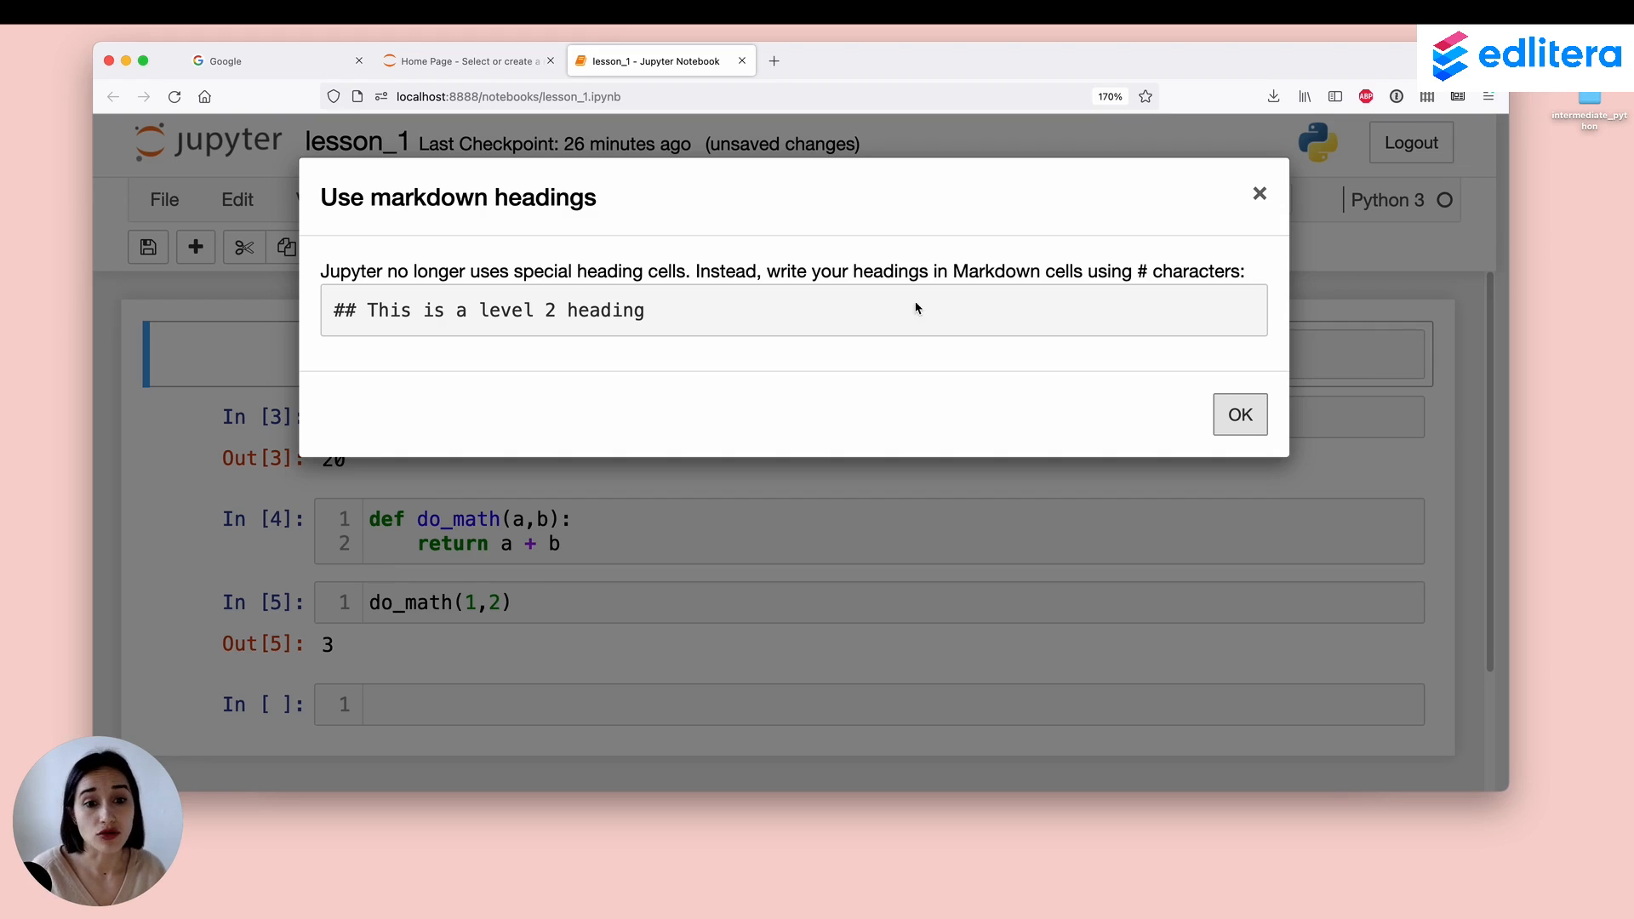
pyautogui.moveTo(995, 303)
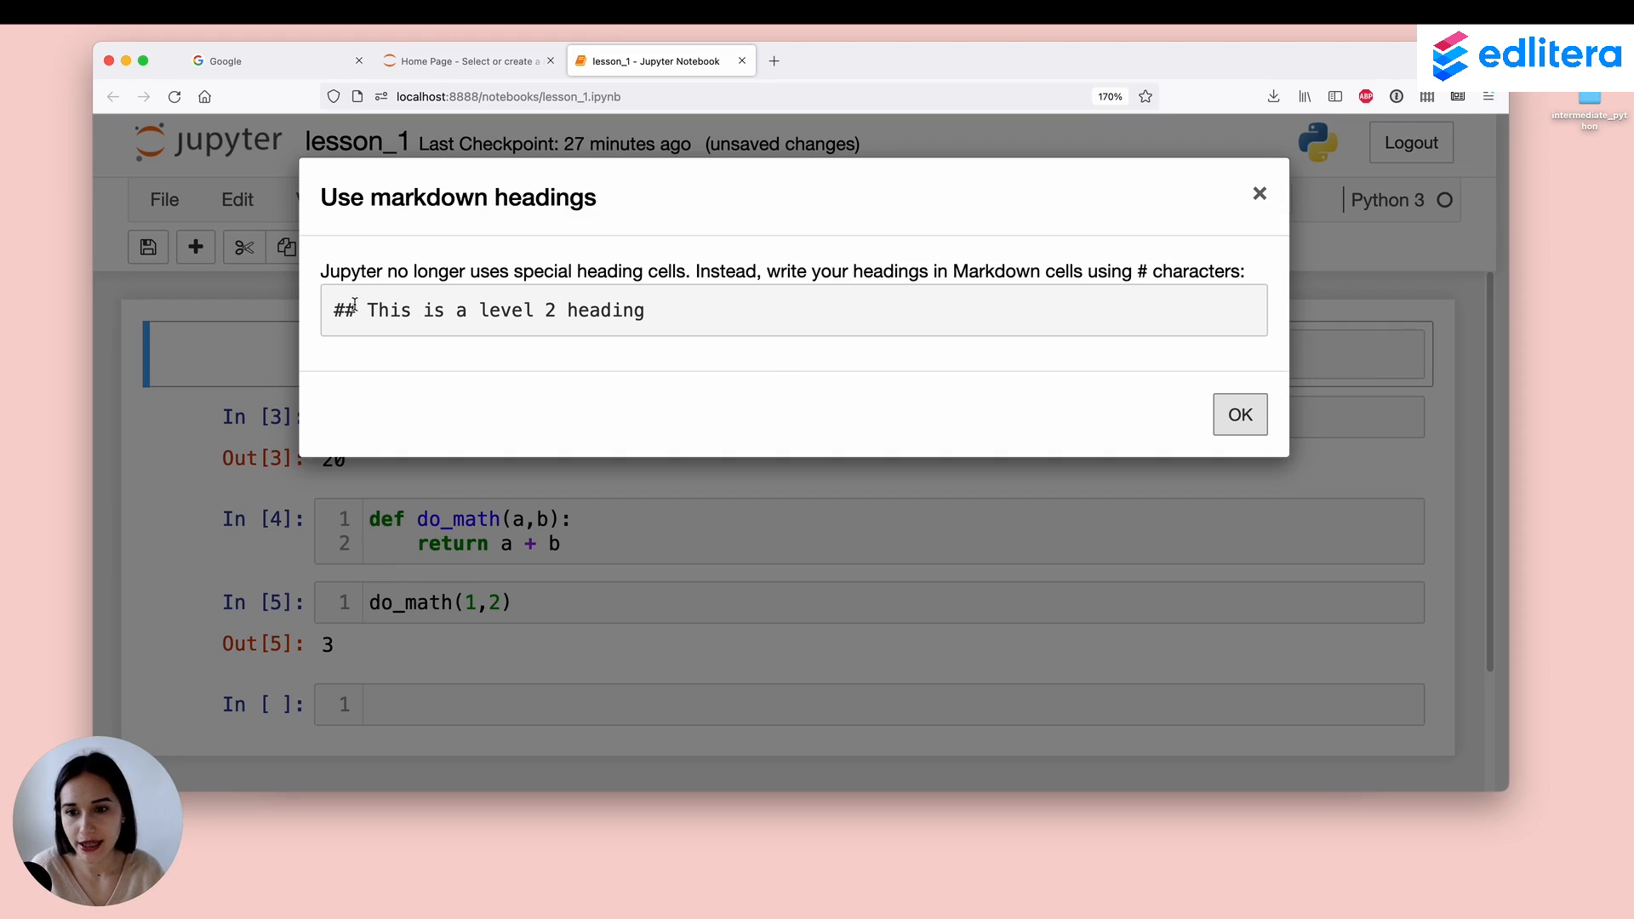
pyautogui.moveTo(875, 305)
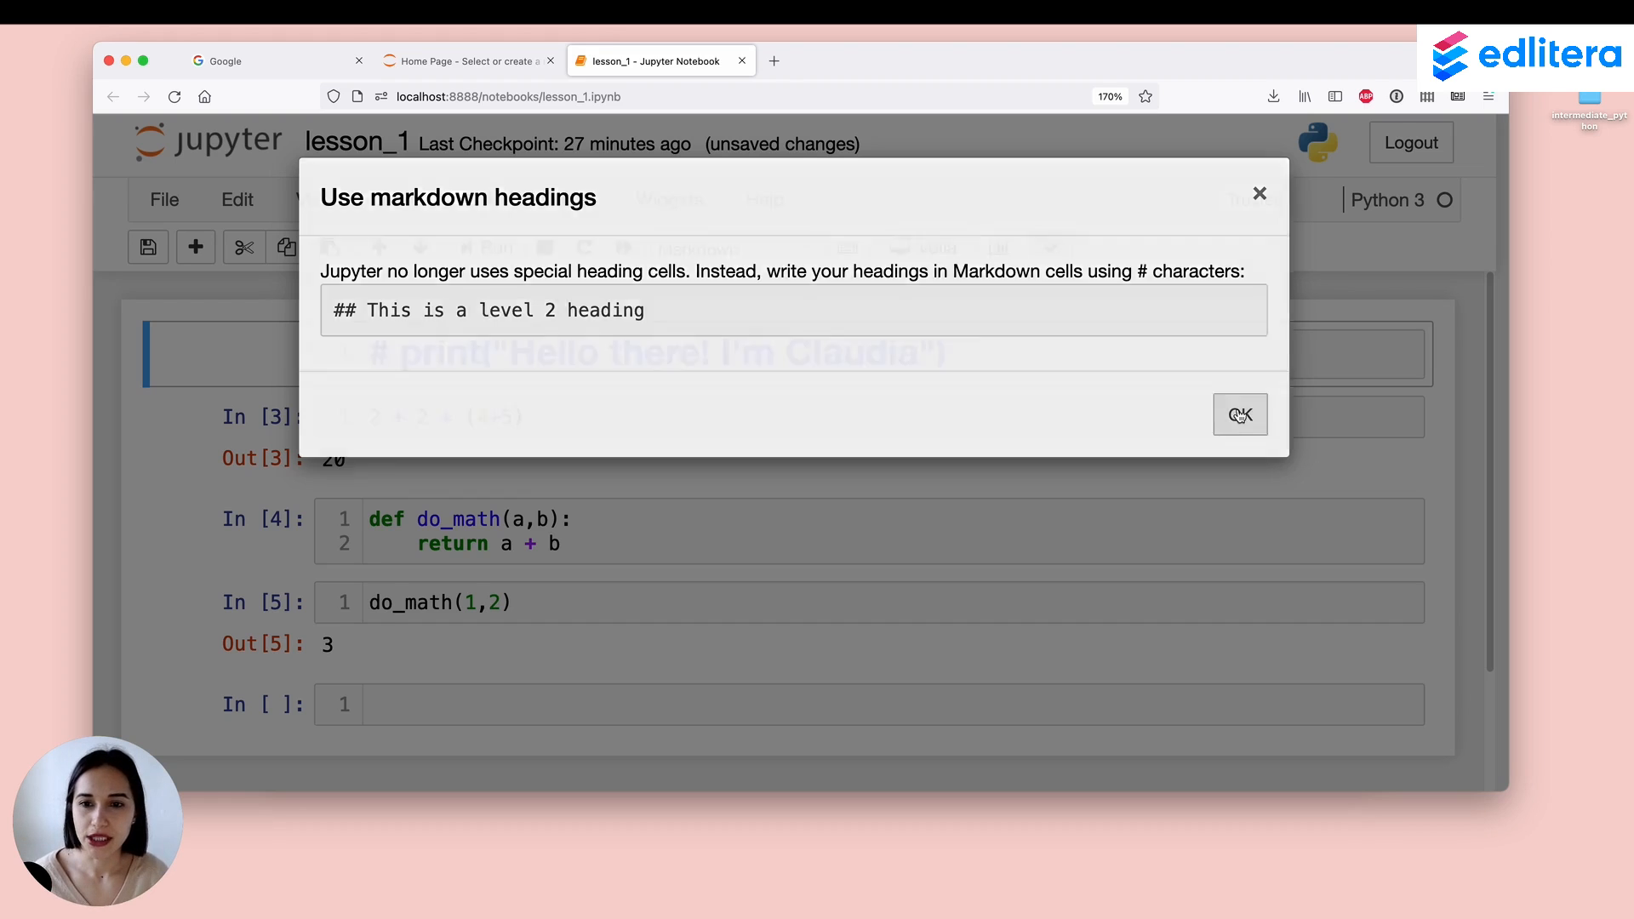
# Step: Dismiss the 'Use markdown headings' notice with OK
pyautogui.click(1239, 415)
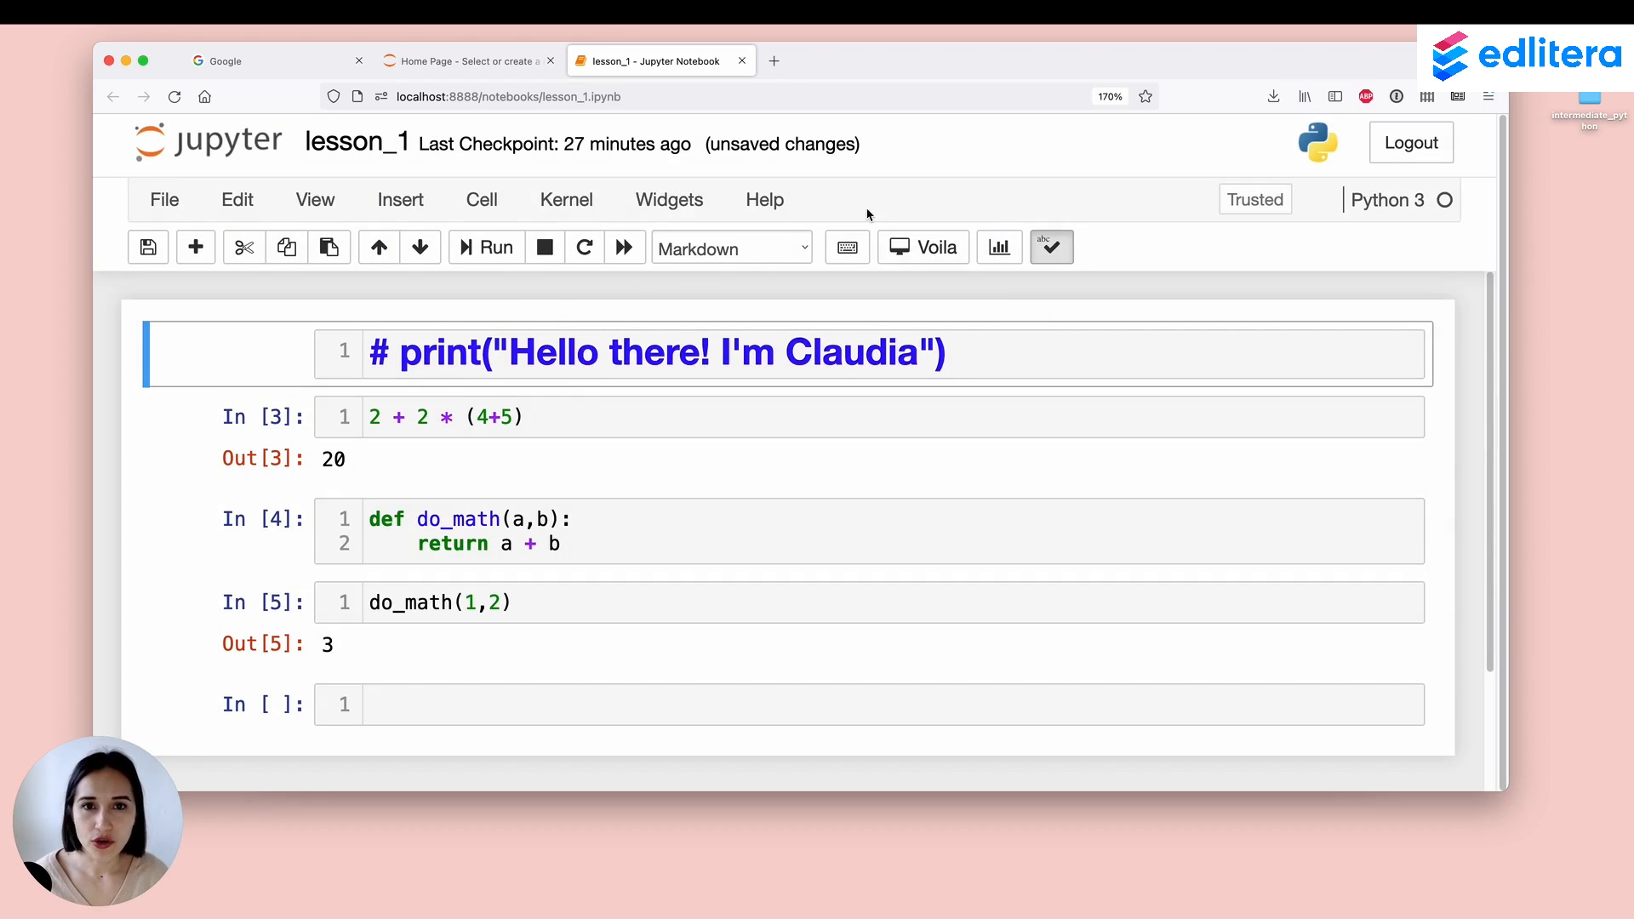
pyautogui.moveTo(405, 334)
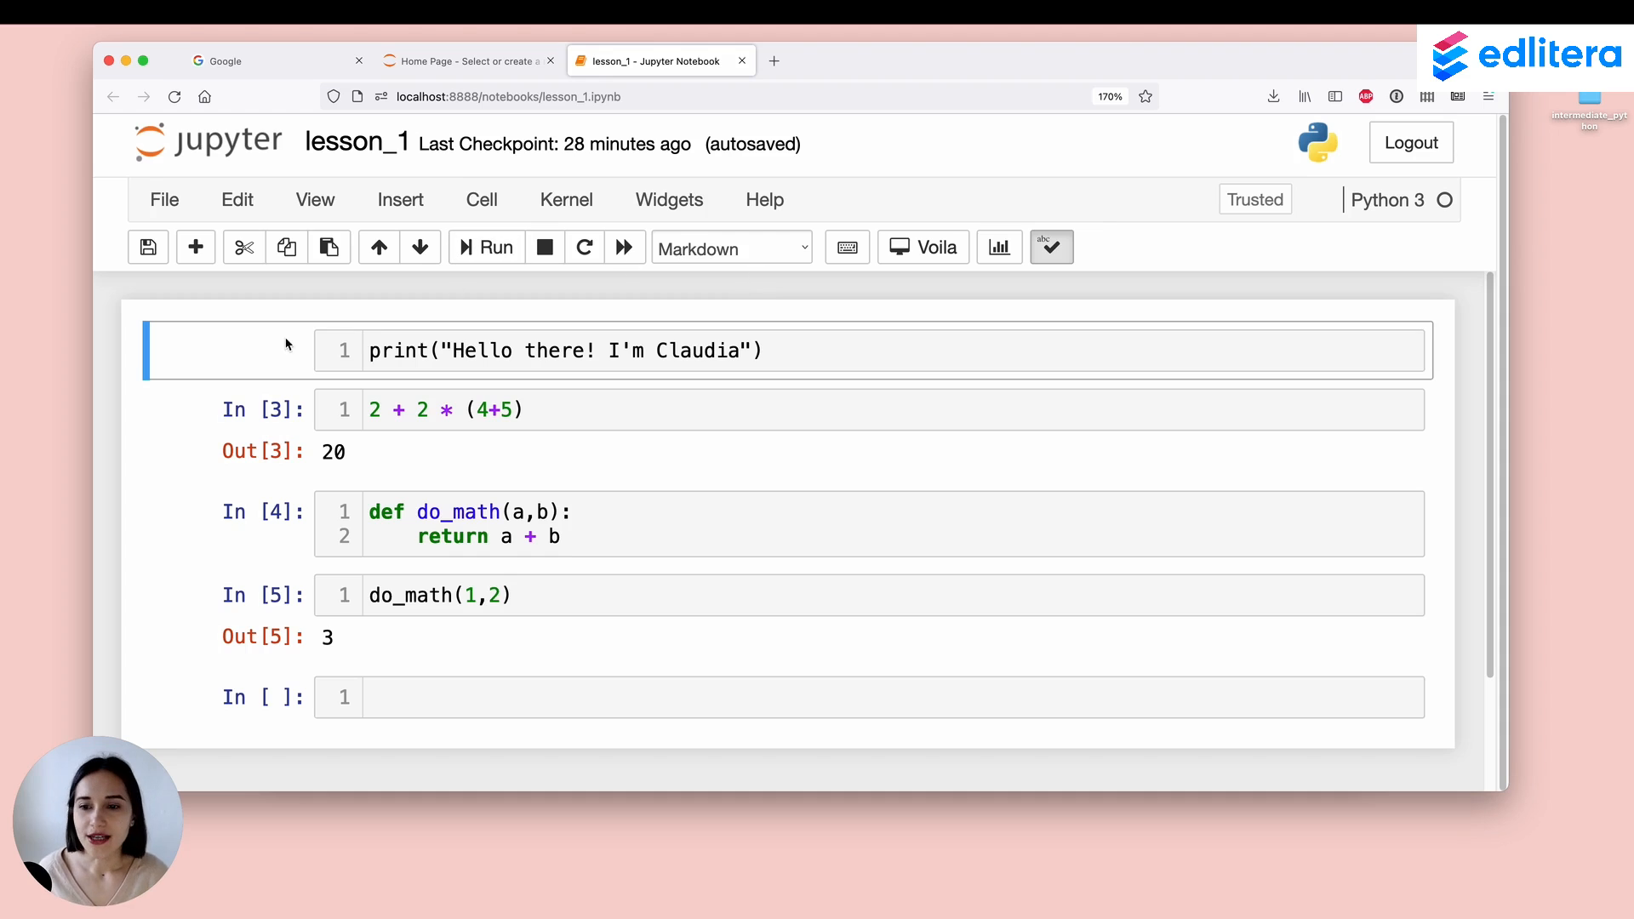
pyautogui.moveTo(220, 345)
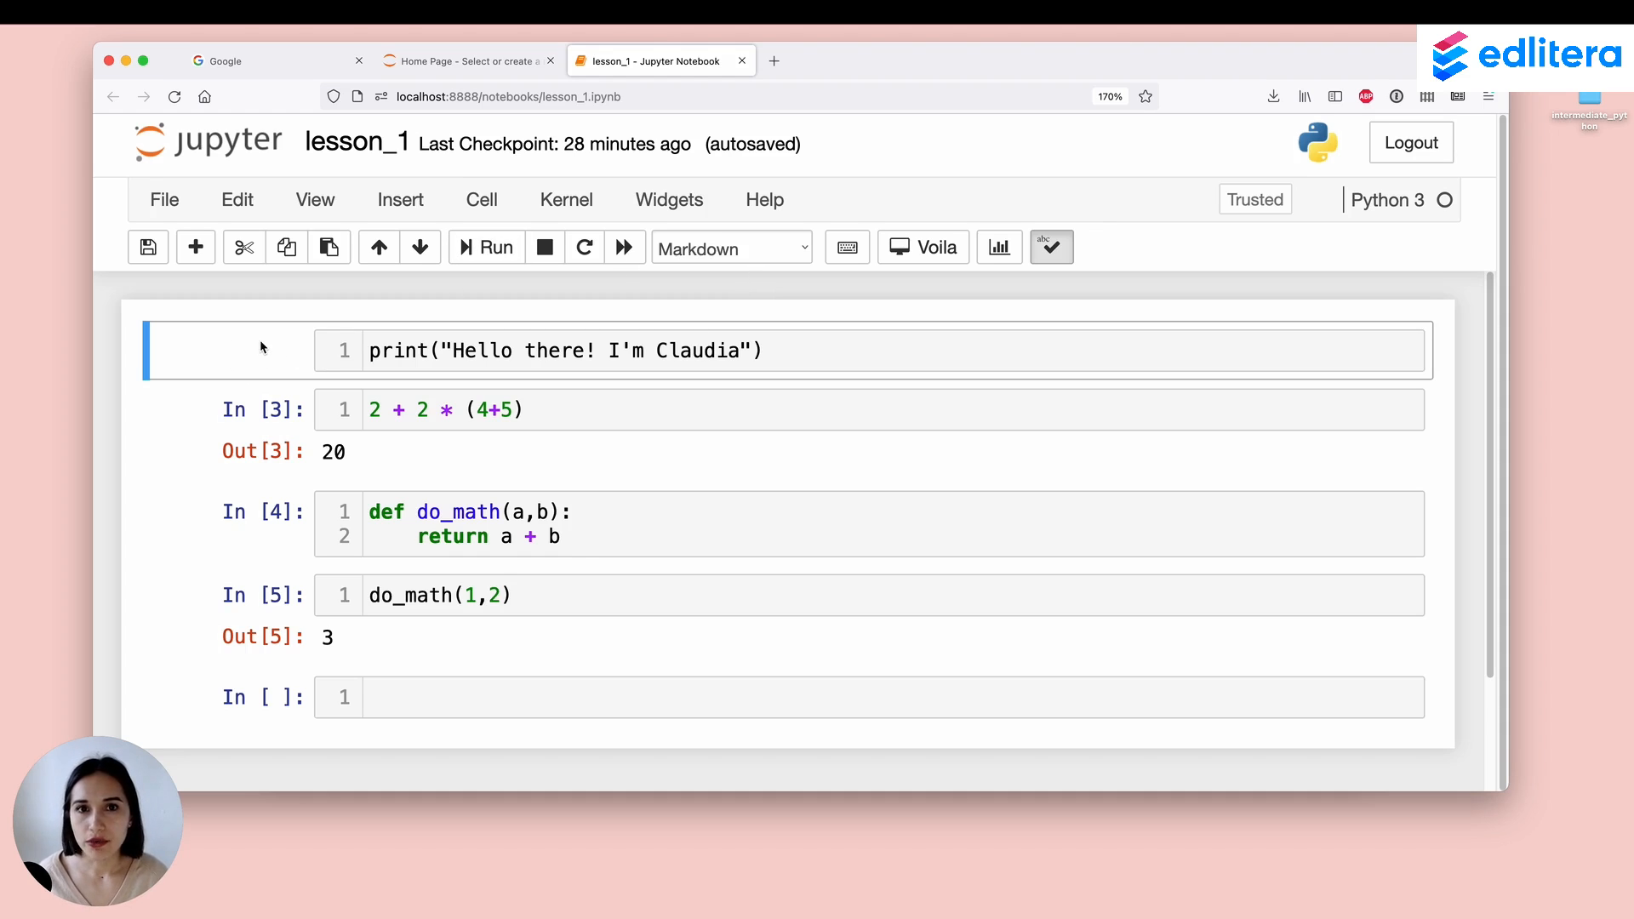
pyautogui.moveTo(253, 417)
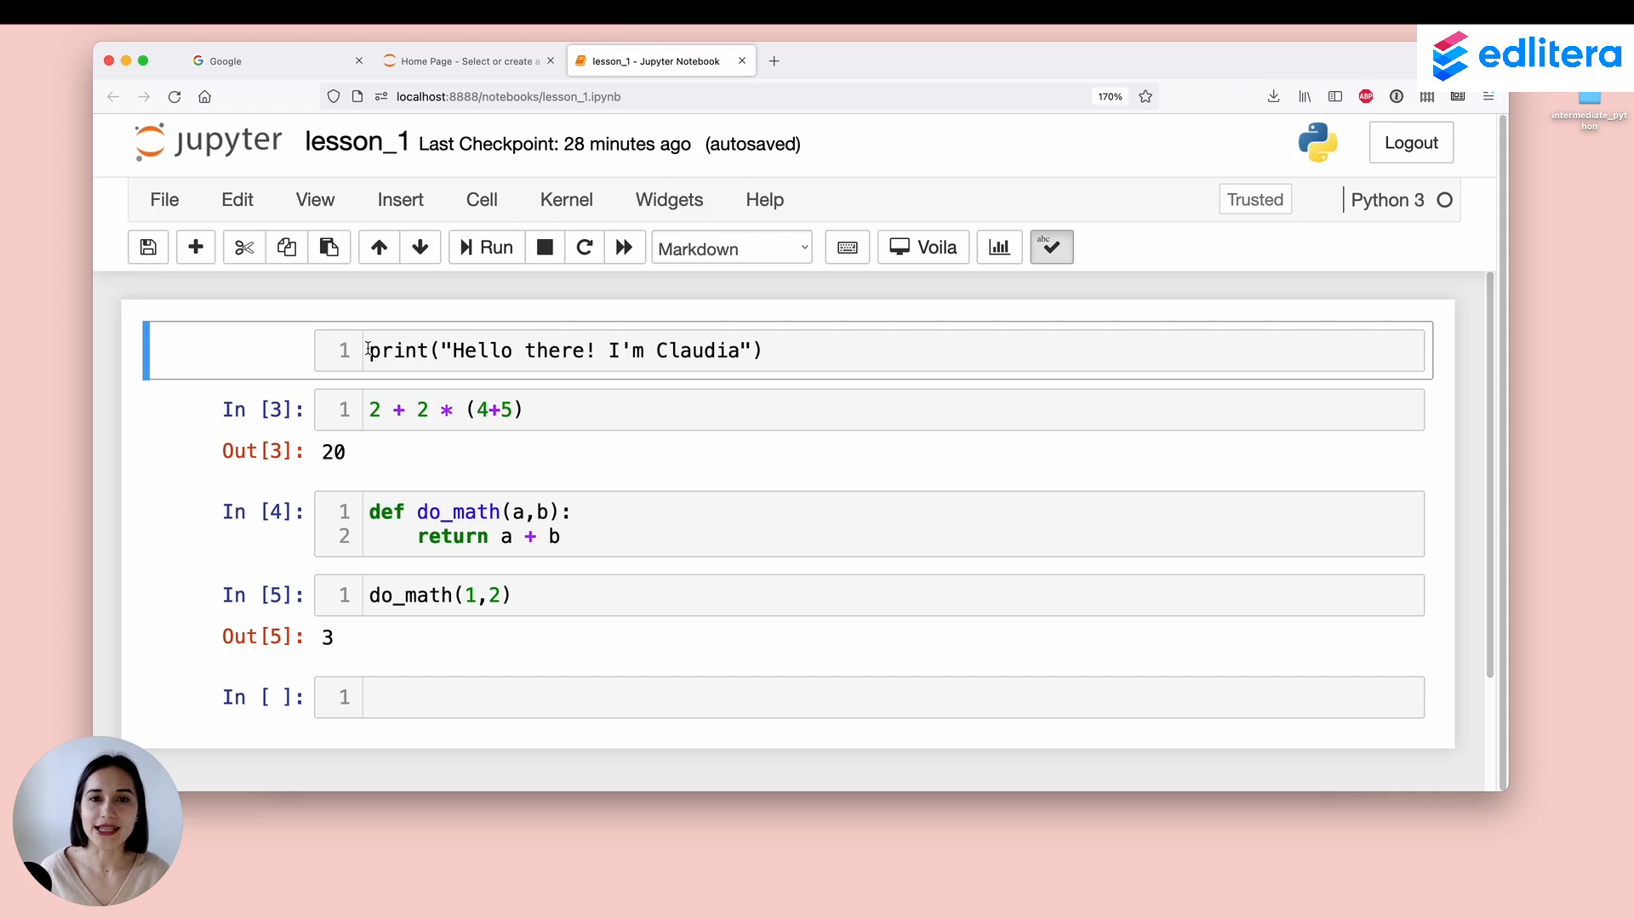
# Step: Edit the first Markdown cell's text, selecting the greeting and the word print
pyautogui.doubleClick(399, 350)
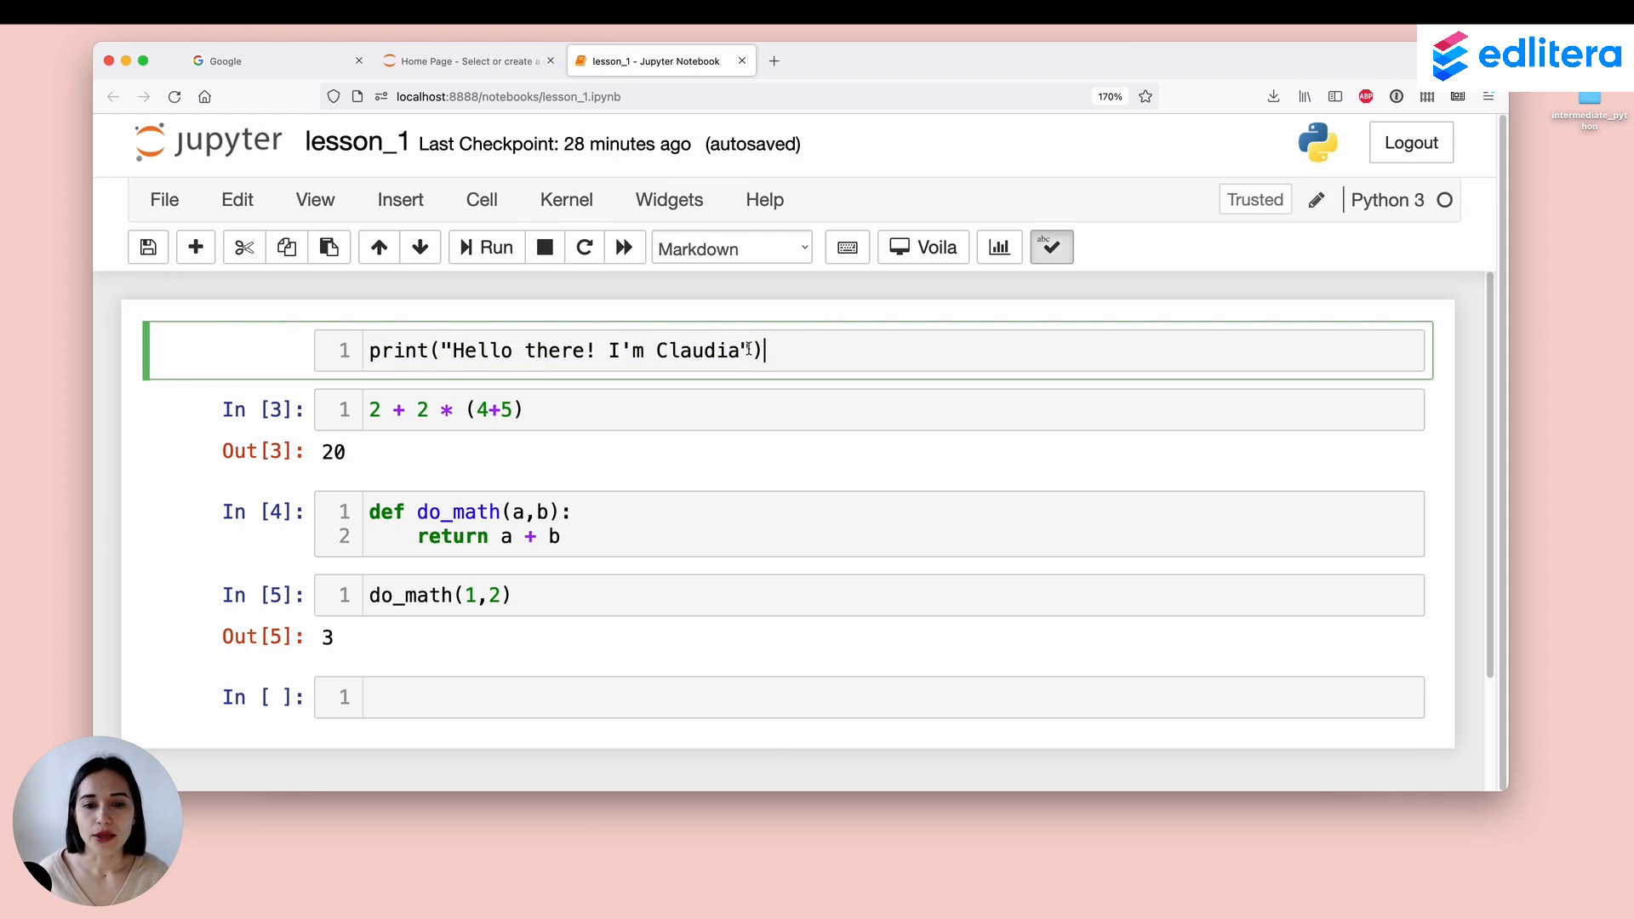
pyautogui.moveTo(441, 350); pyautogui.dragTo(751, 351)
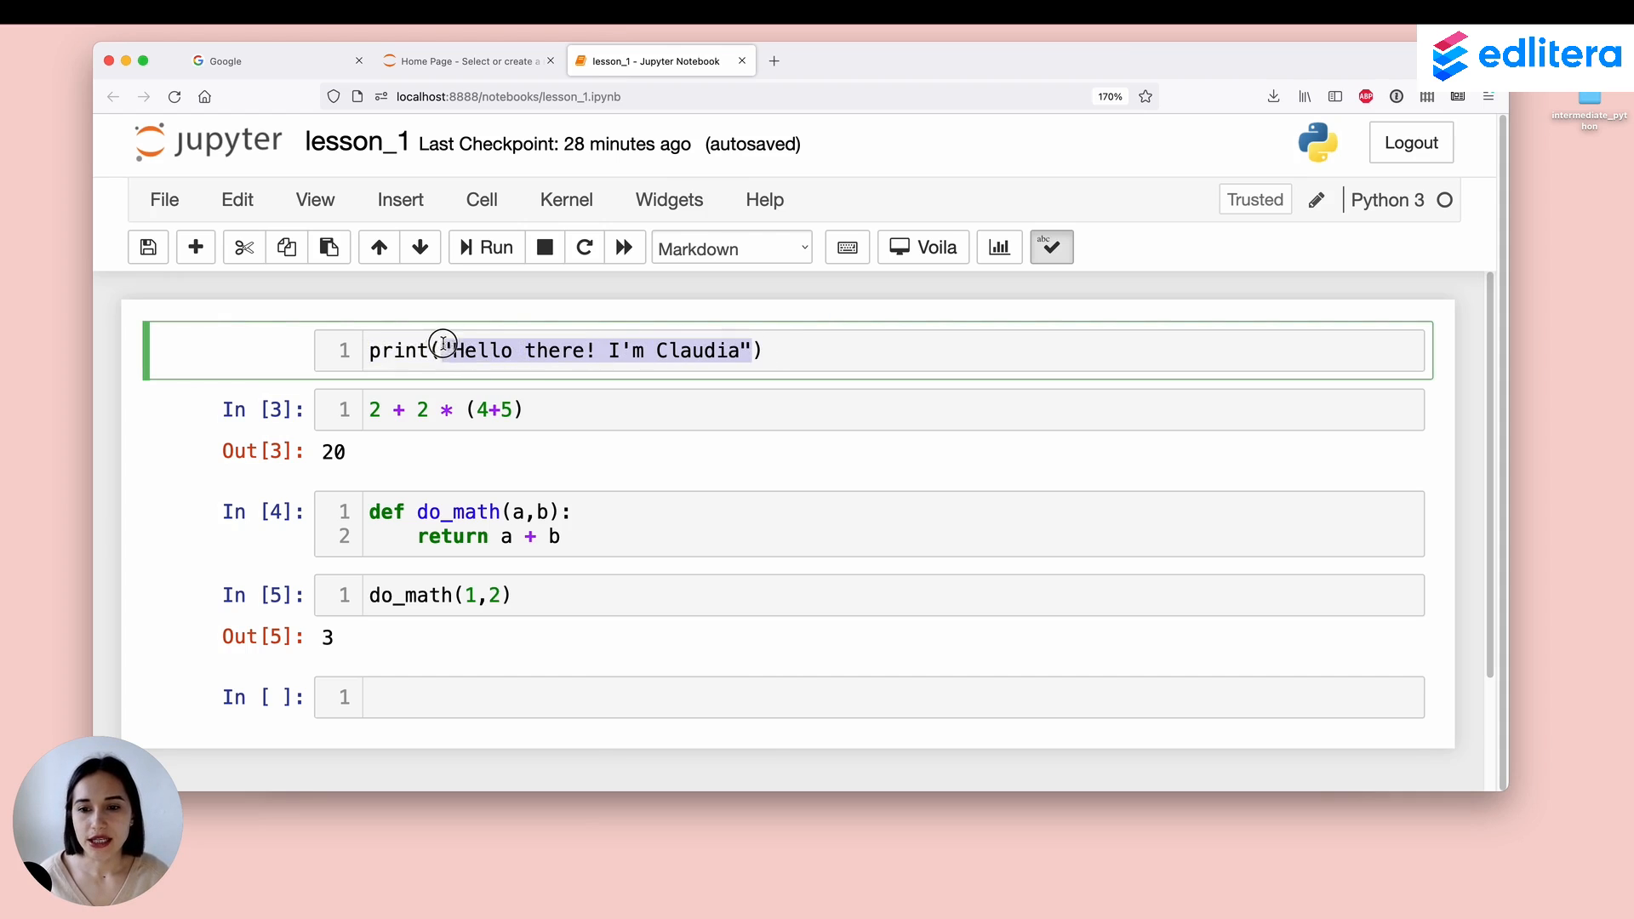
pyautogui.click(426, 350)
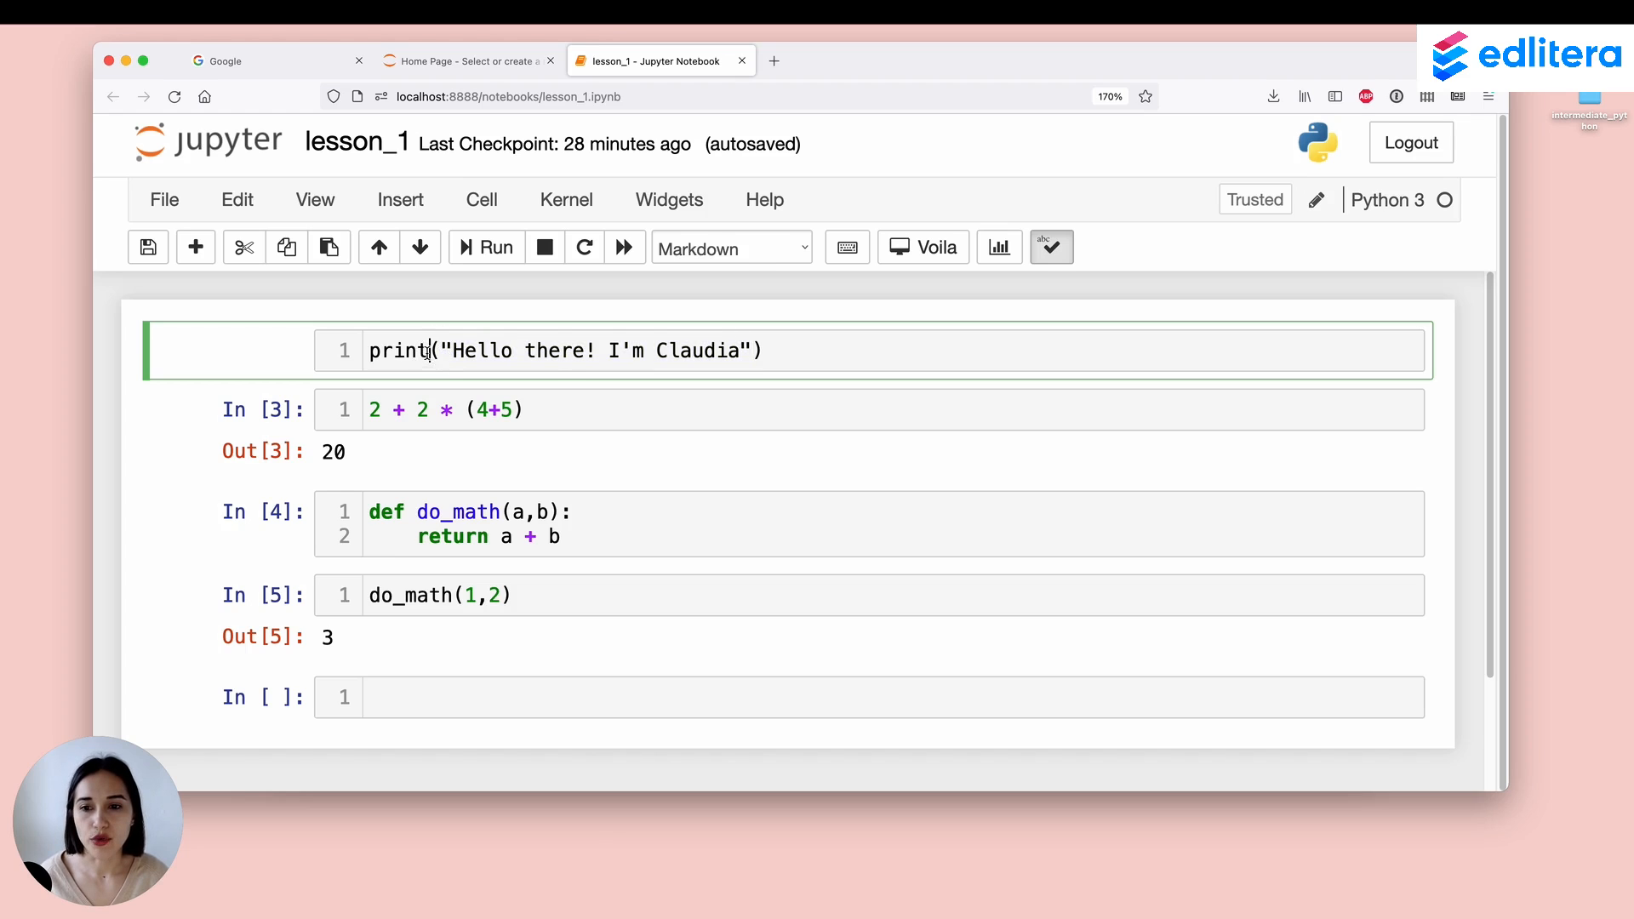
pyautogui.doubleClick(397, 351)
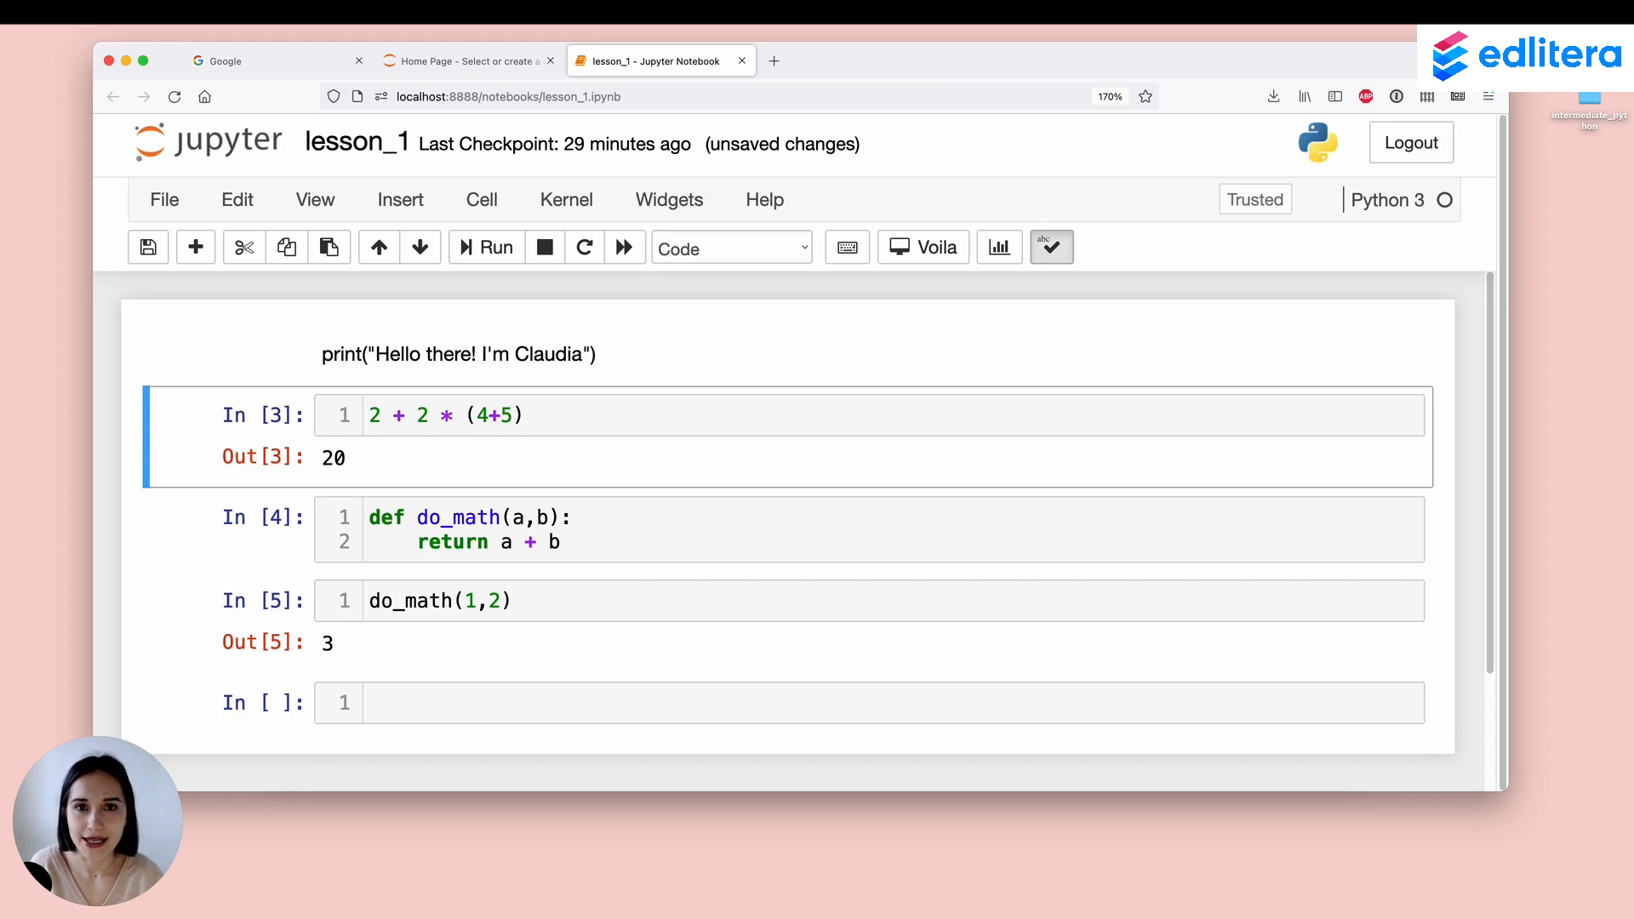
pyautogui.moveTo(634, 360)
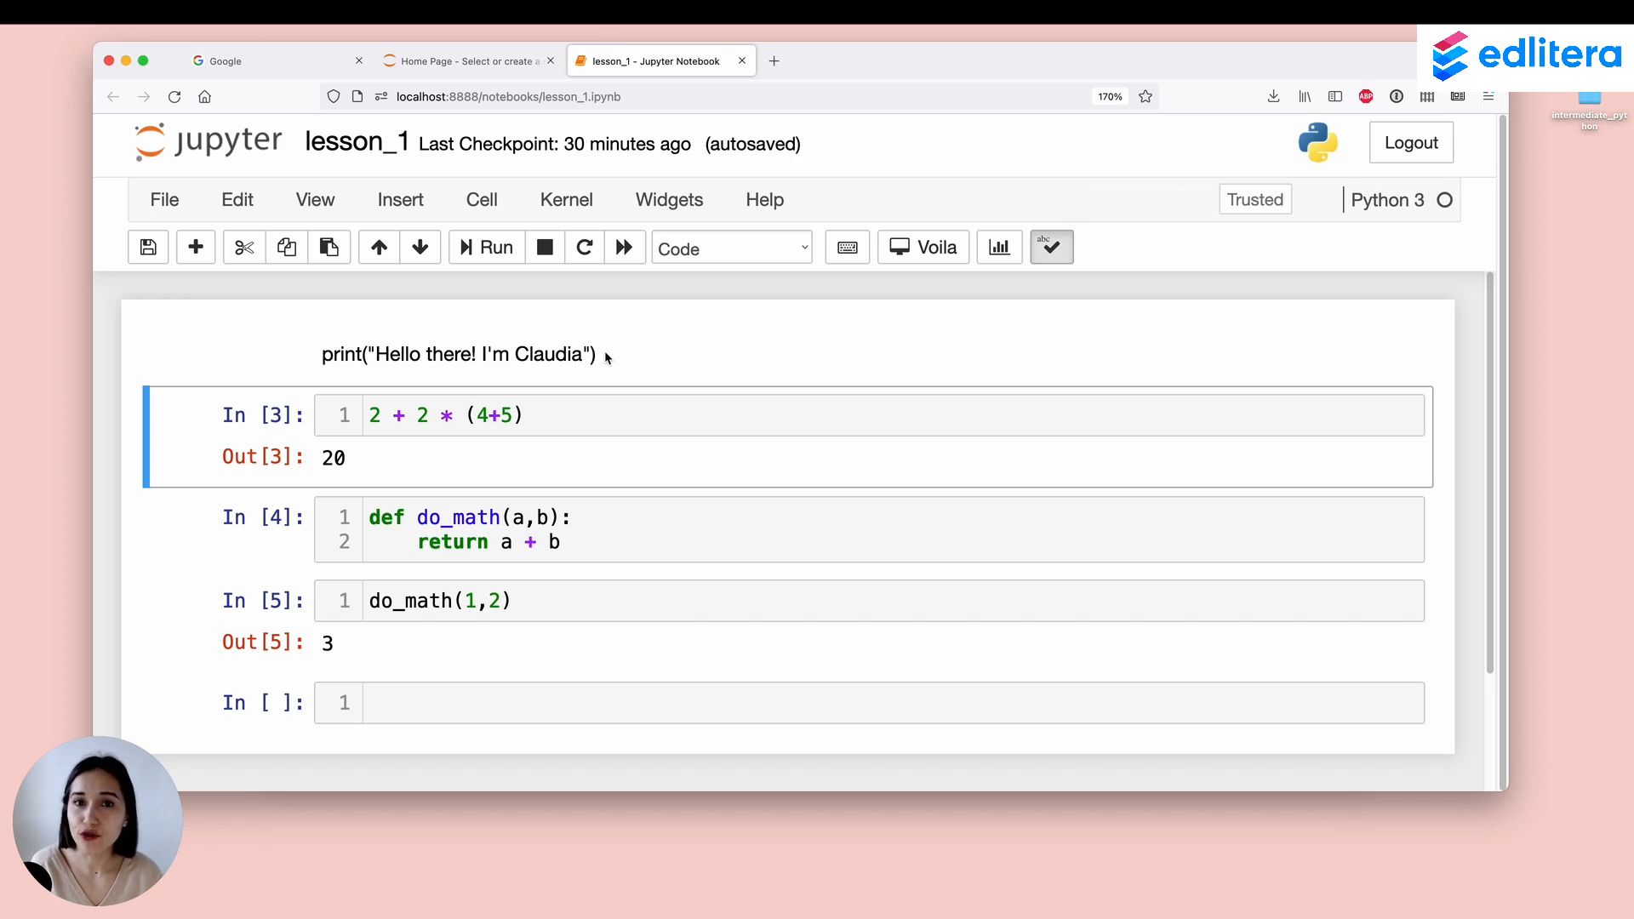
# Step: Reselect the rendered first cell via the cell-type dropdown
pyautogui.click(731, 247)
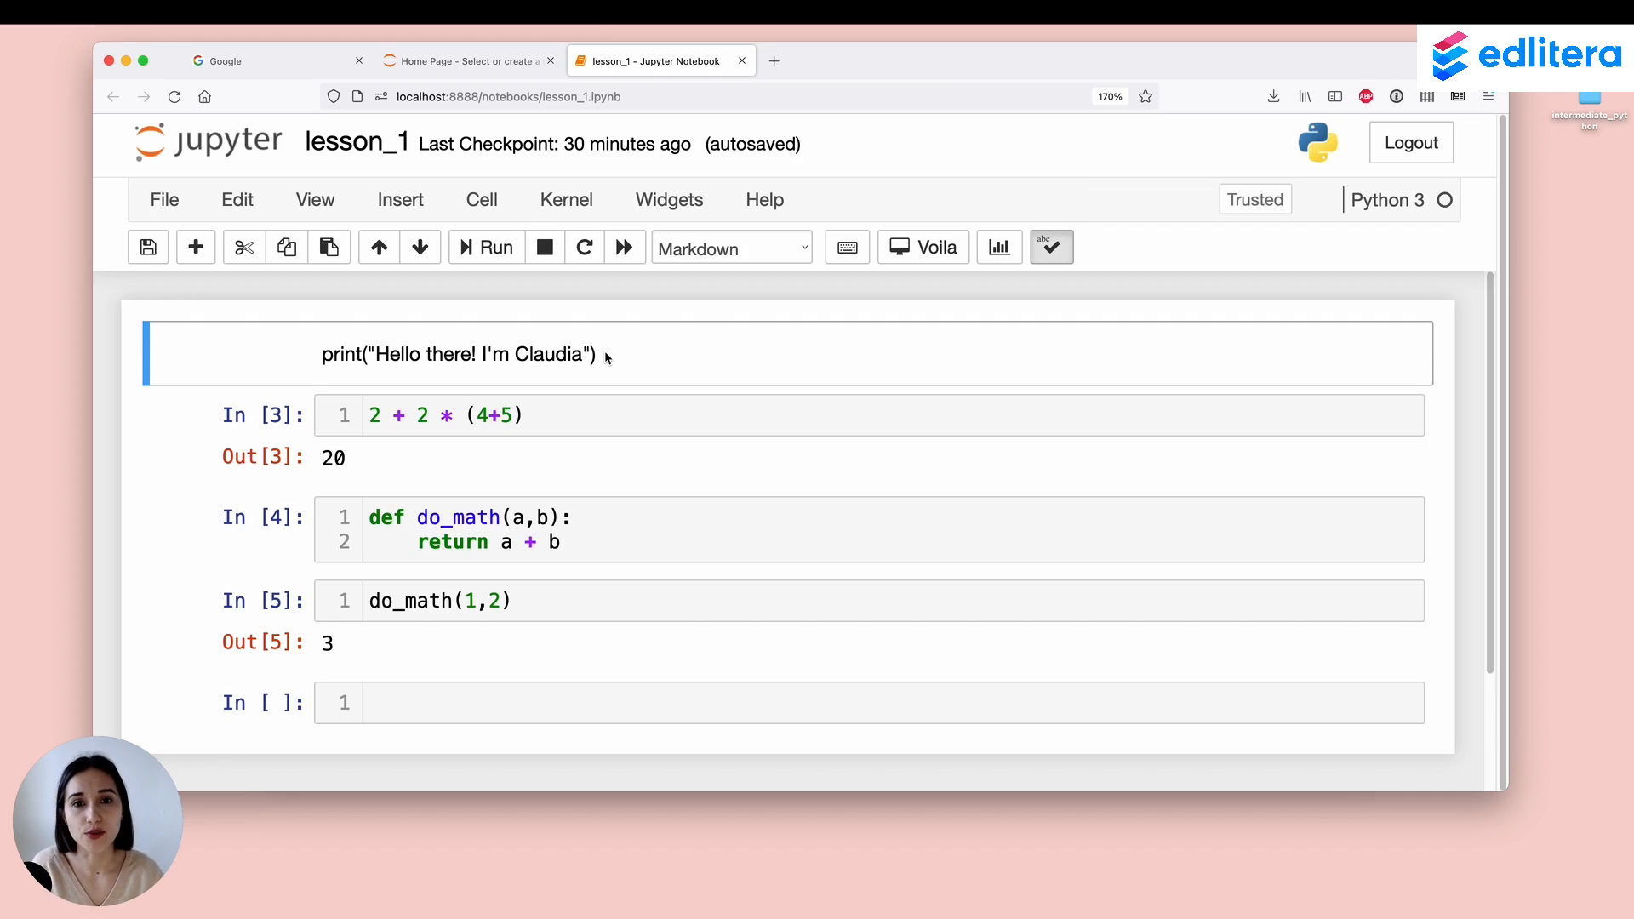
pyautogui.moveTo(754, 231)
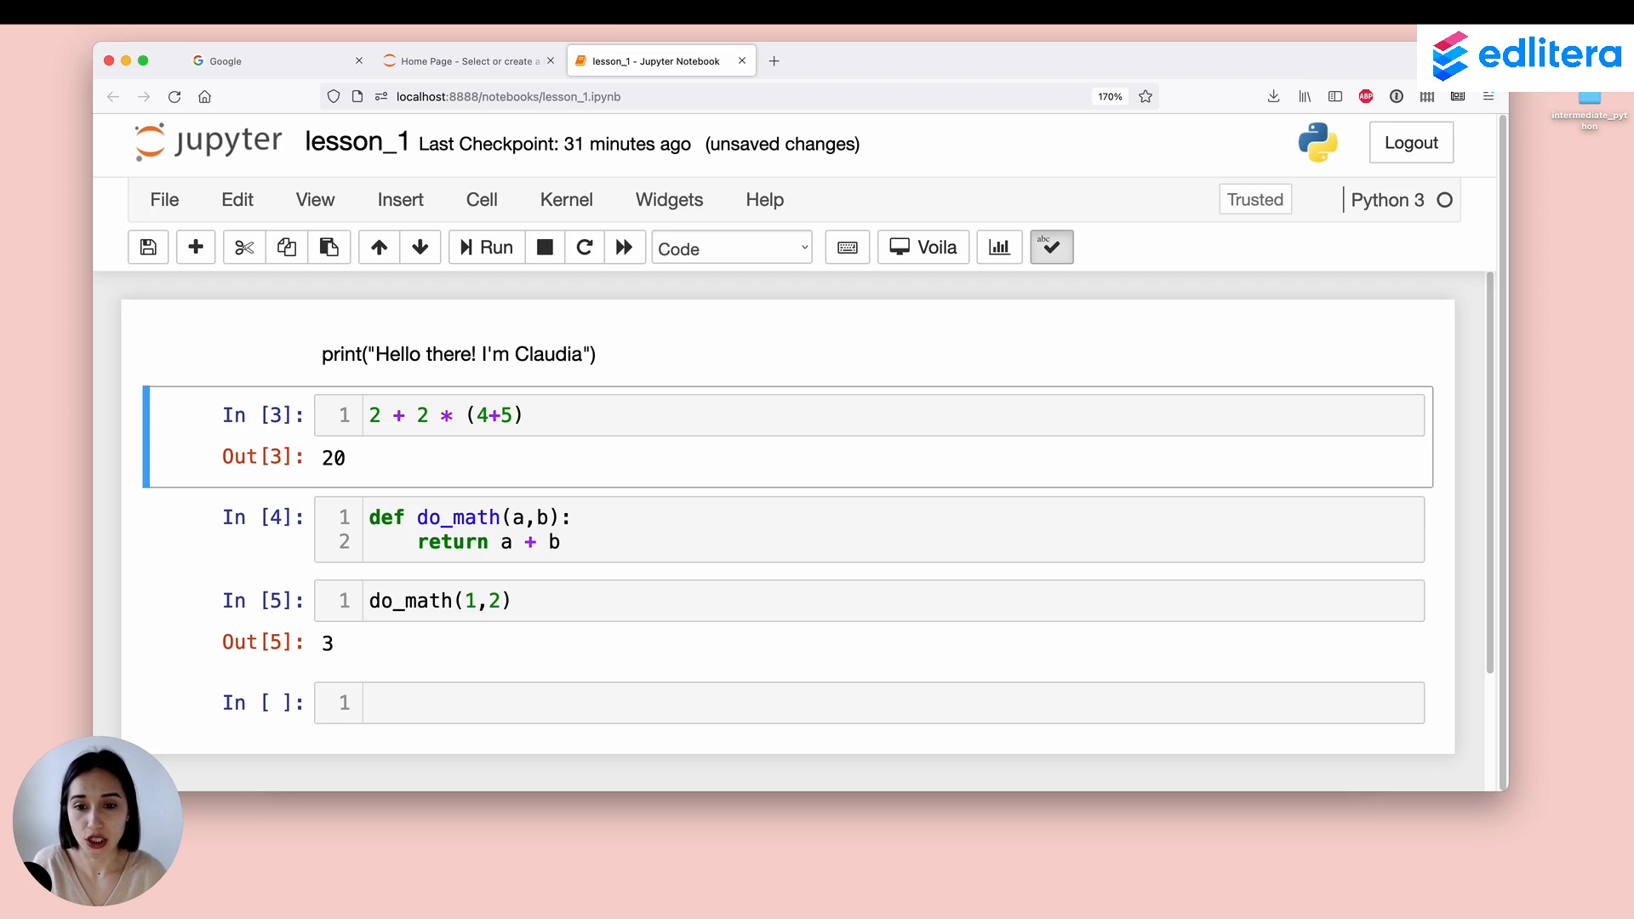
pyautogui.moveTo(710, 342)
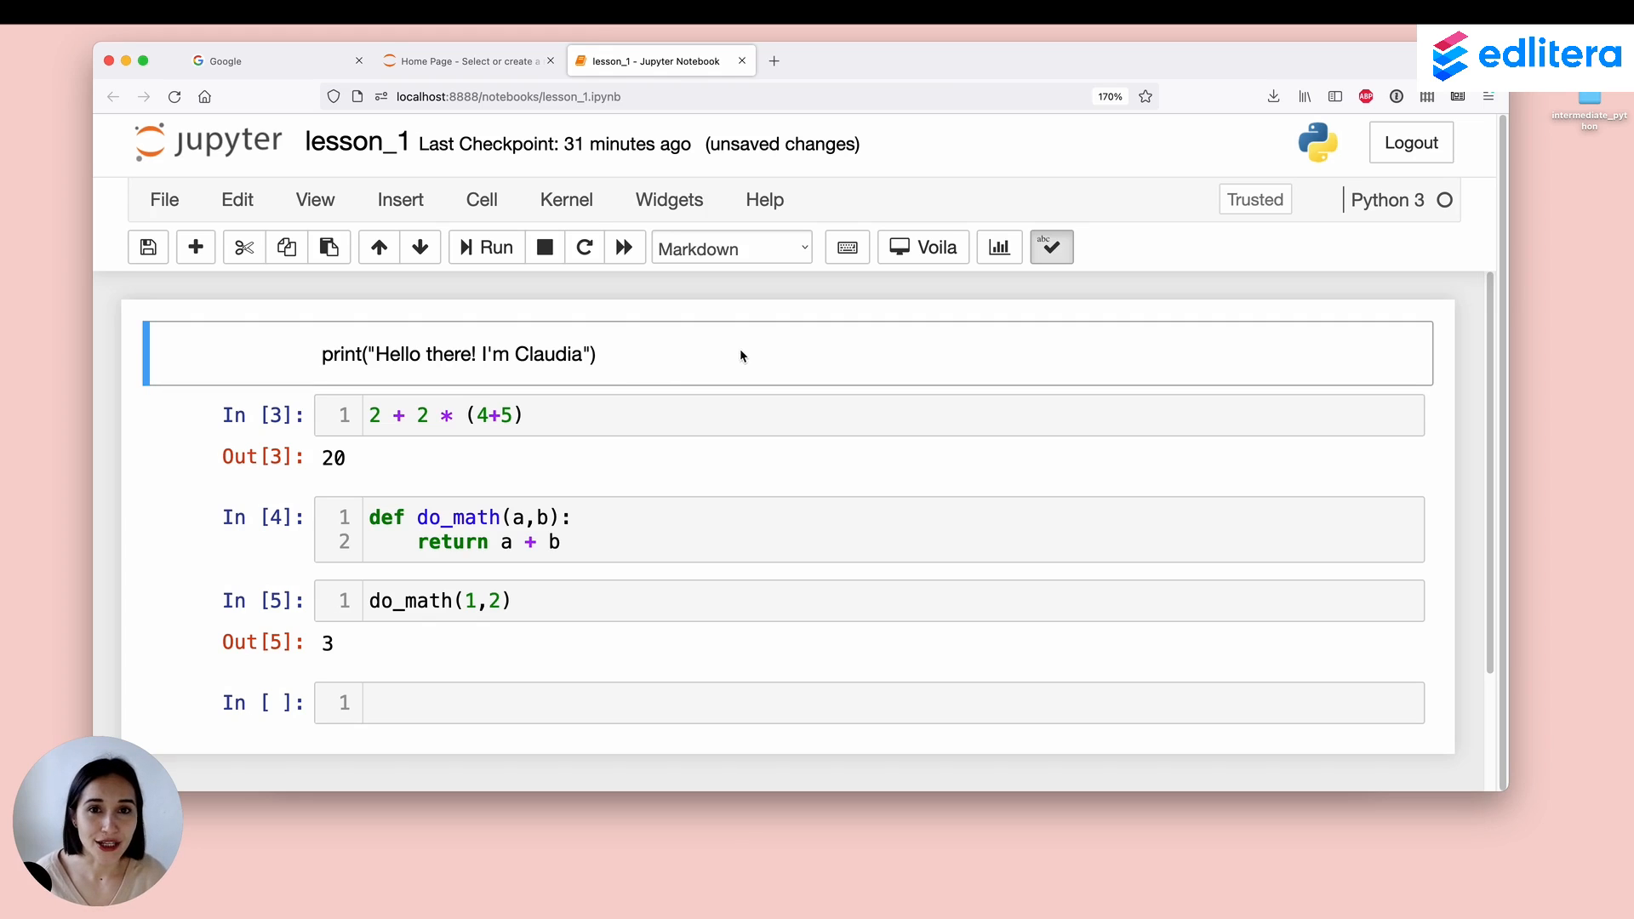
pyautogui.moveTo(751, 356)
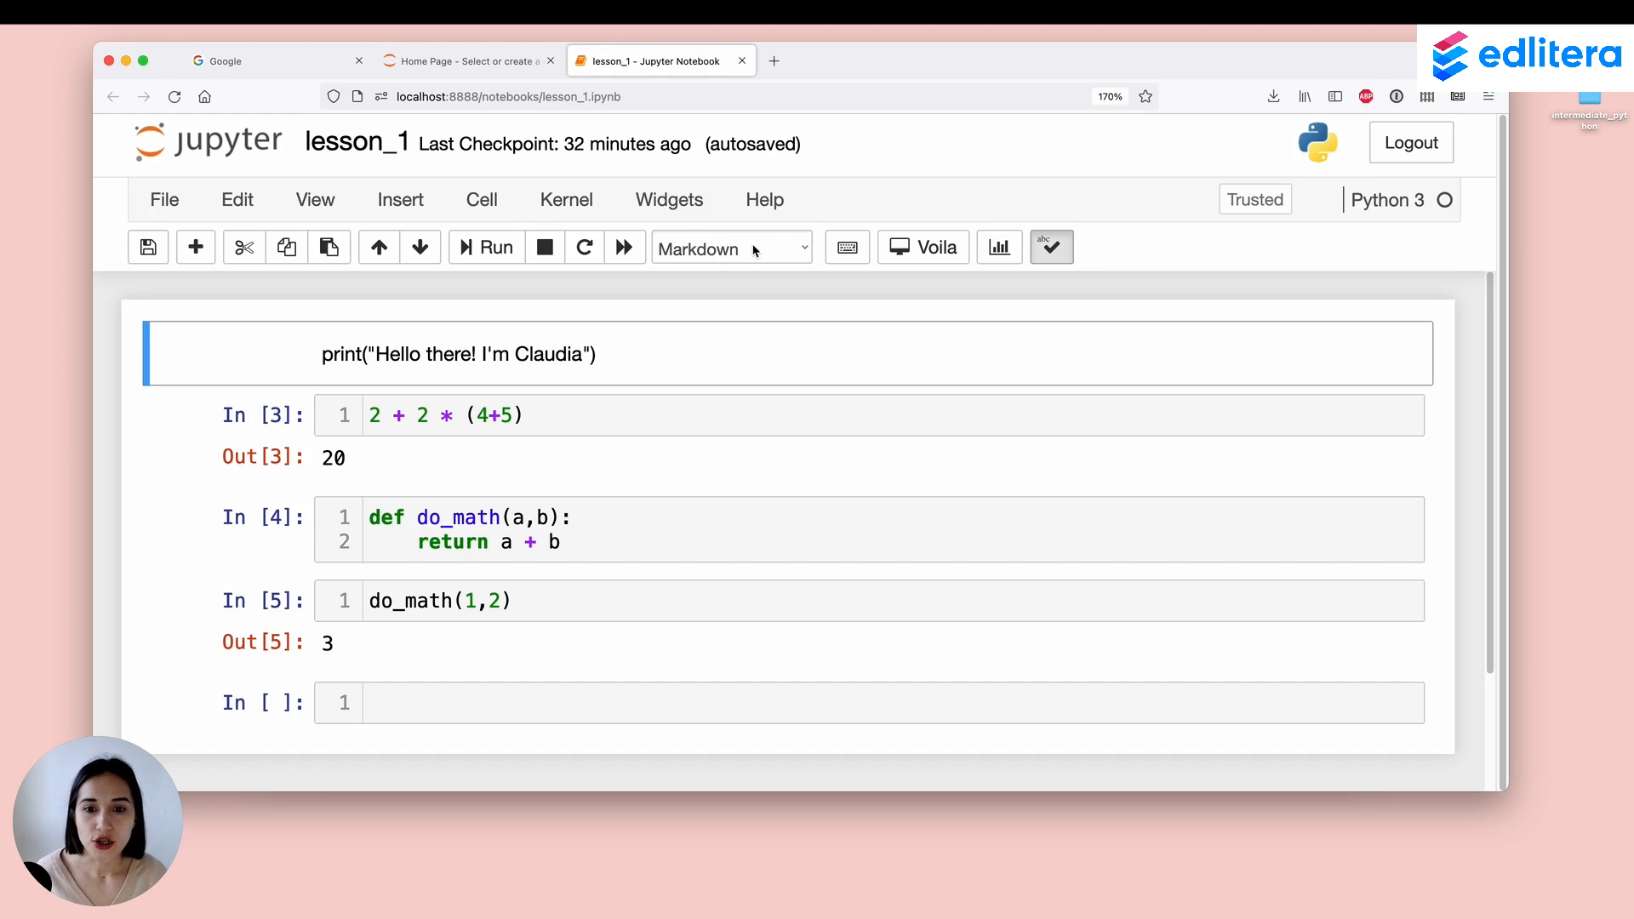
# Step: Switch the greeting cell back to Code and start editing it
pyautogui.click(730, 247)
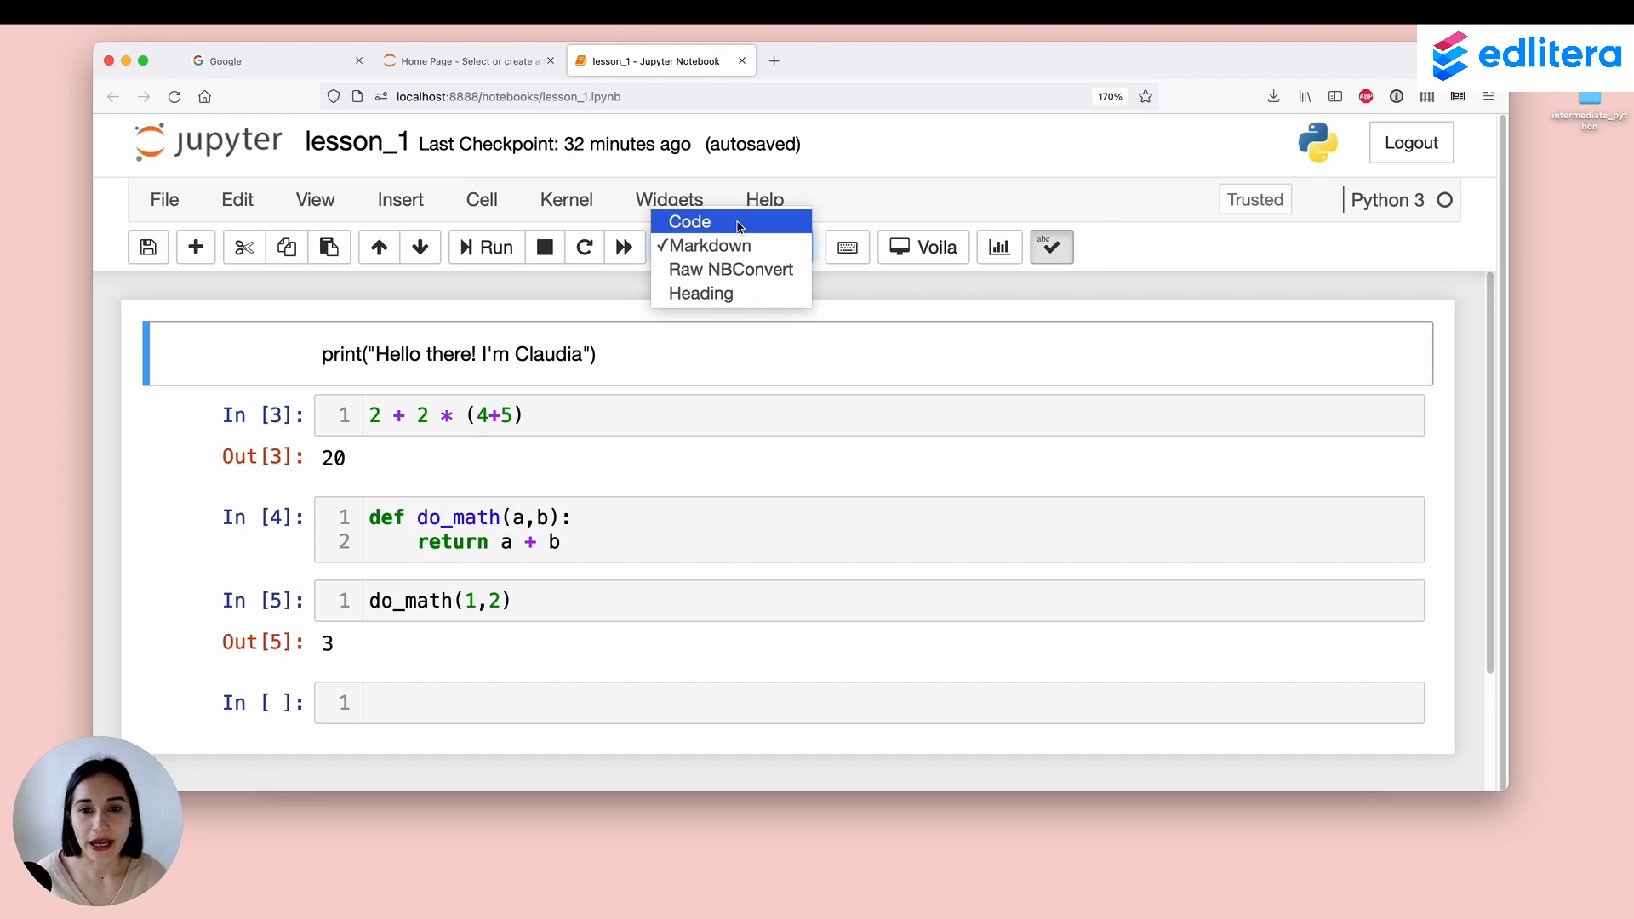
pyautogui.click(690, 221)
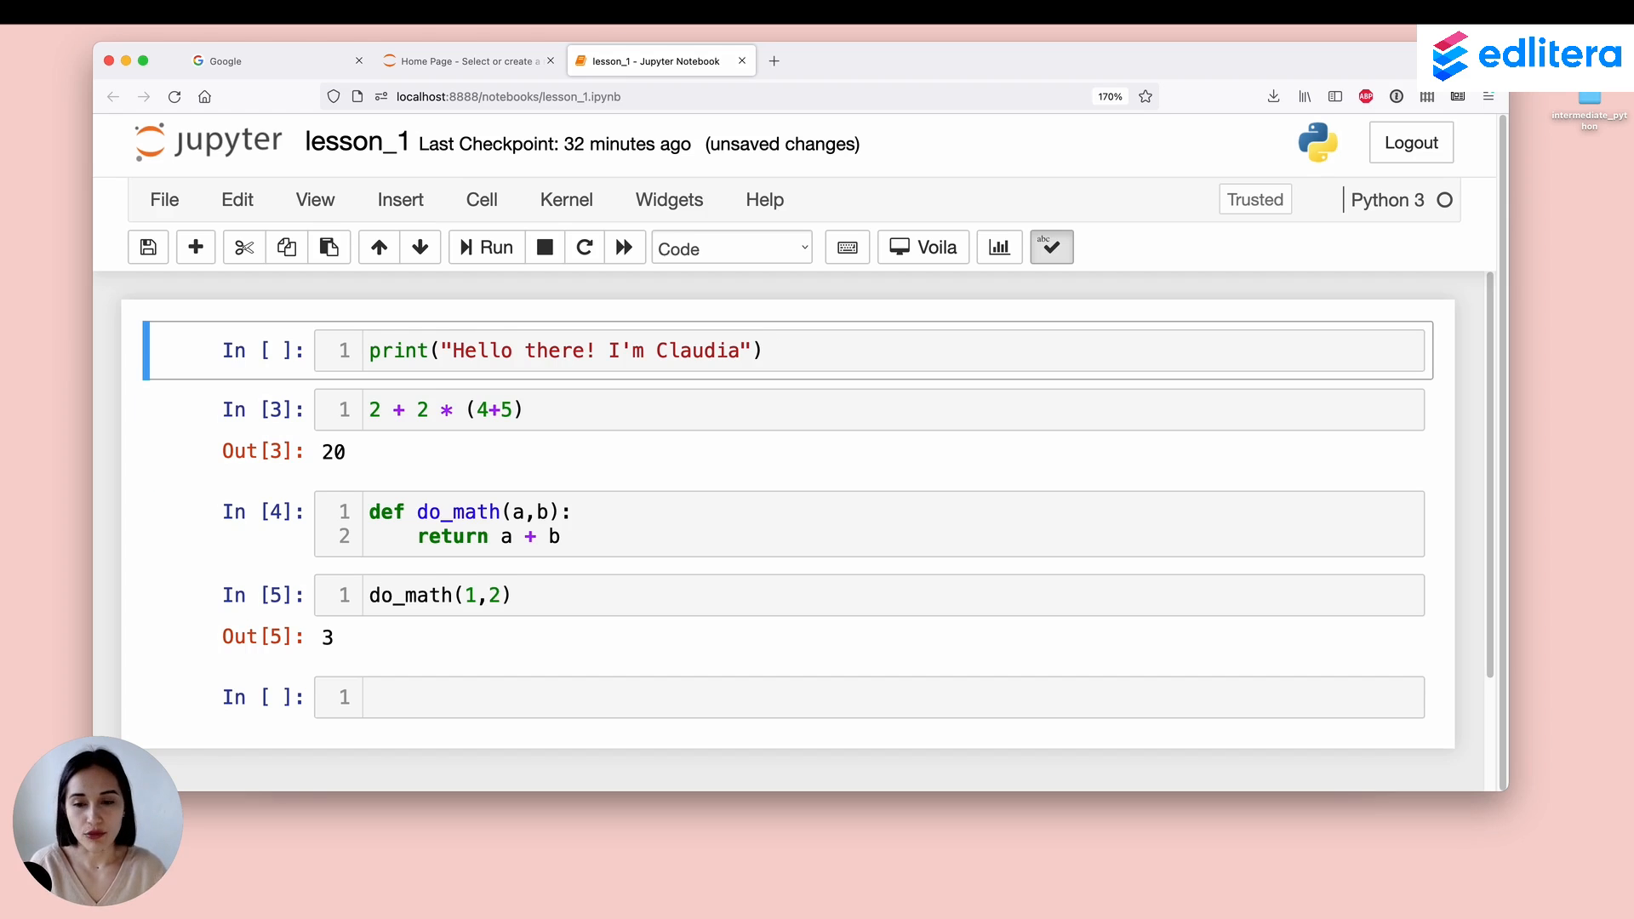
pyautogui.click(484, 247)
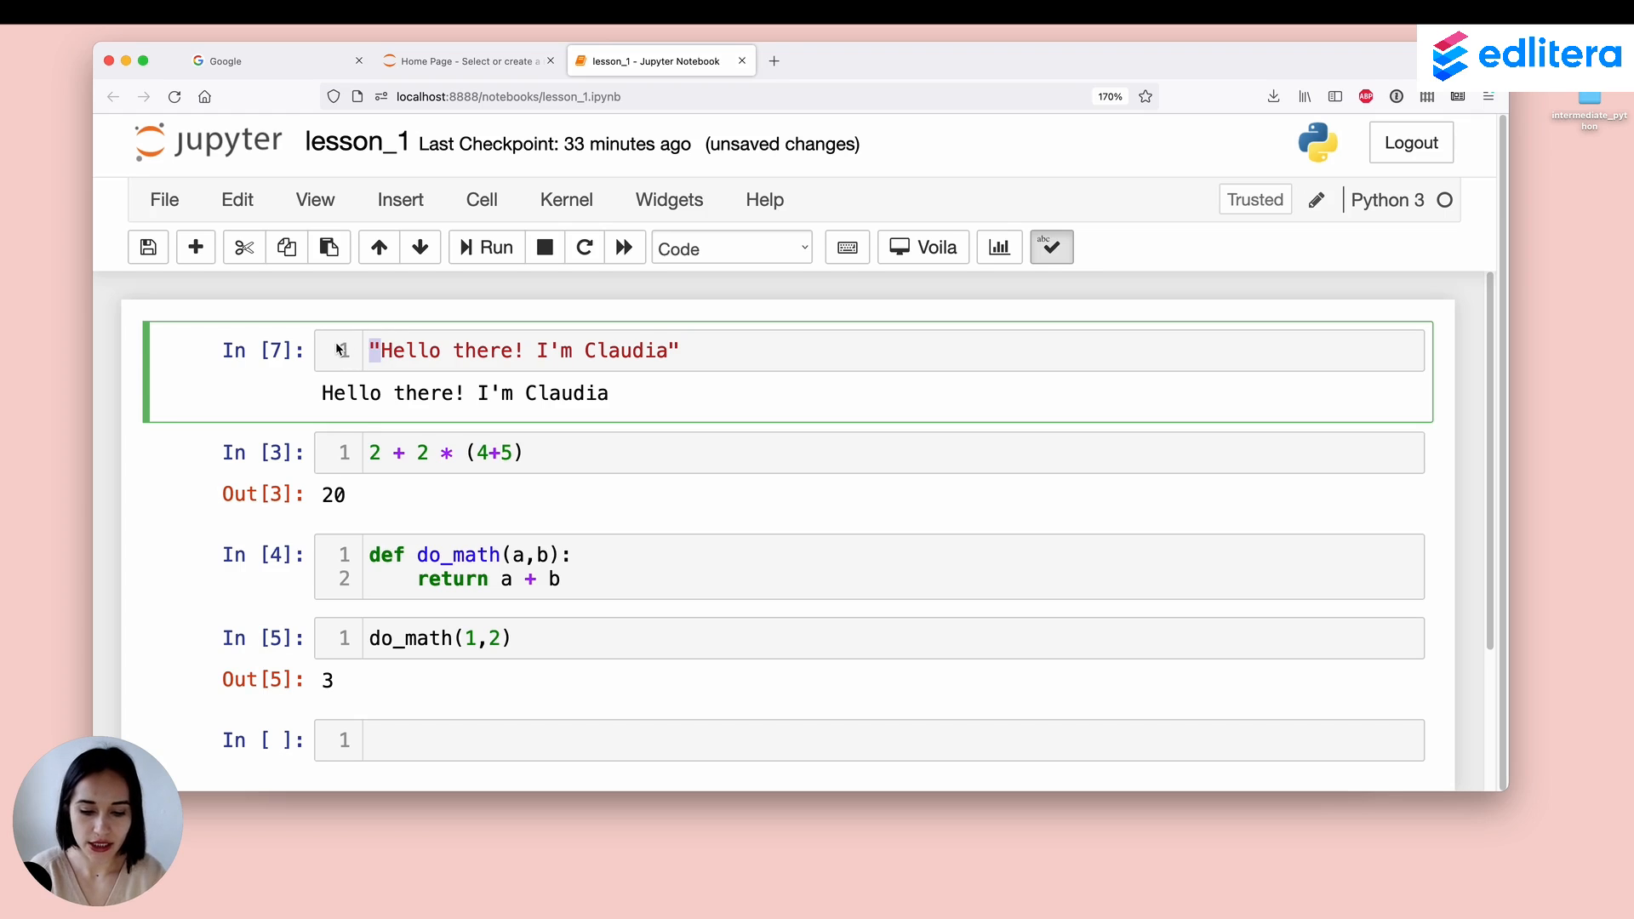
# Step: Replace the cell's code with the comment '# Hello there! I'm Claudia' and reopen it for editing
pyautogui.write("# Hello there! I'm Claudia")
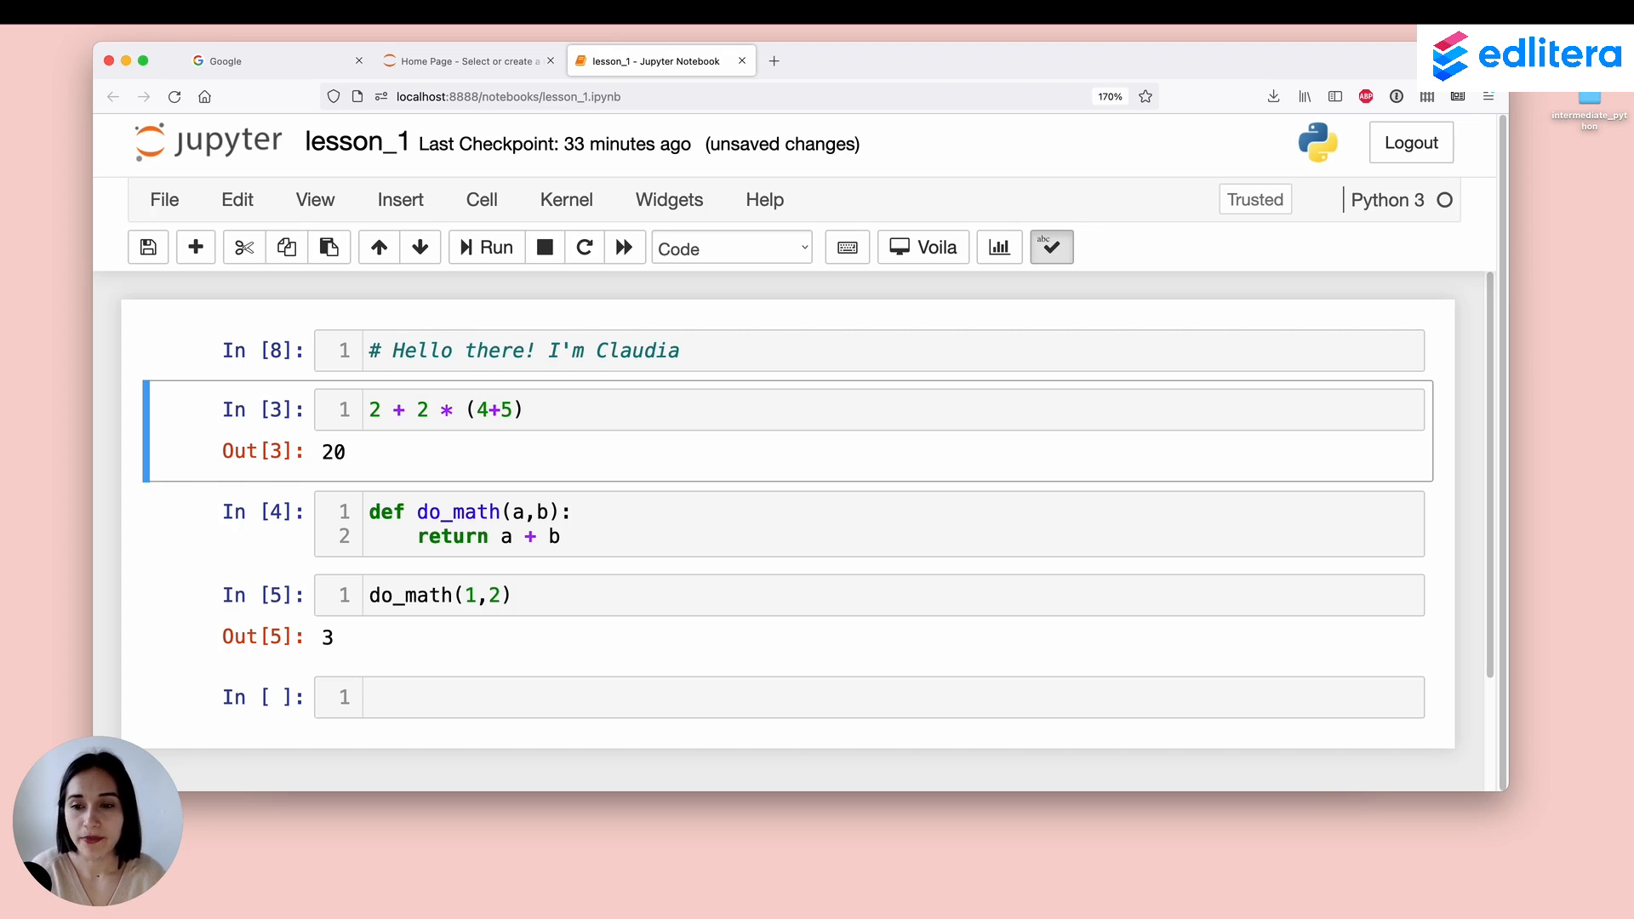
pyautogui.click(616, 351)
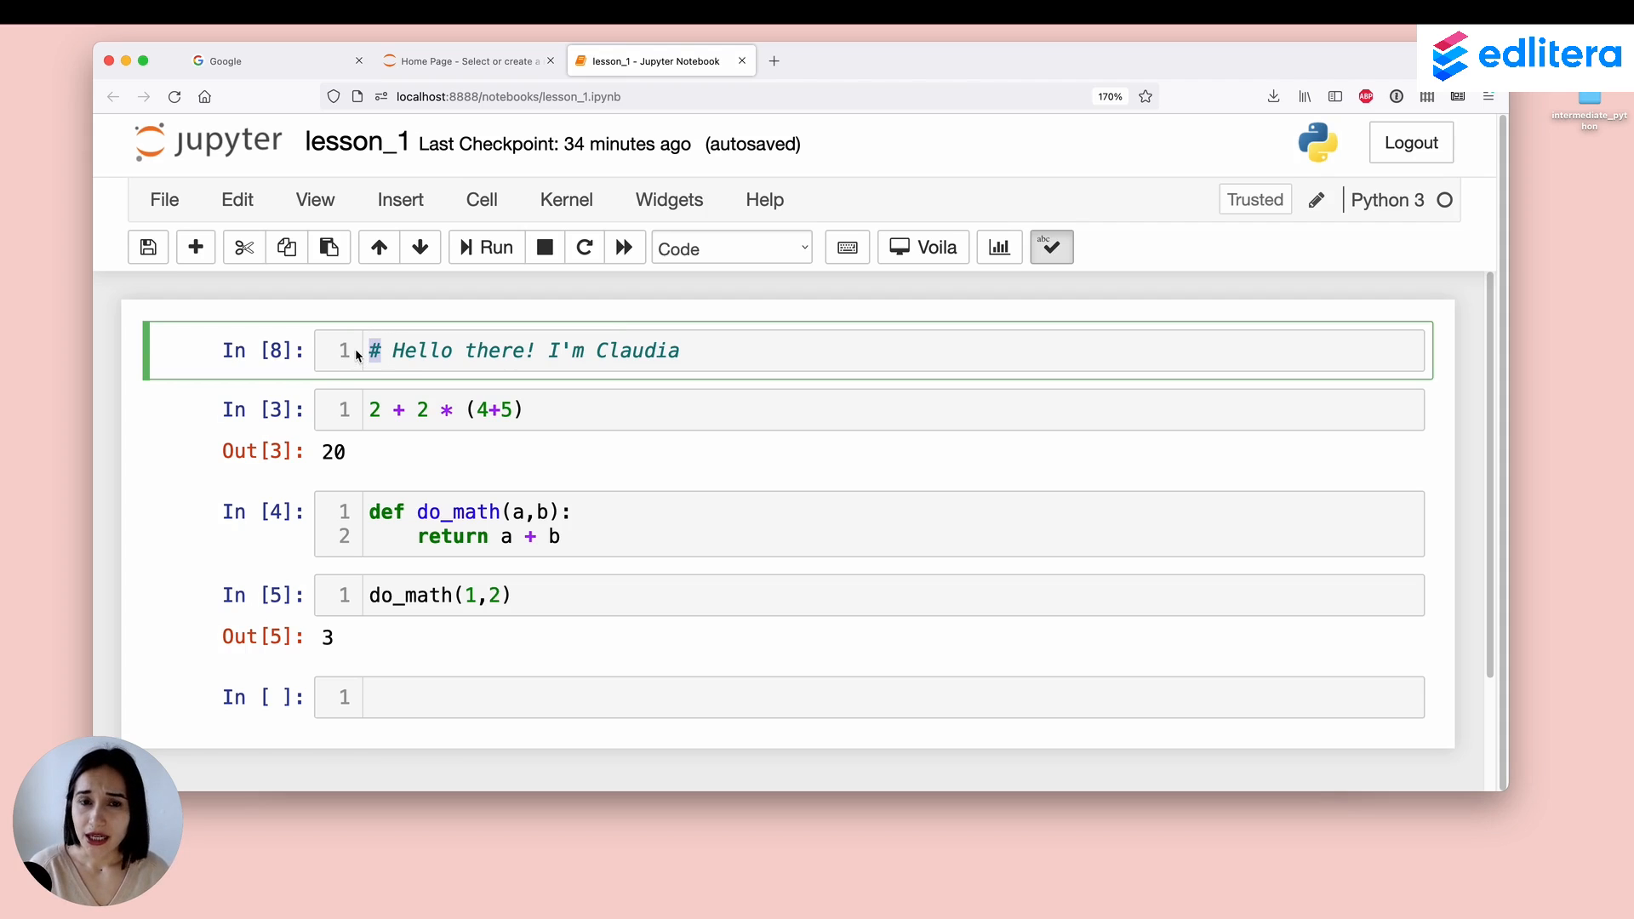
pyautogui.click(394, 351)
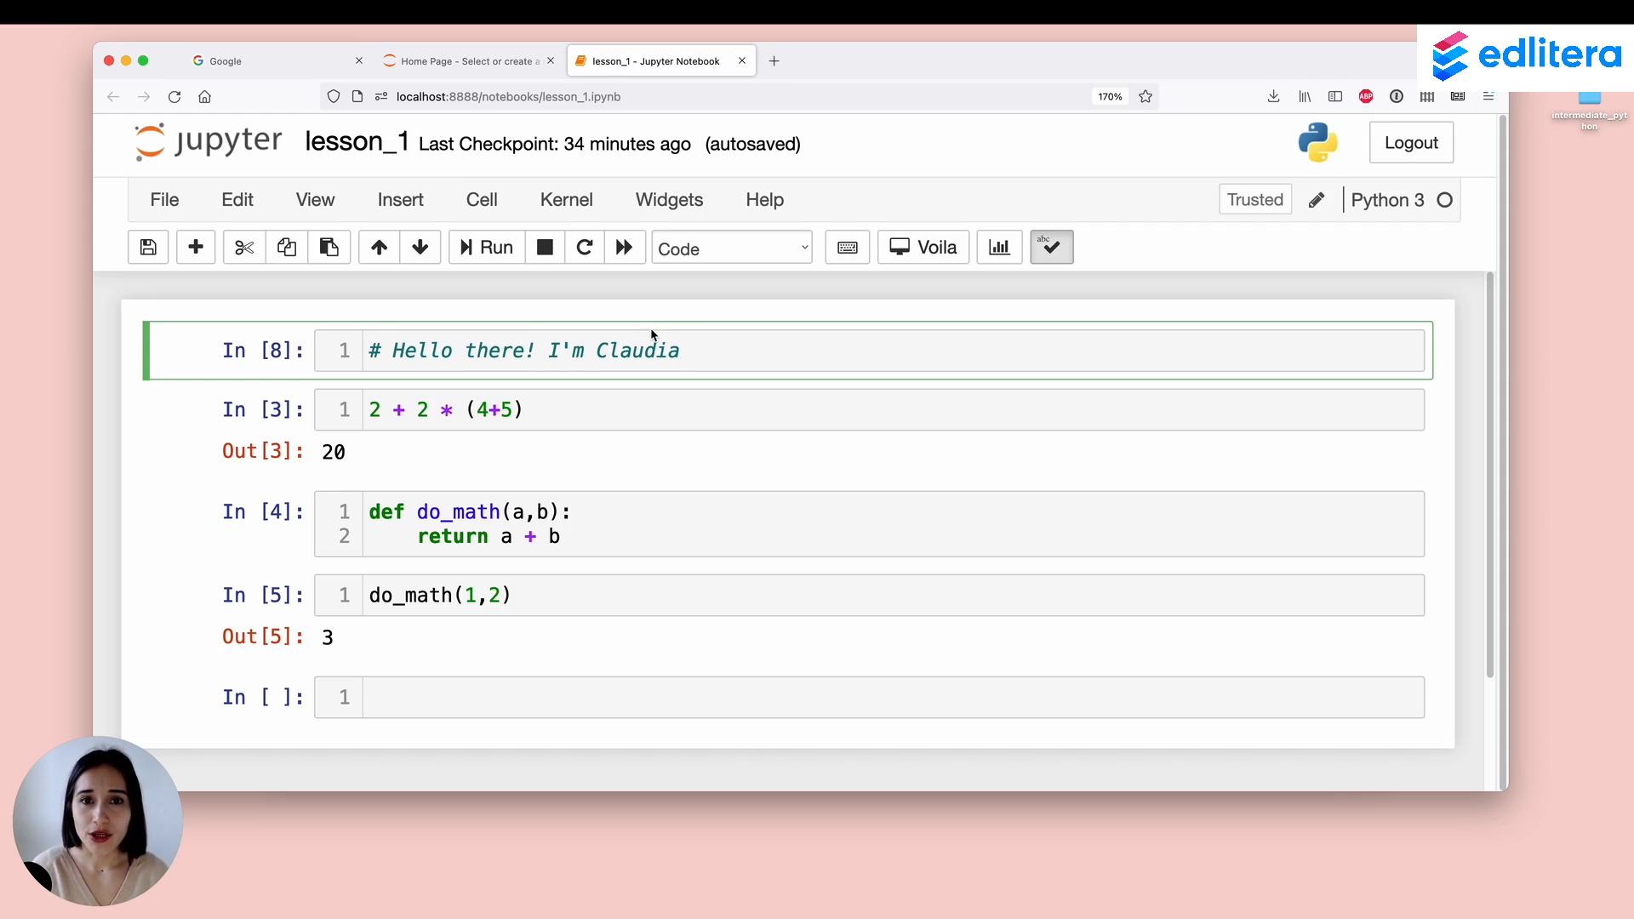
# Step: Make the comment cell Markdown so it renders as the heading 'Hello there! I'm Claudia', then follow its anchor
pyautogui.click(730, 247)
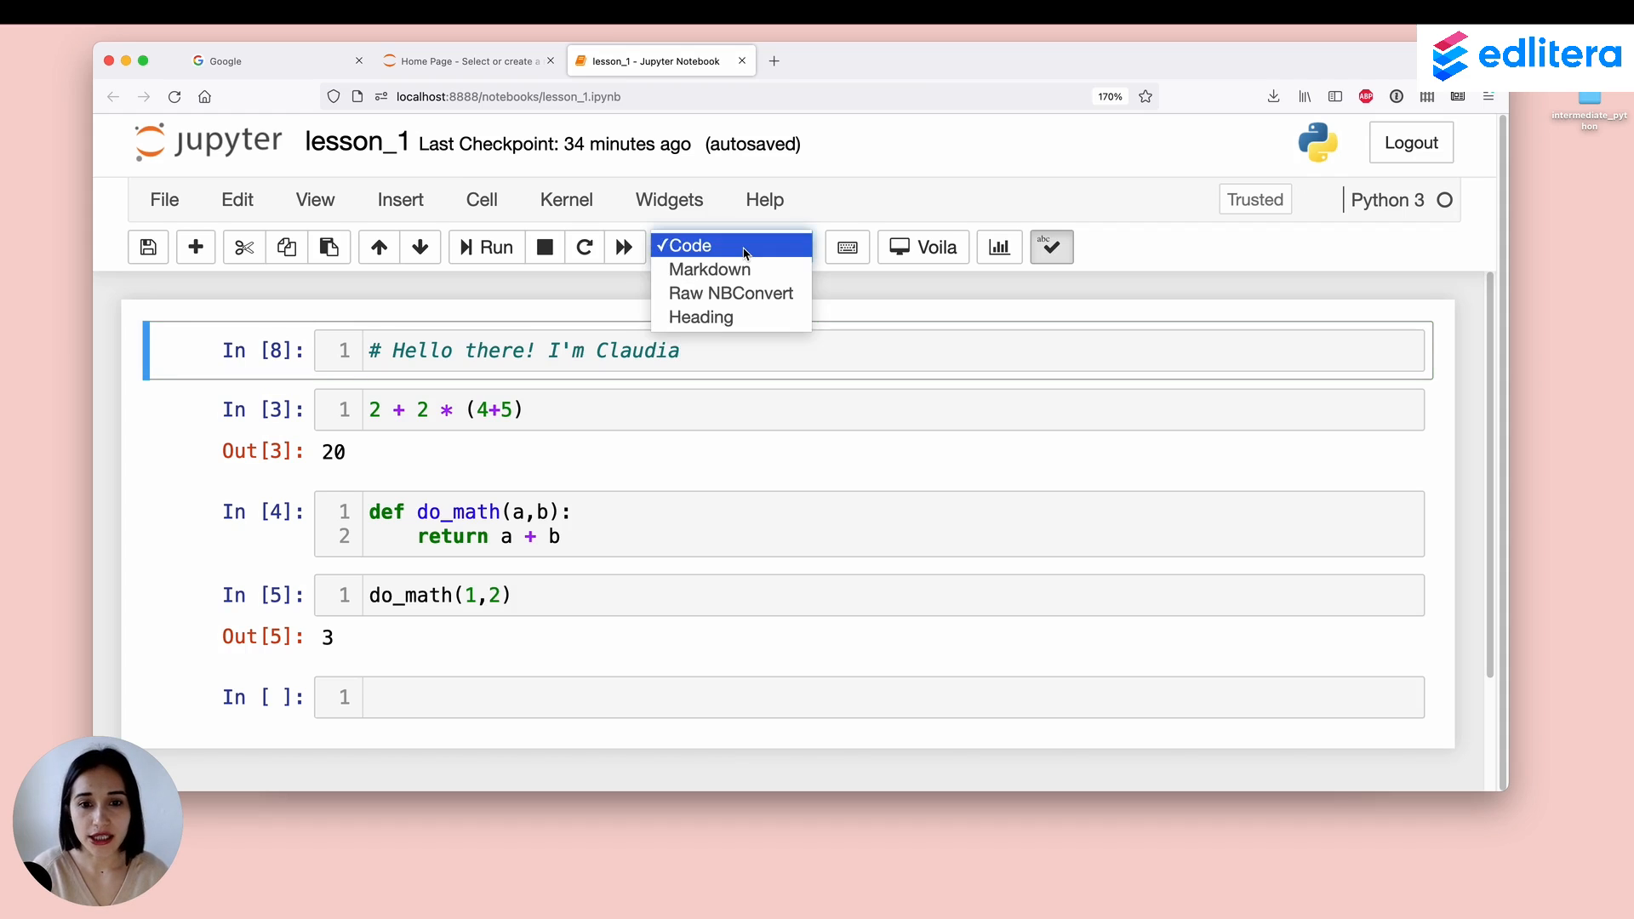
pyautogui.moveTo(730, 316)
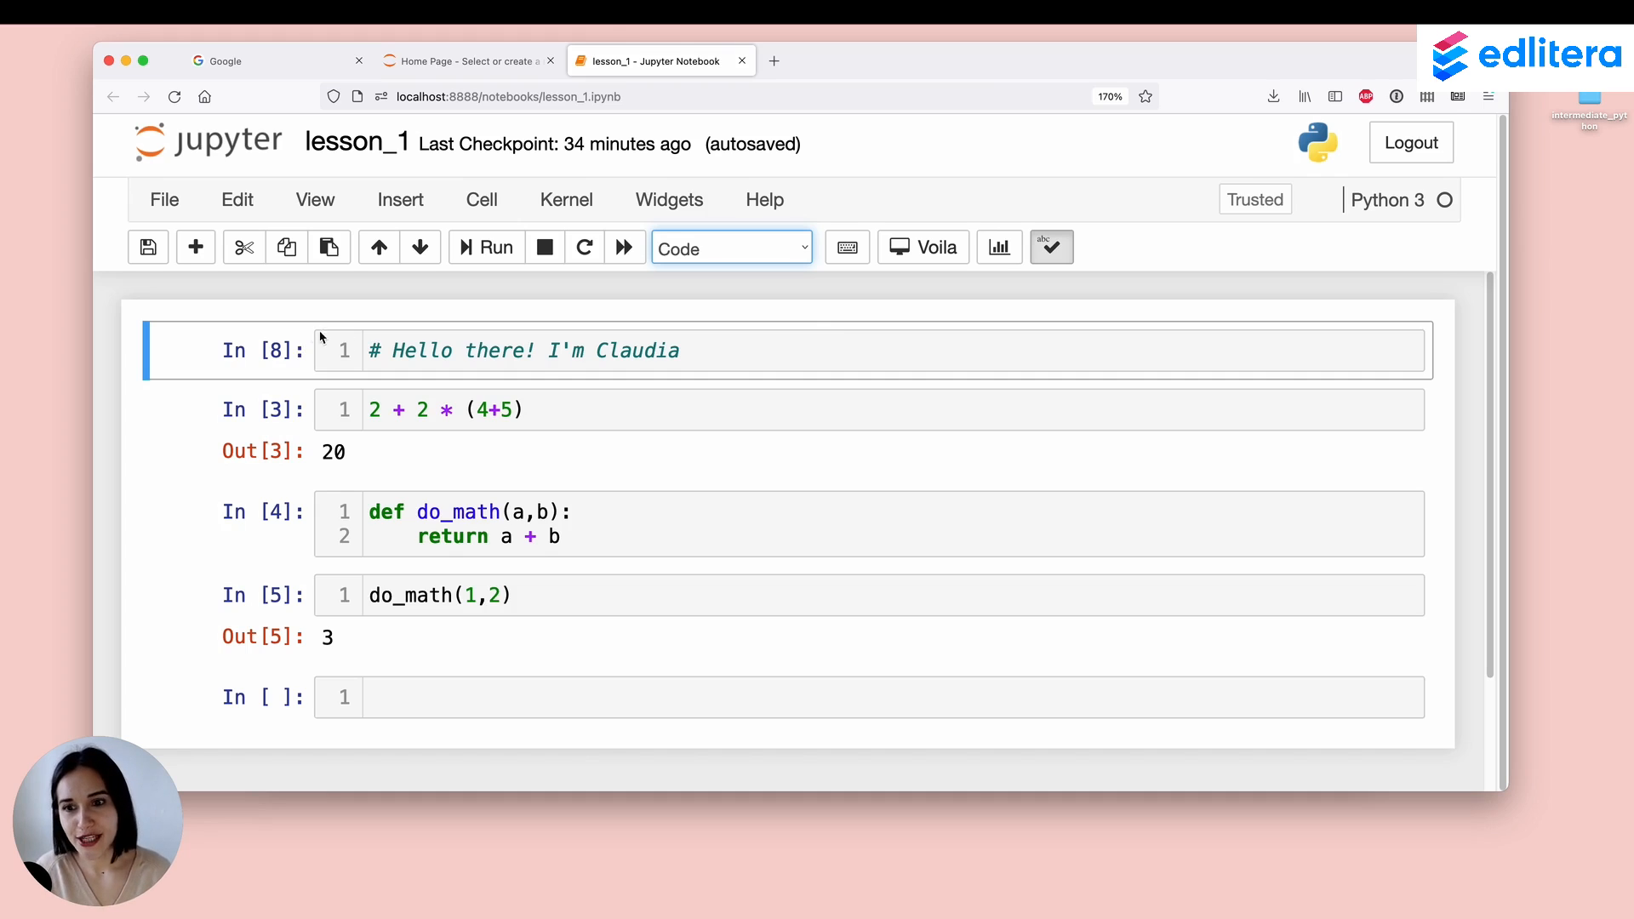
pyautogui.click(731, 247)
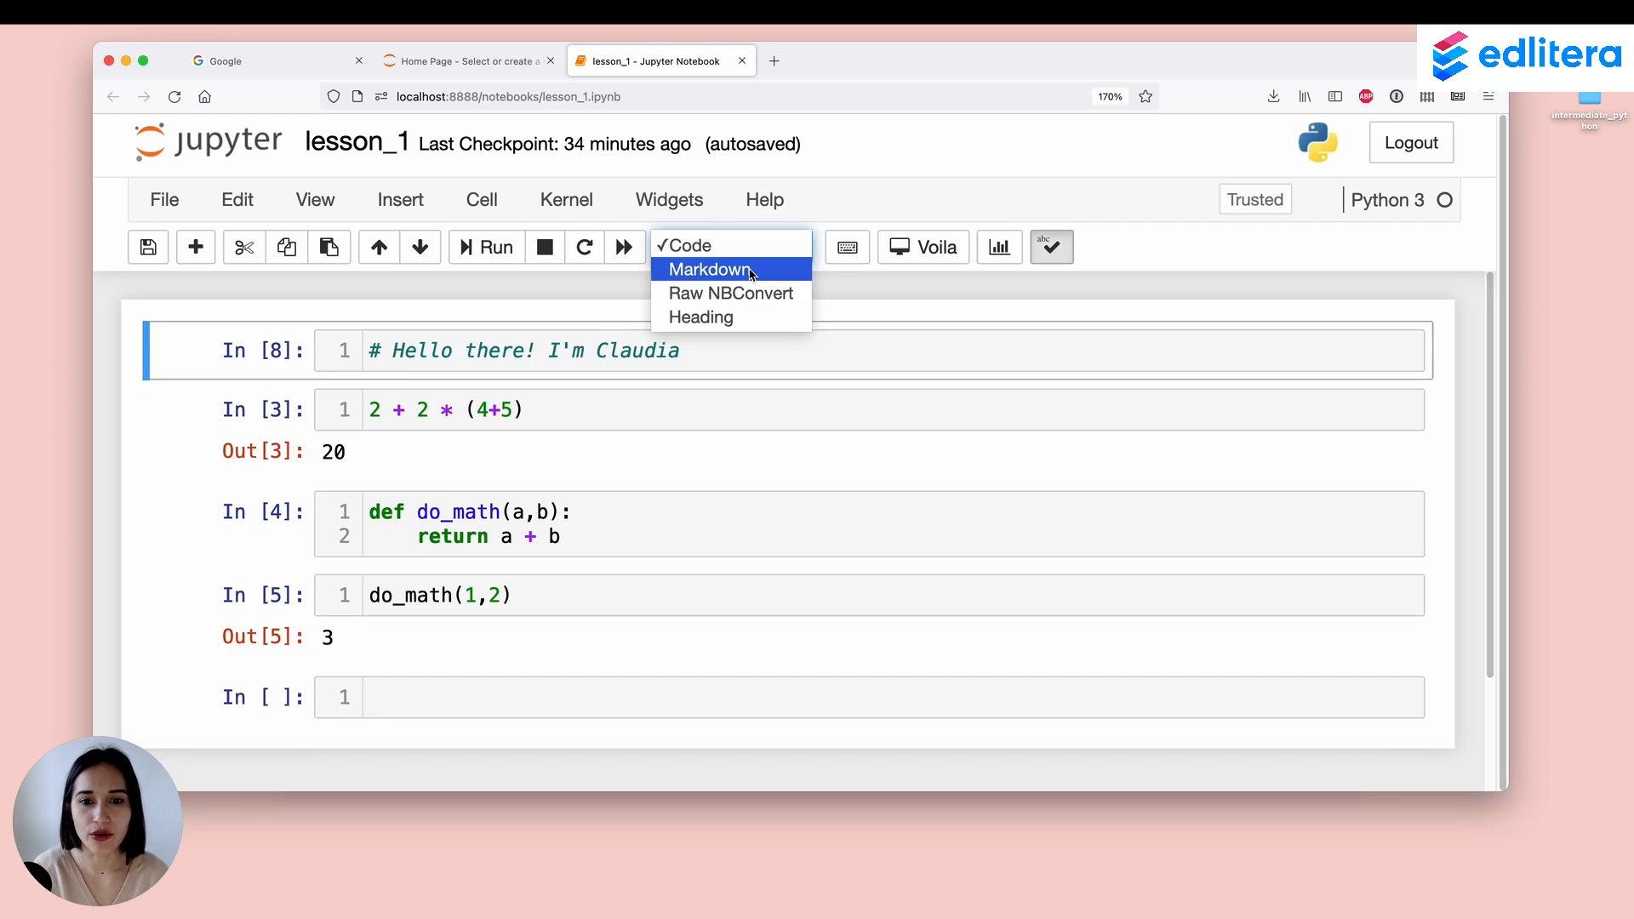
pyautogui.click(709, 269)
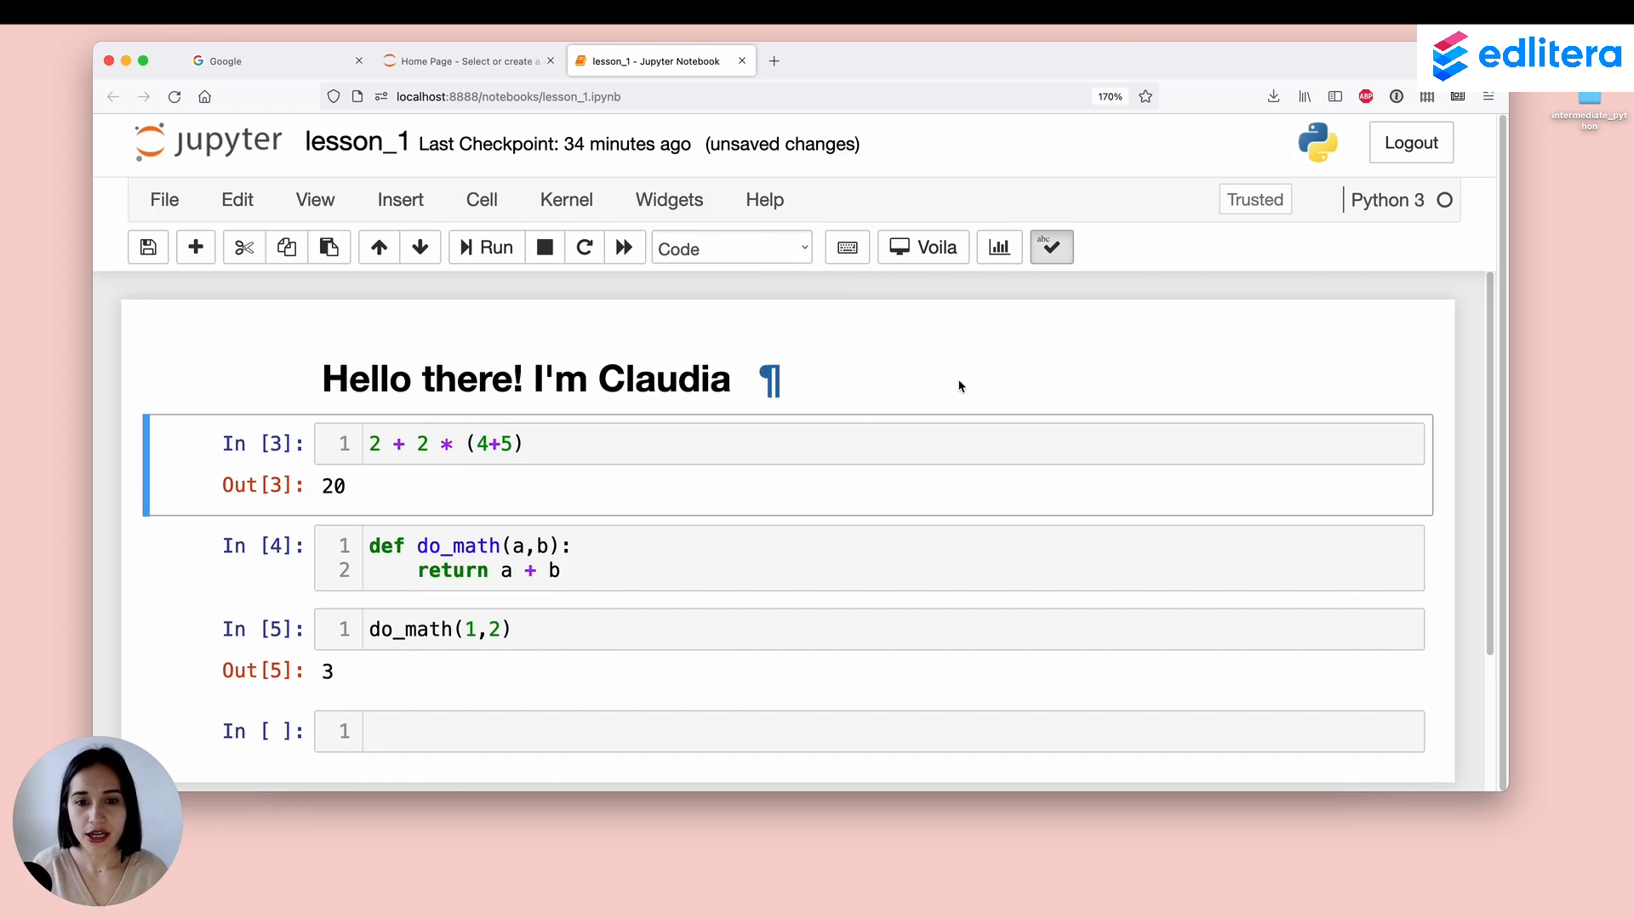
pyautogui.moveTo(769, 379)
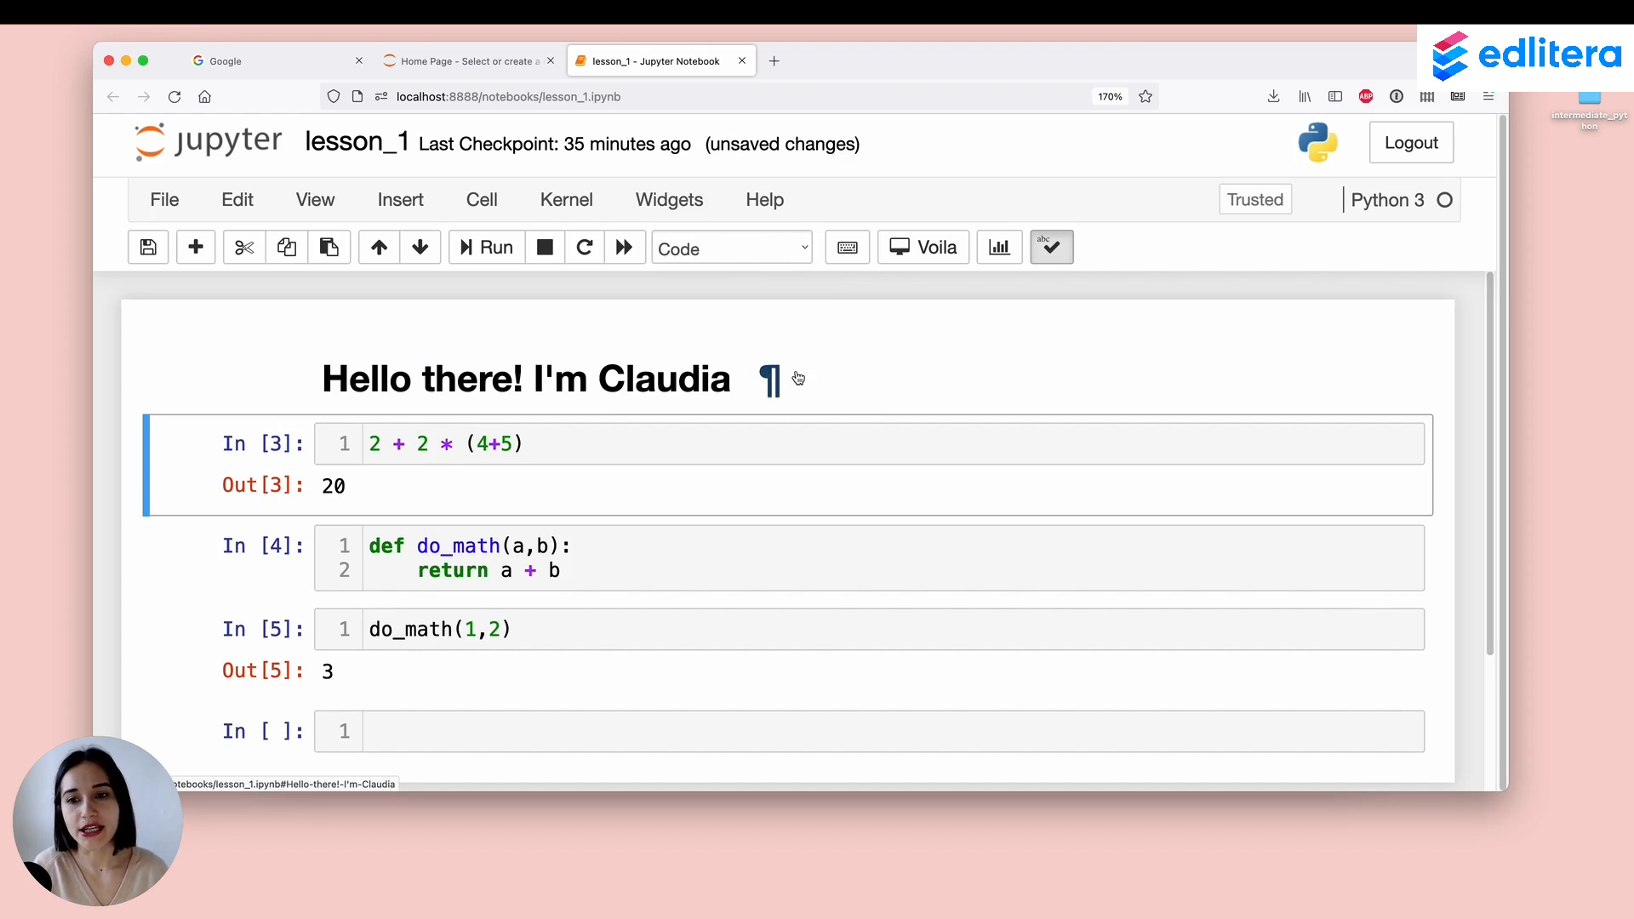
pyautogui.click(524, 378)
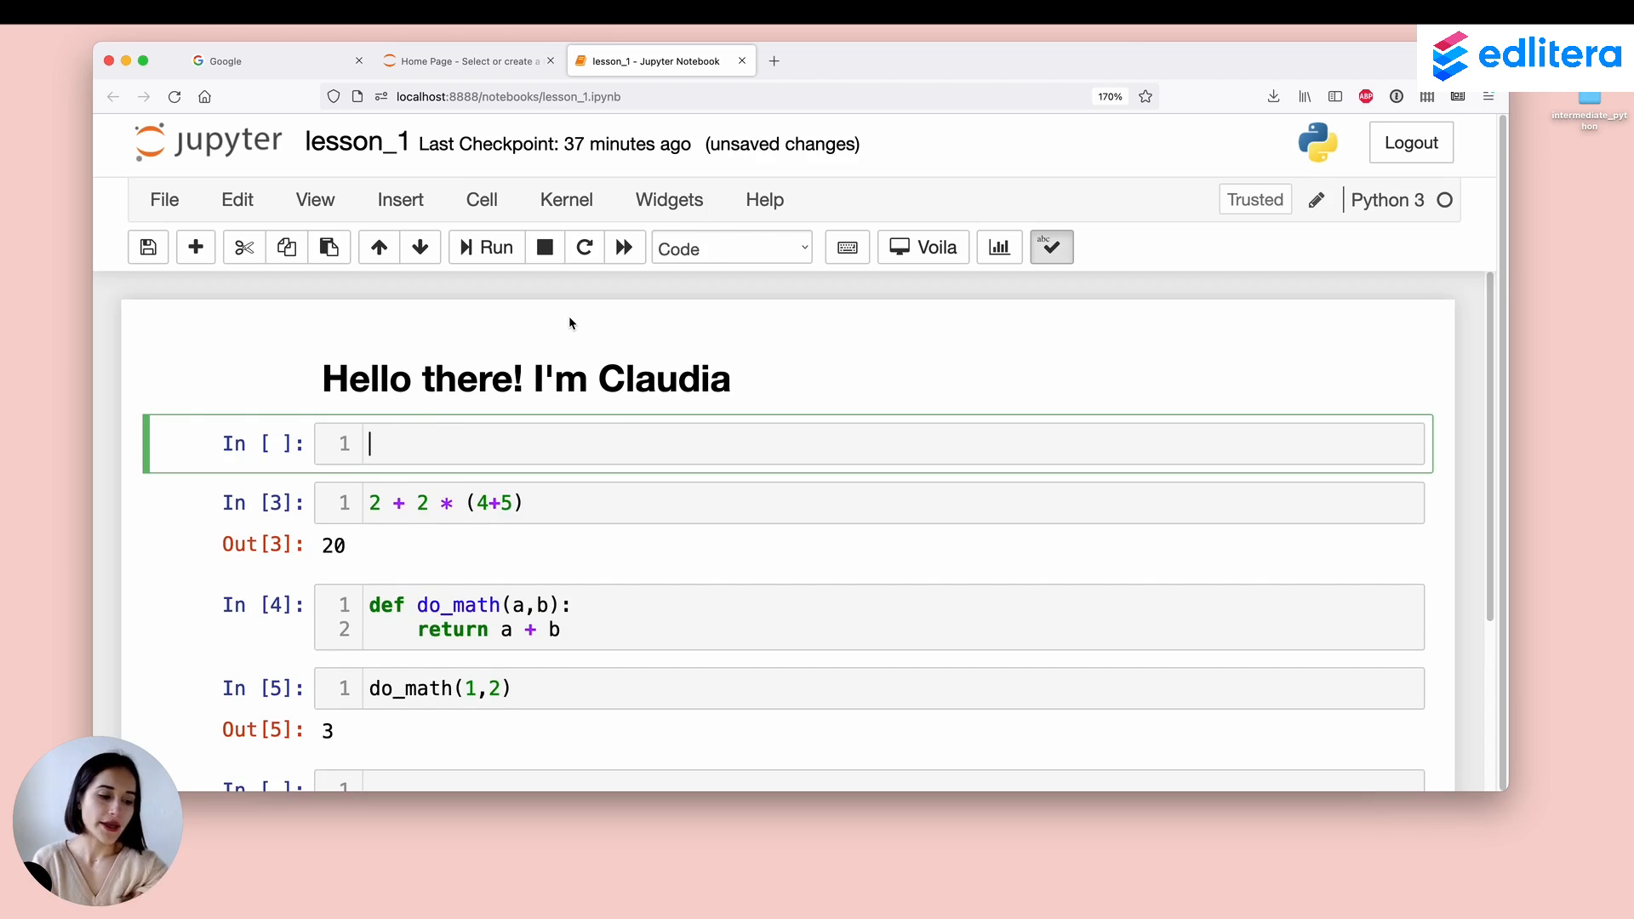
# Step: Write 'for ever and ever' in the new code cell and select the whole line
pyautogui.write('for ever and ever')
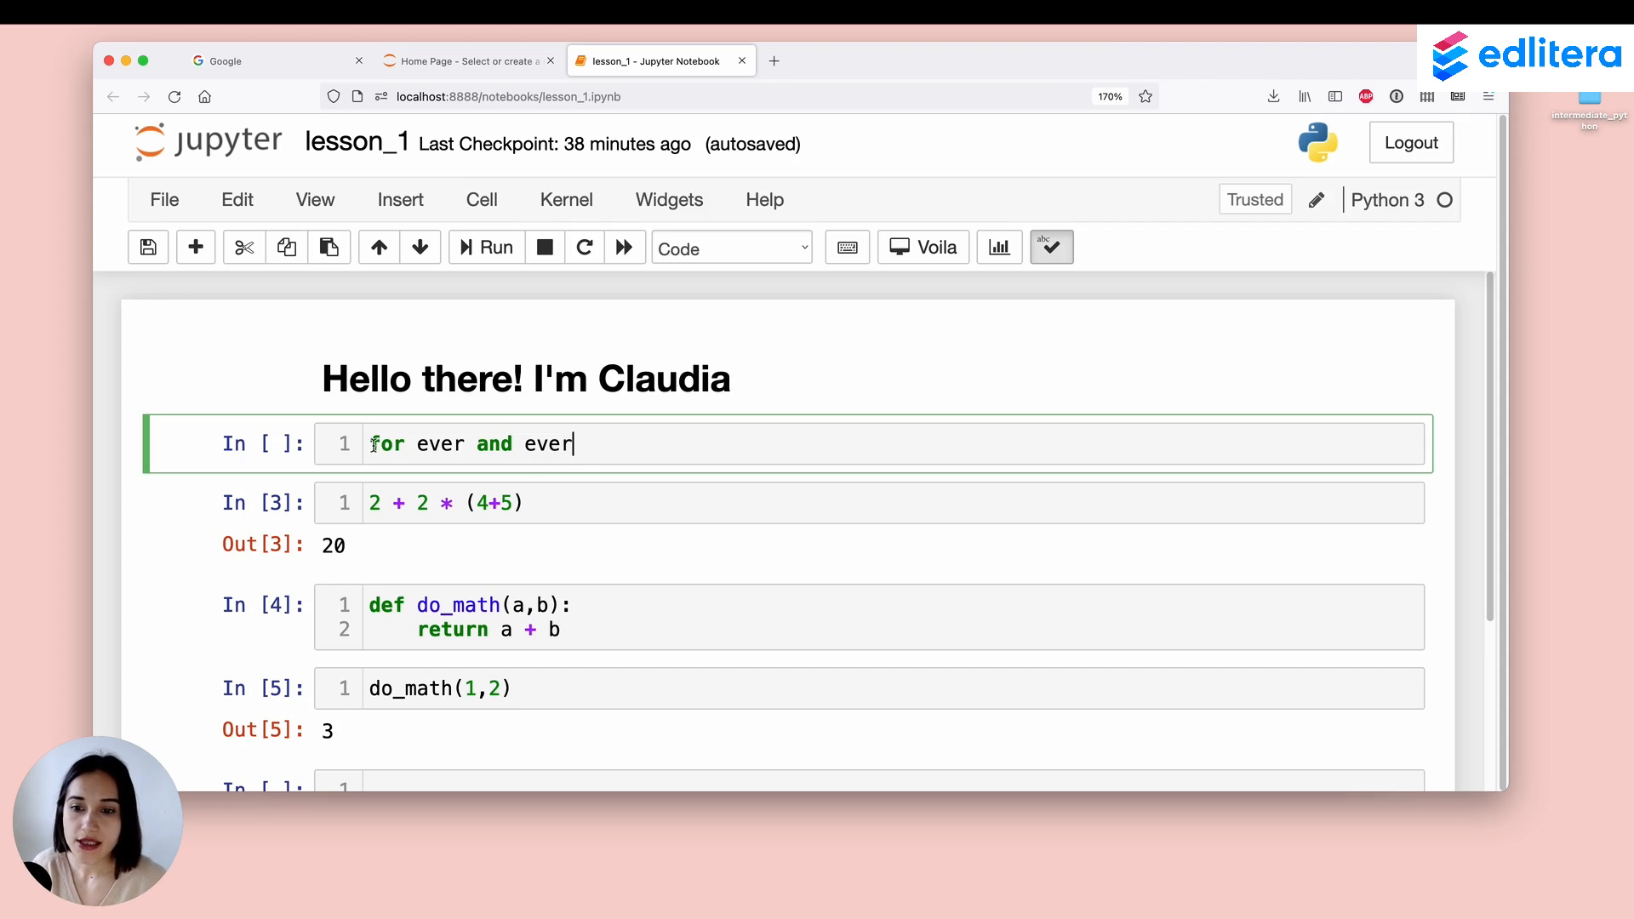
pyautogui.doubleClick(388, 442)
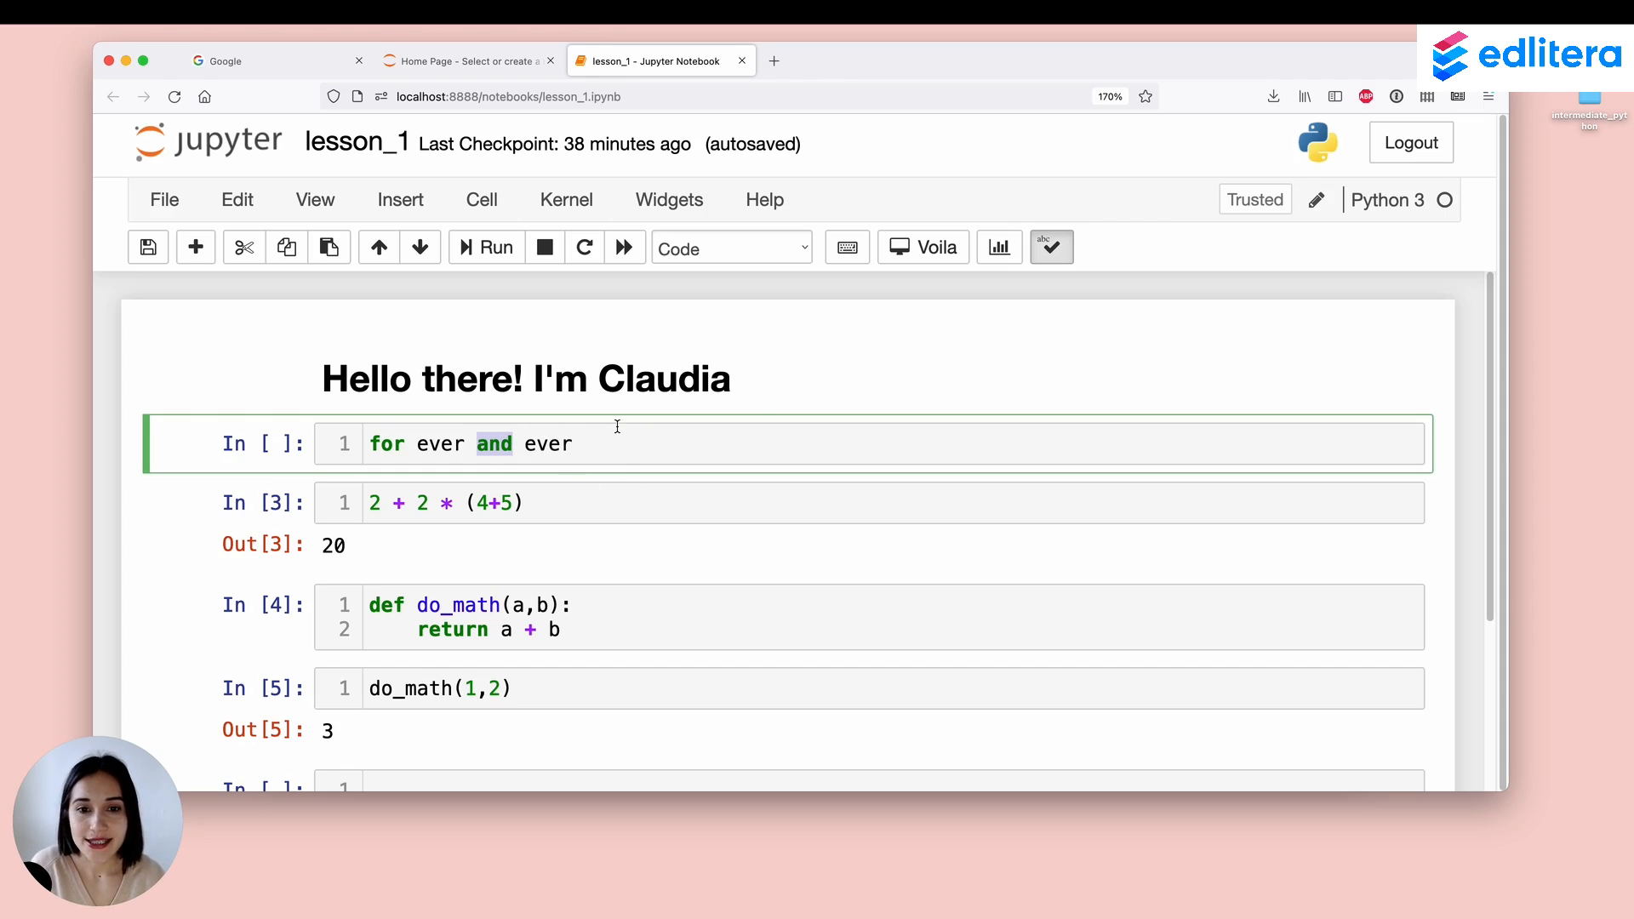
pyautogui.moveTo(718, 273)
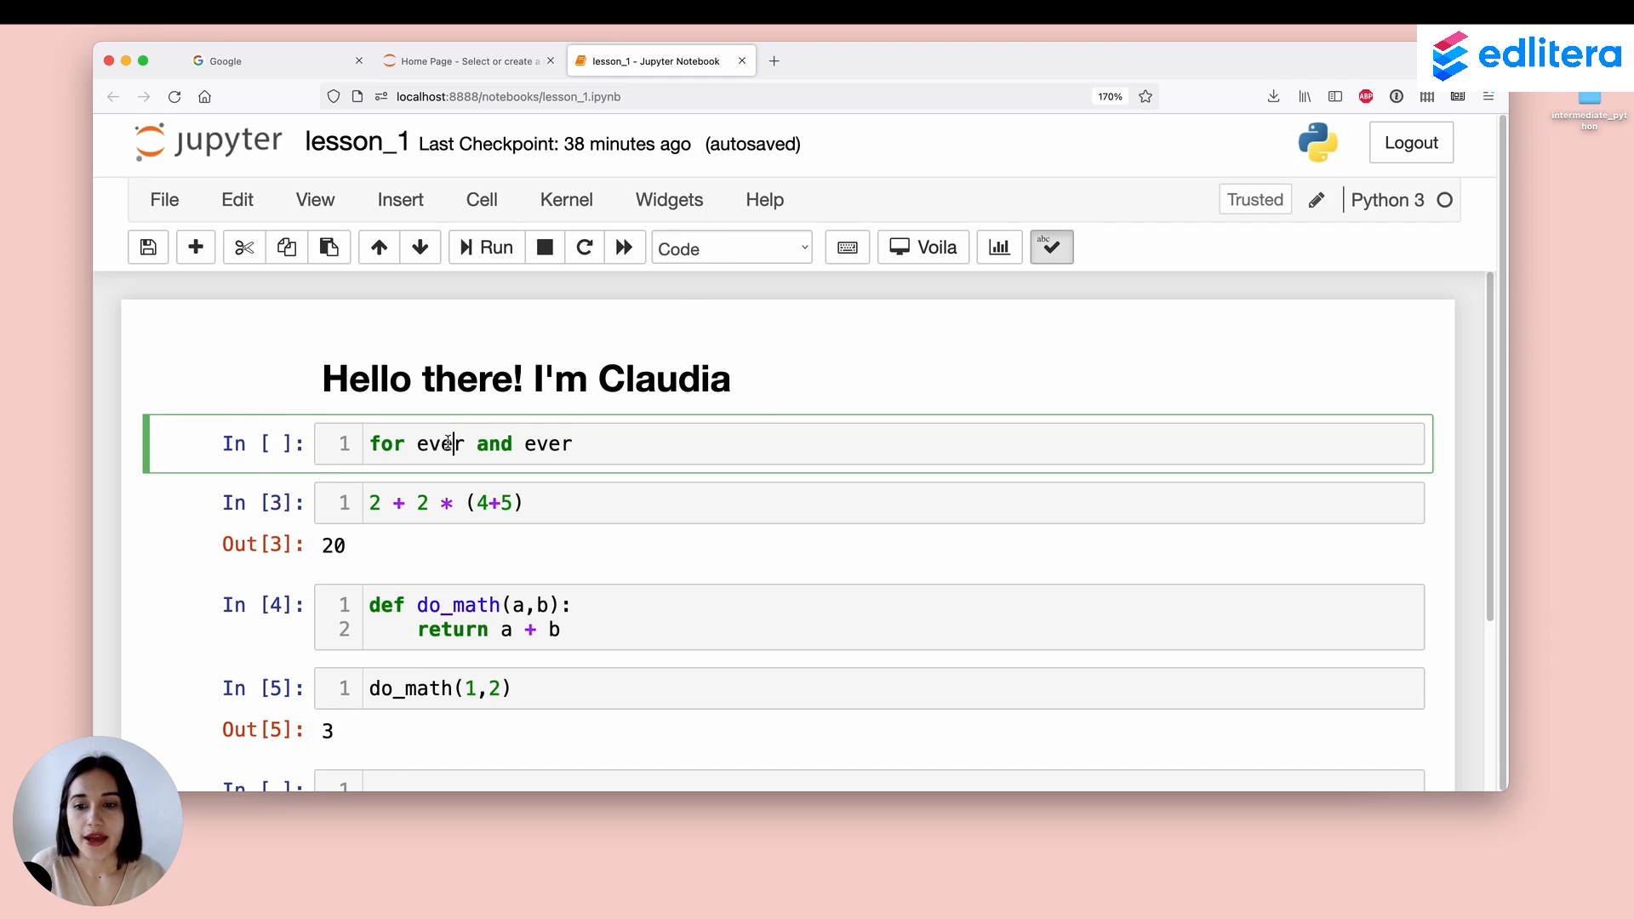
pyautogui.tripleClick(470, 443)
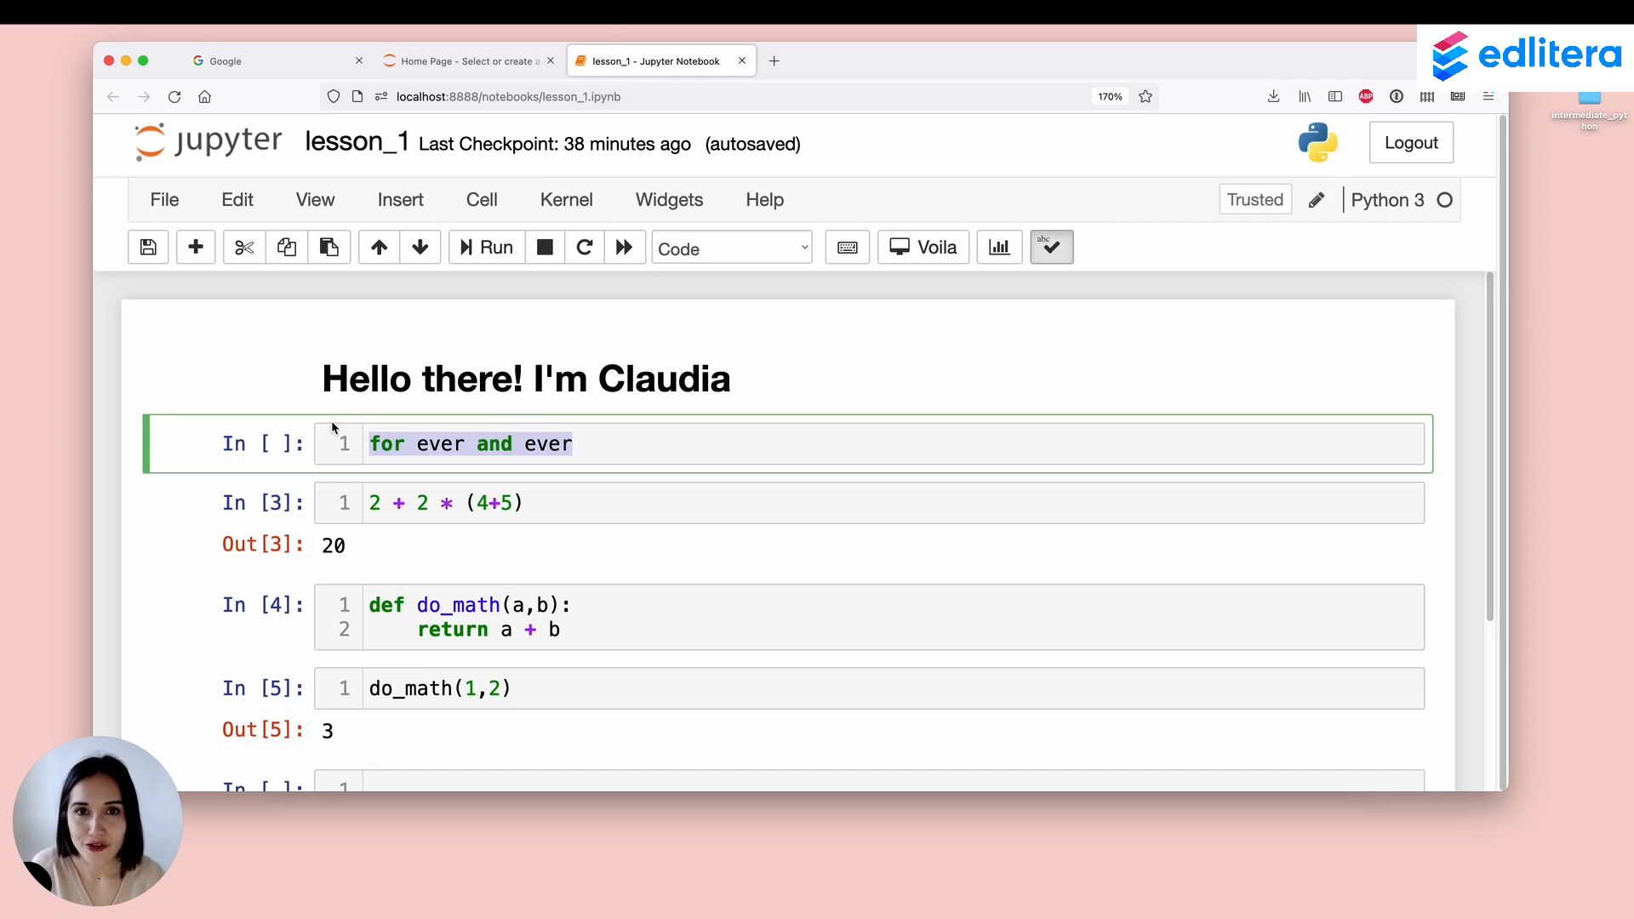
pyautogui.moveTo(390, 426)
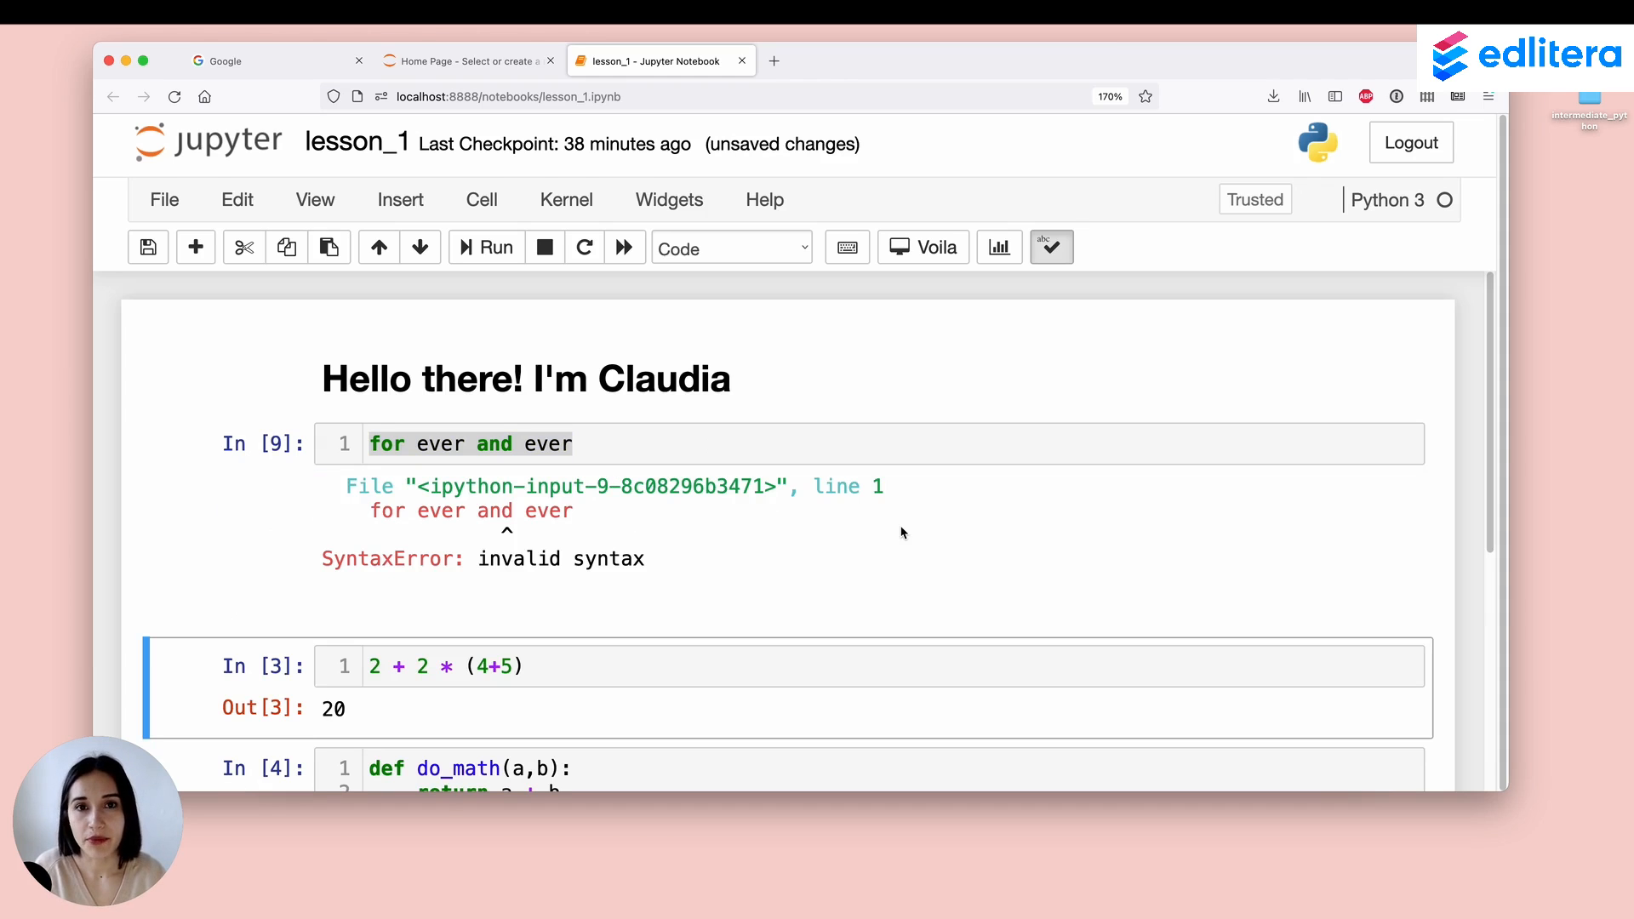
pyautogui.moveTo(606, 593)
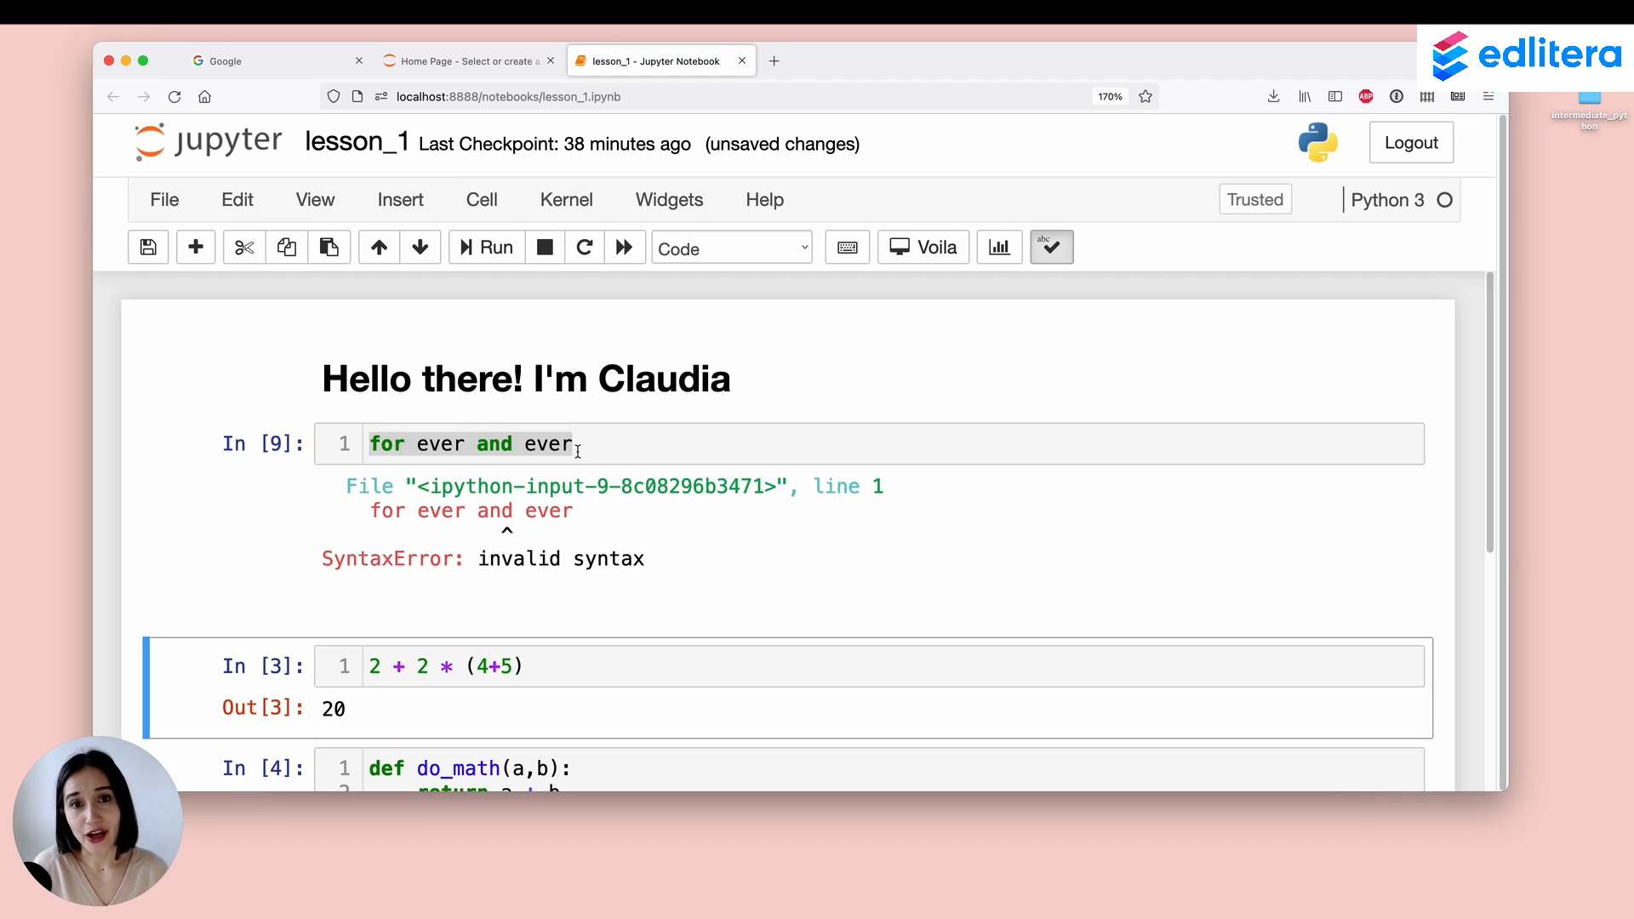
# Step: Return to editing the 'for ever and ever' cell after its SyntaxError
pyautogui.click(470, 443)
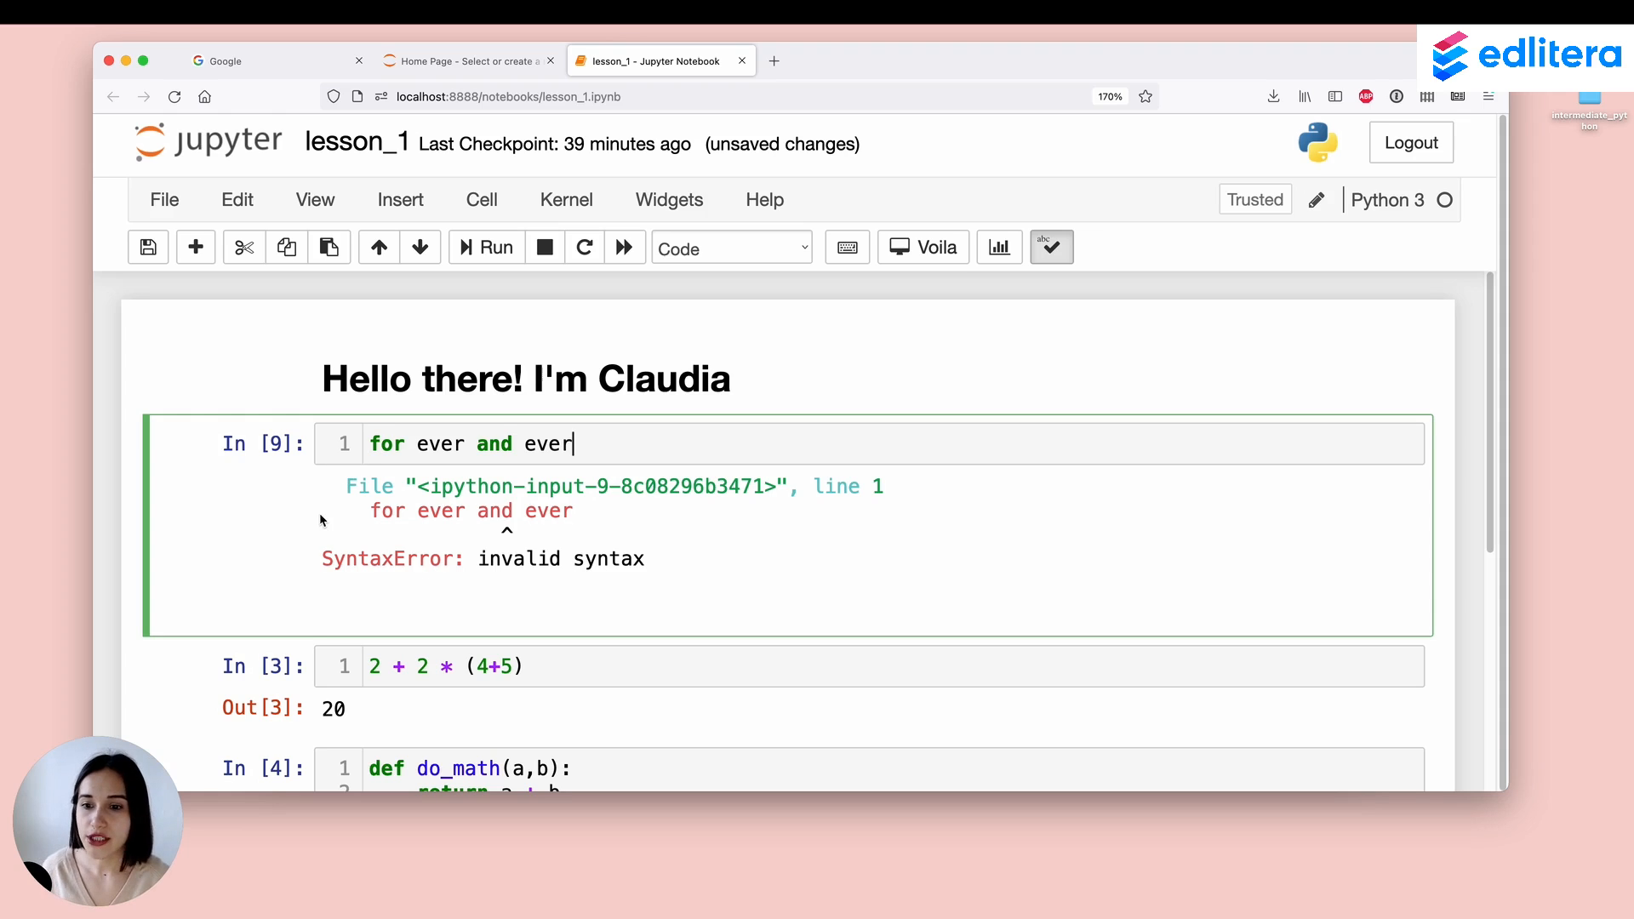
pyautogui.moveTo(414, 422)
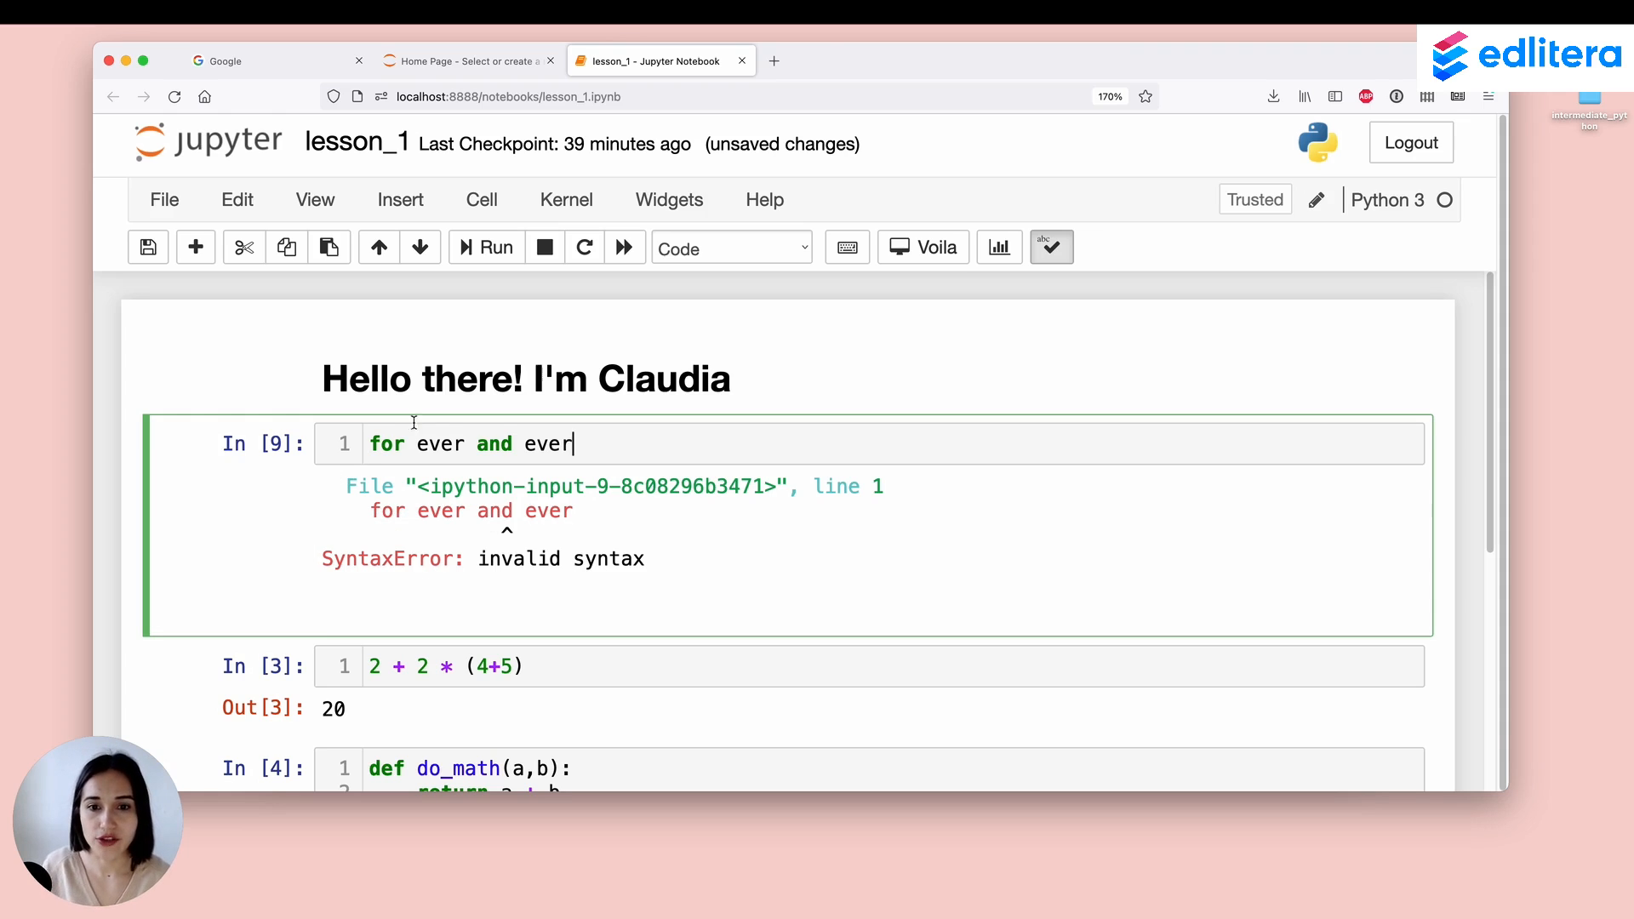
# Step: Switch the 'for ever and ever' cell to Markdown and then back to Code
pyautogui.click(730, 247)
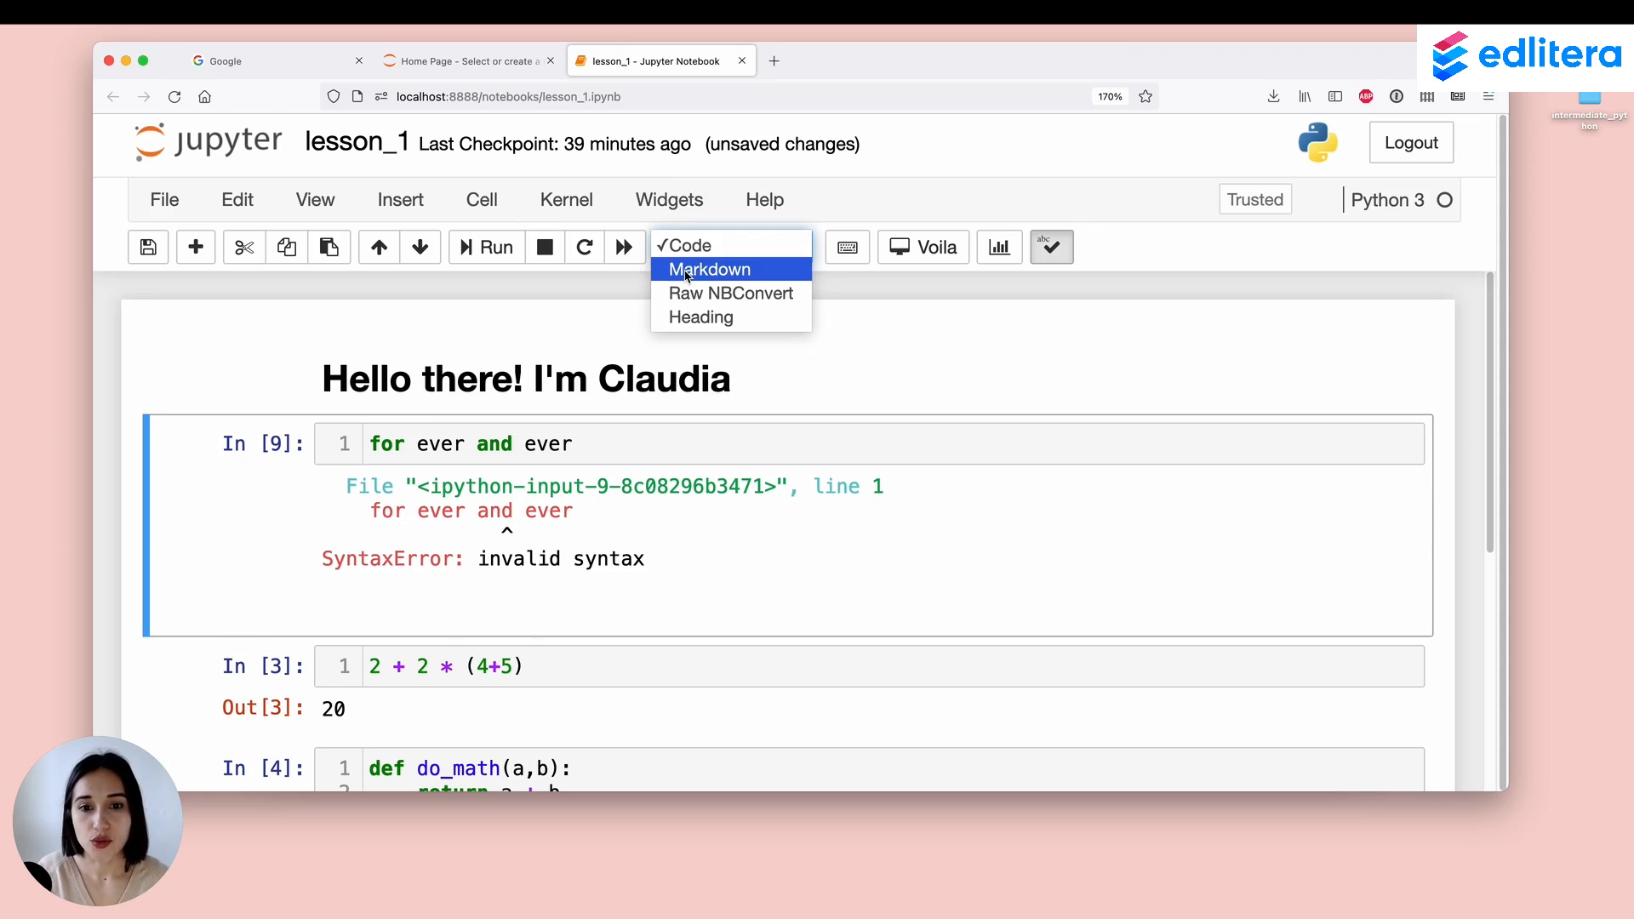
pyautogui.click(710, 269)
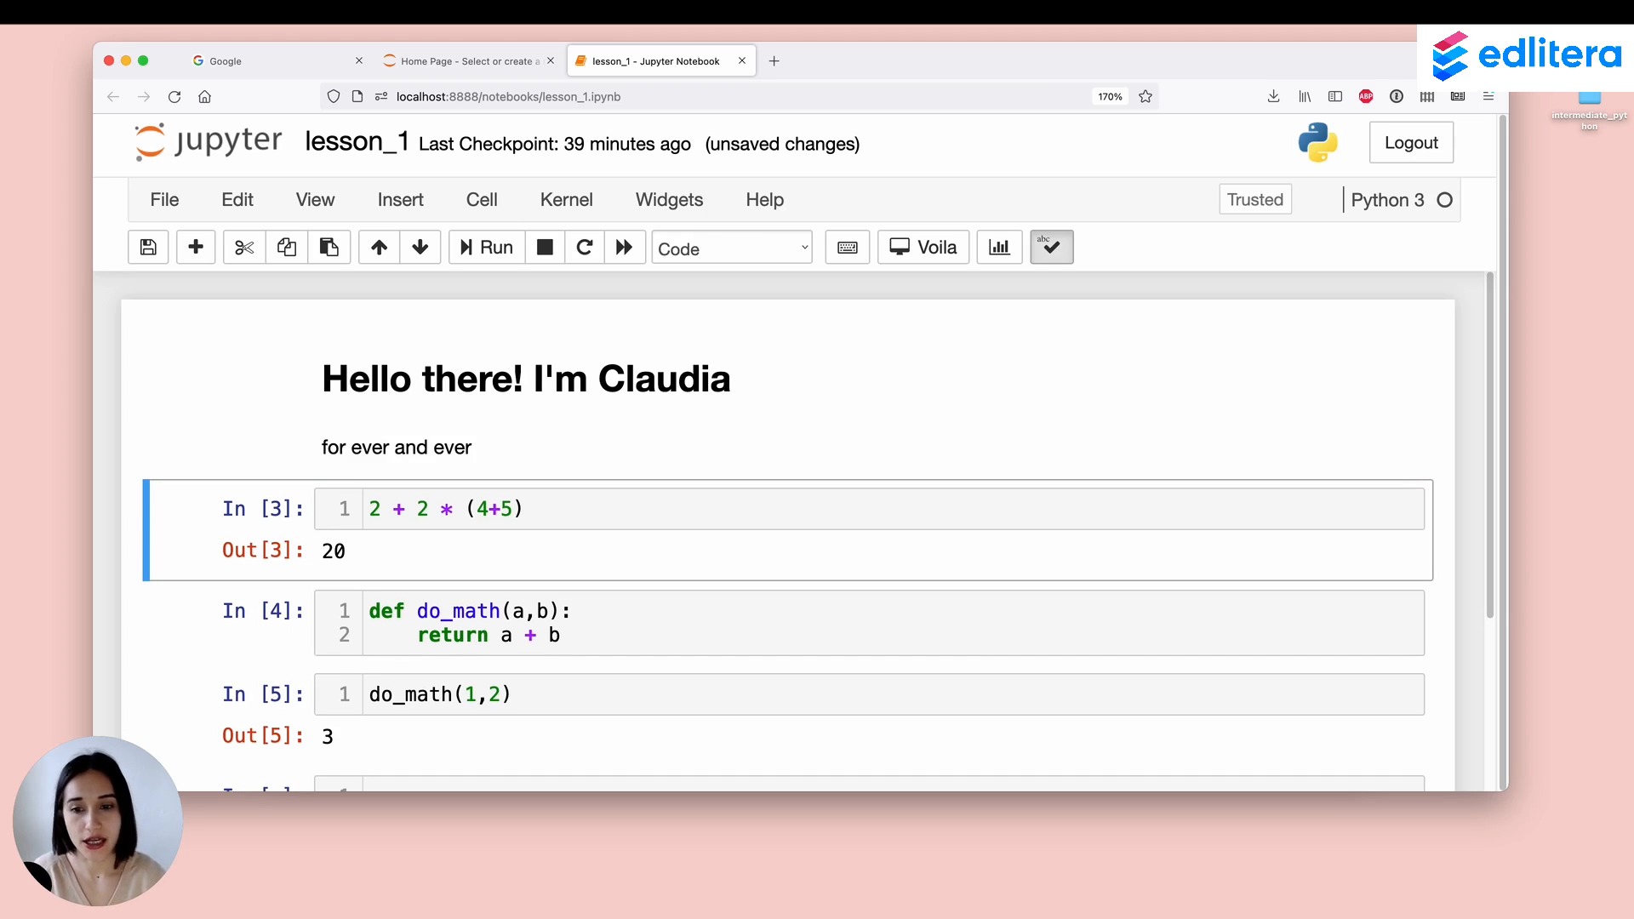
pyautogui.click(731, 247)
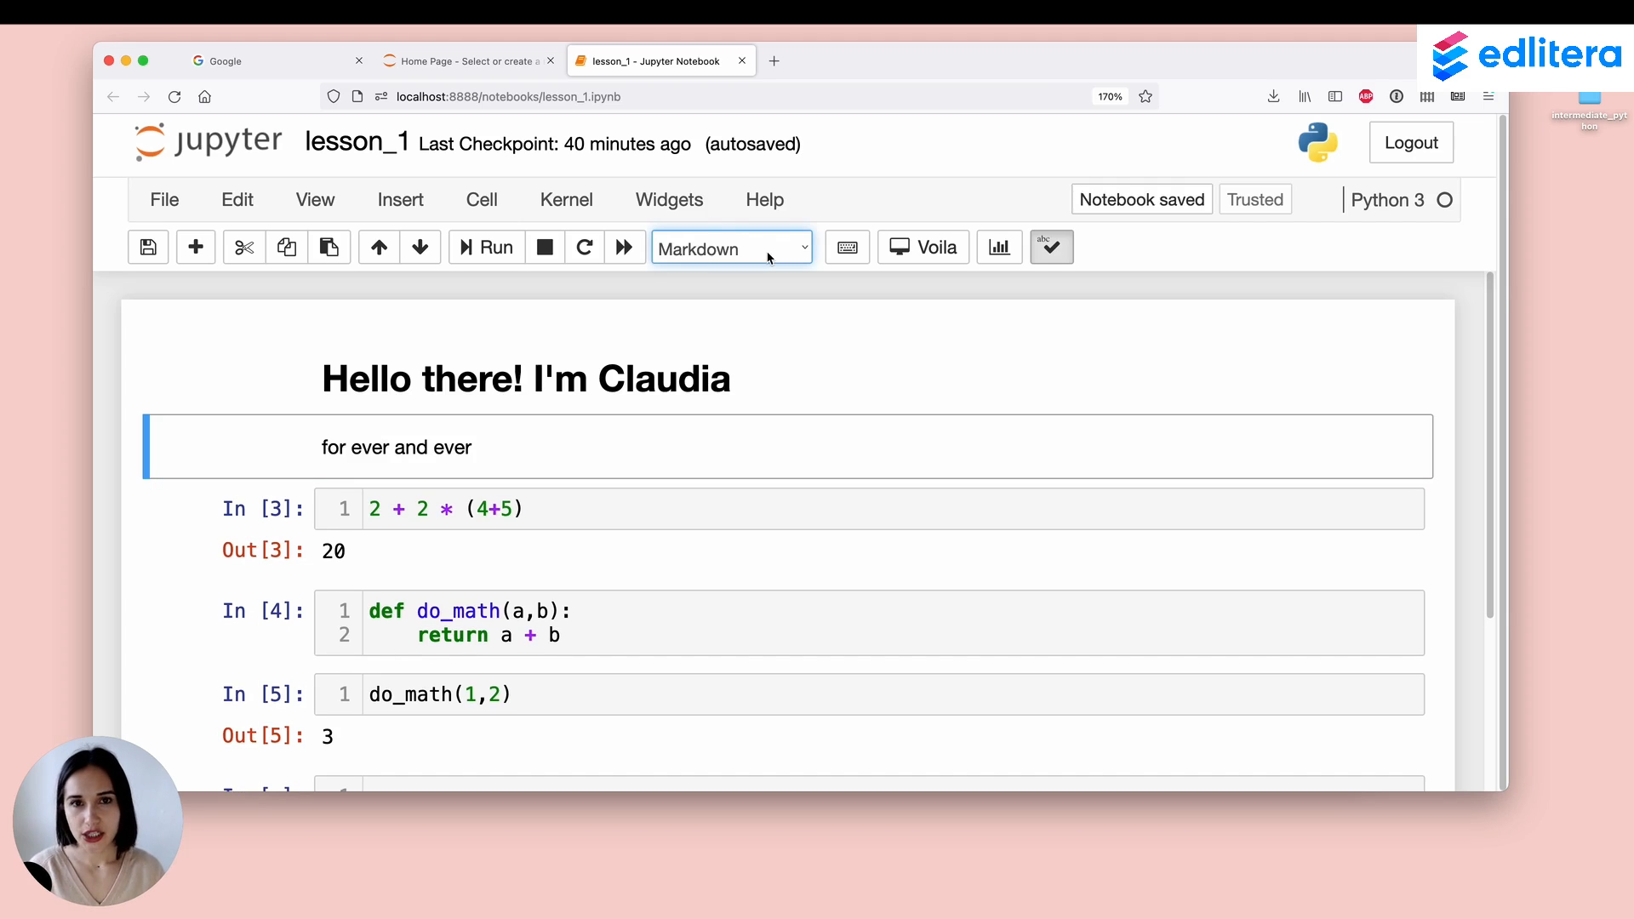
pyautogui.click(732, 246)
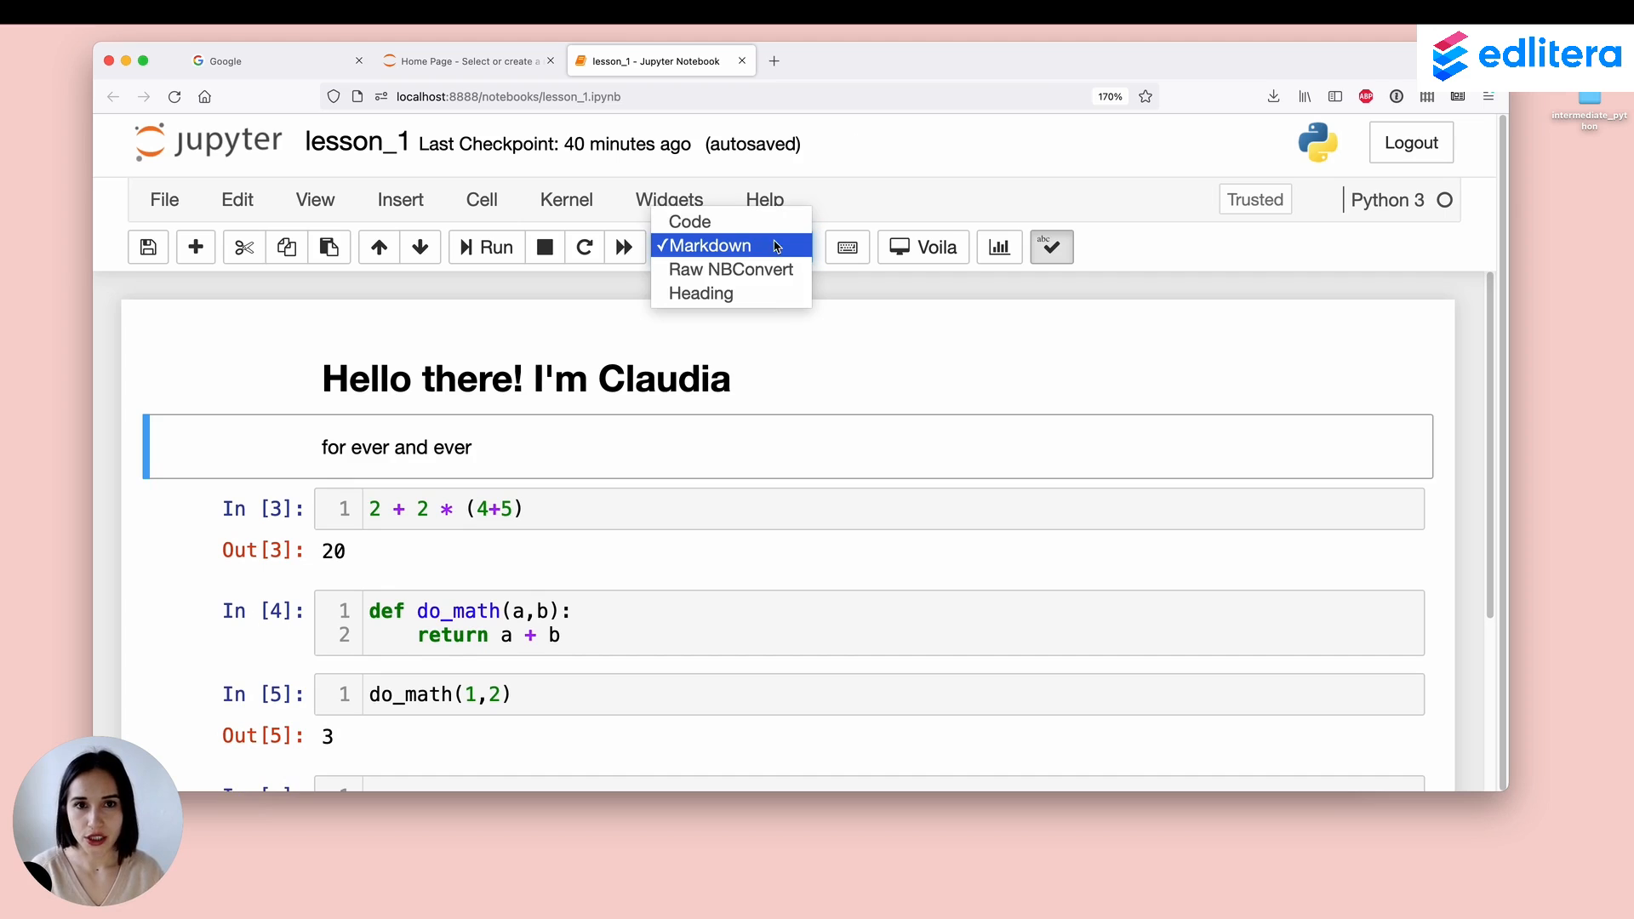
pyautogui.moveTo(689, 221)
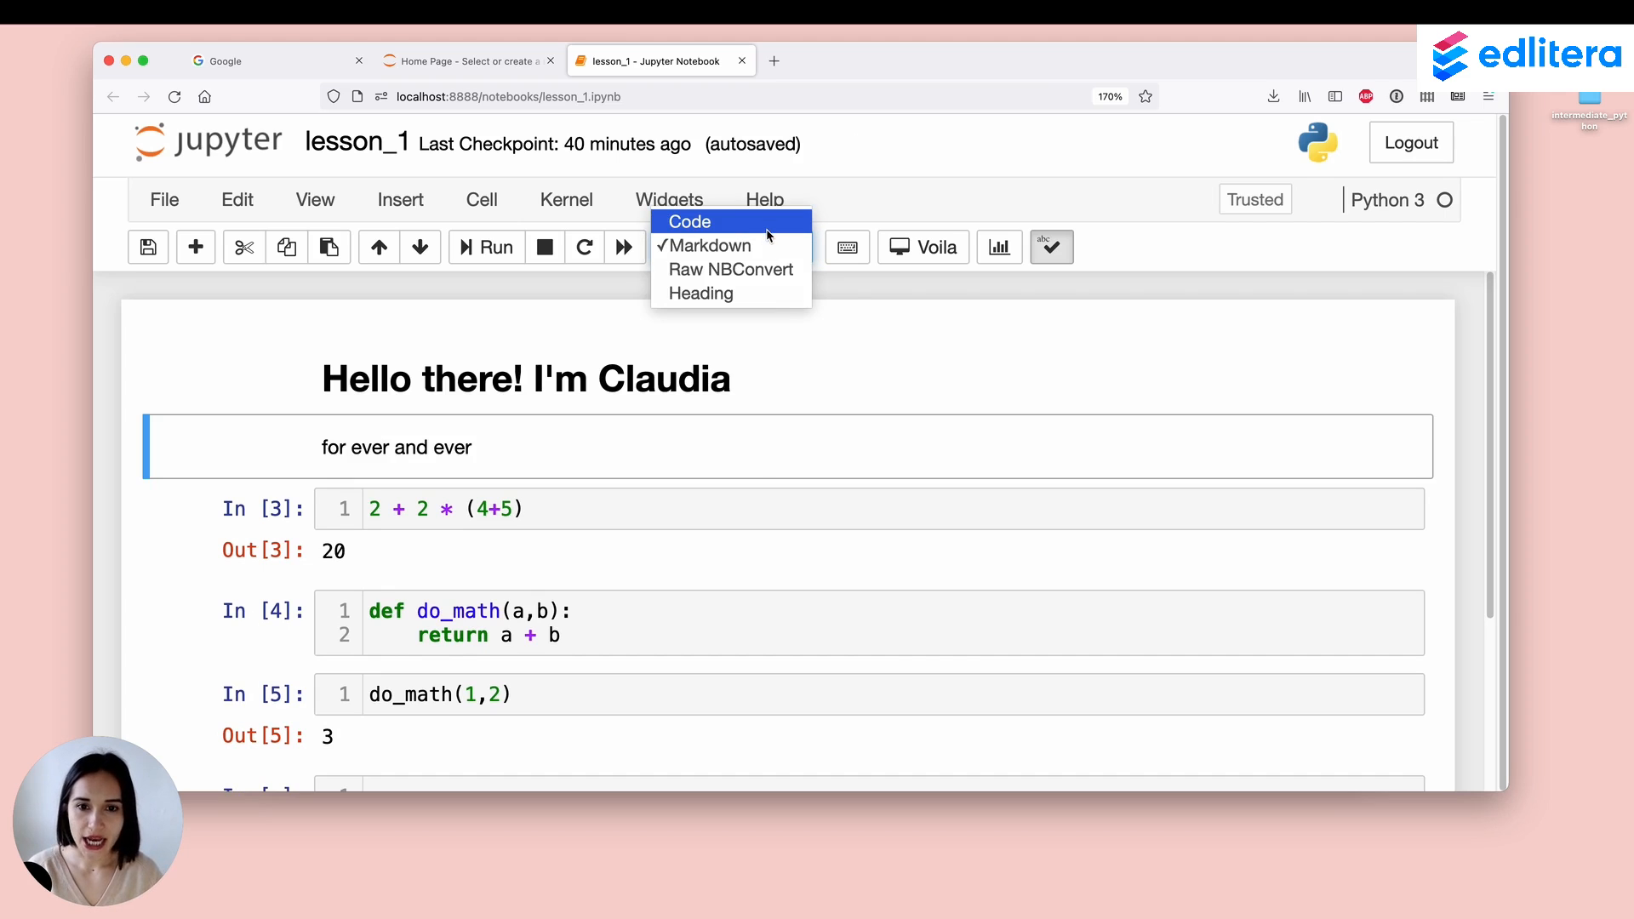
pyautogui.moveTo(718, 245)
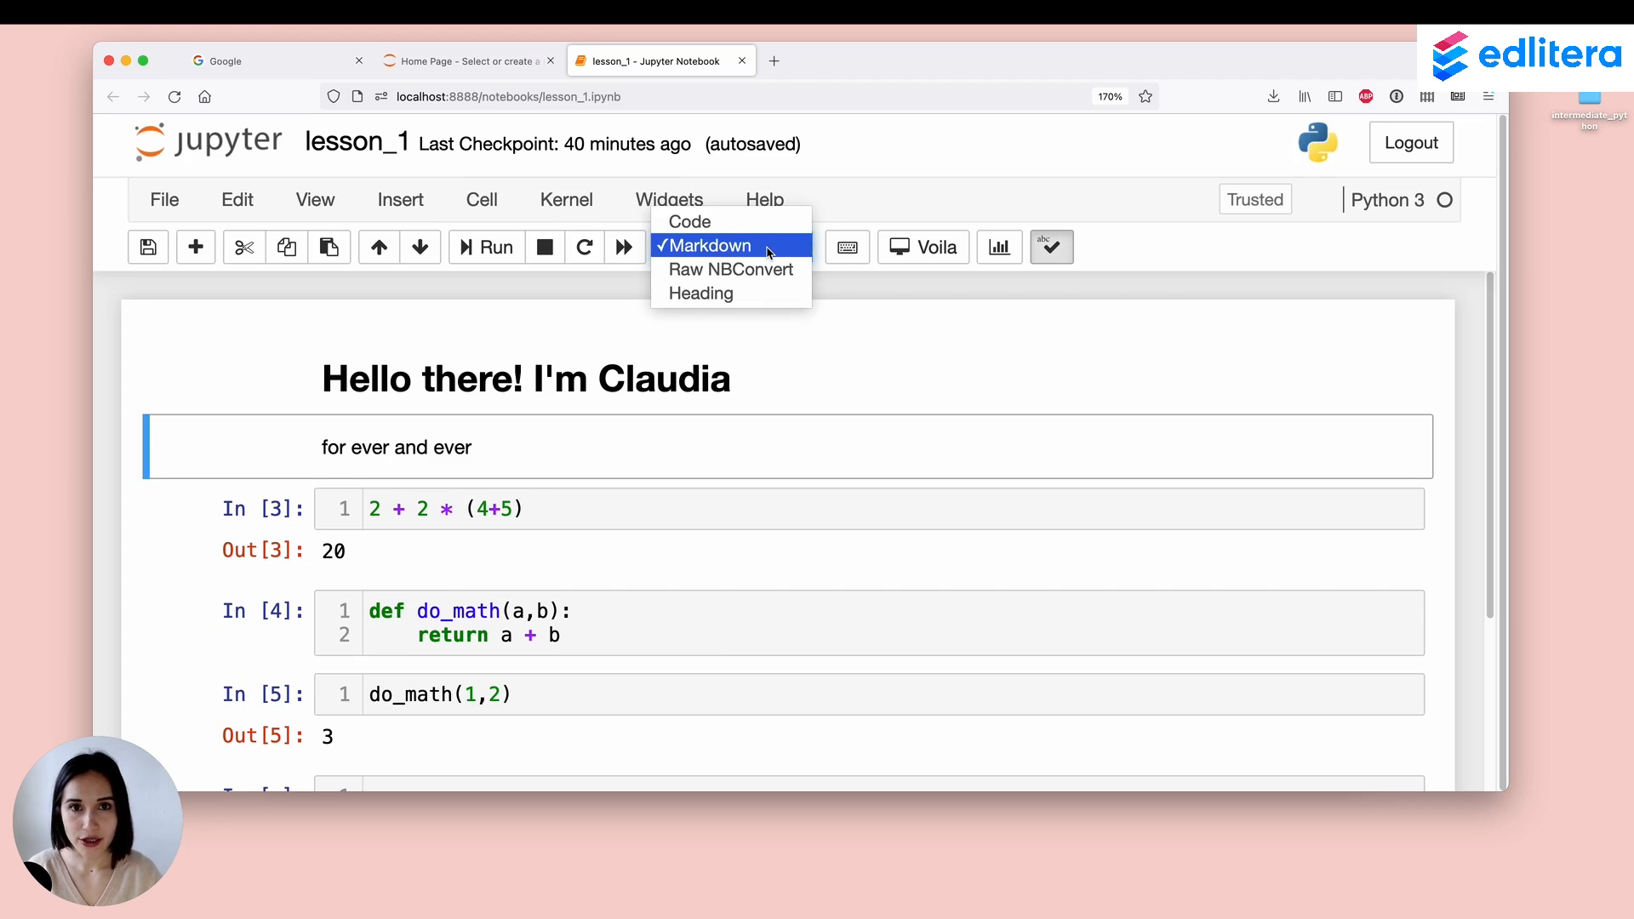
pyautogui.click(725, 245)
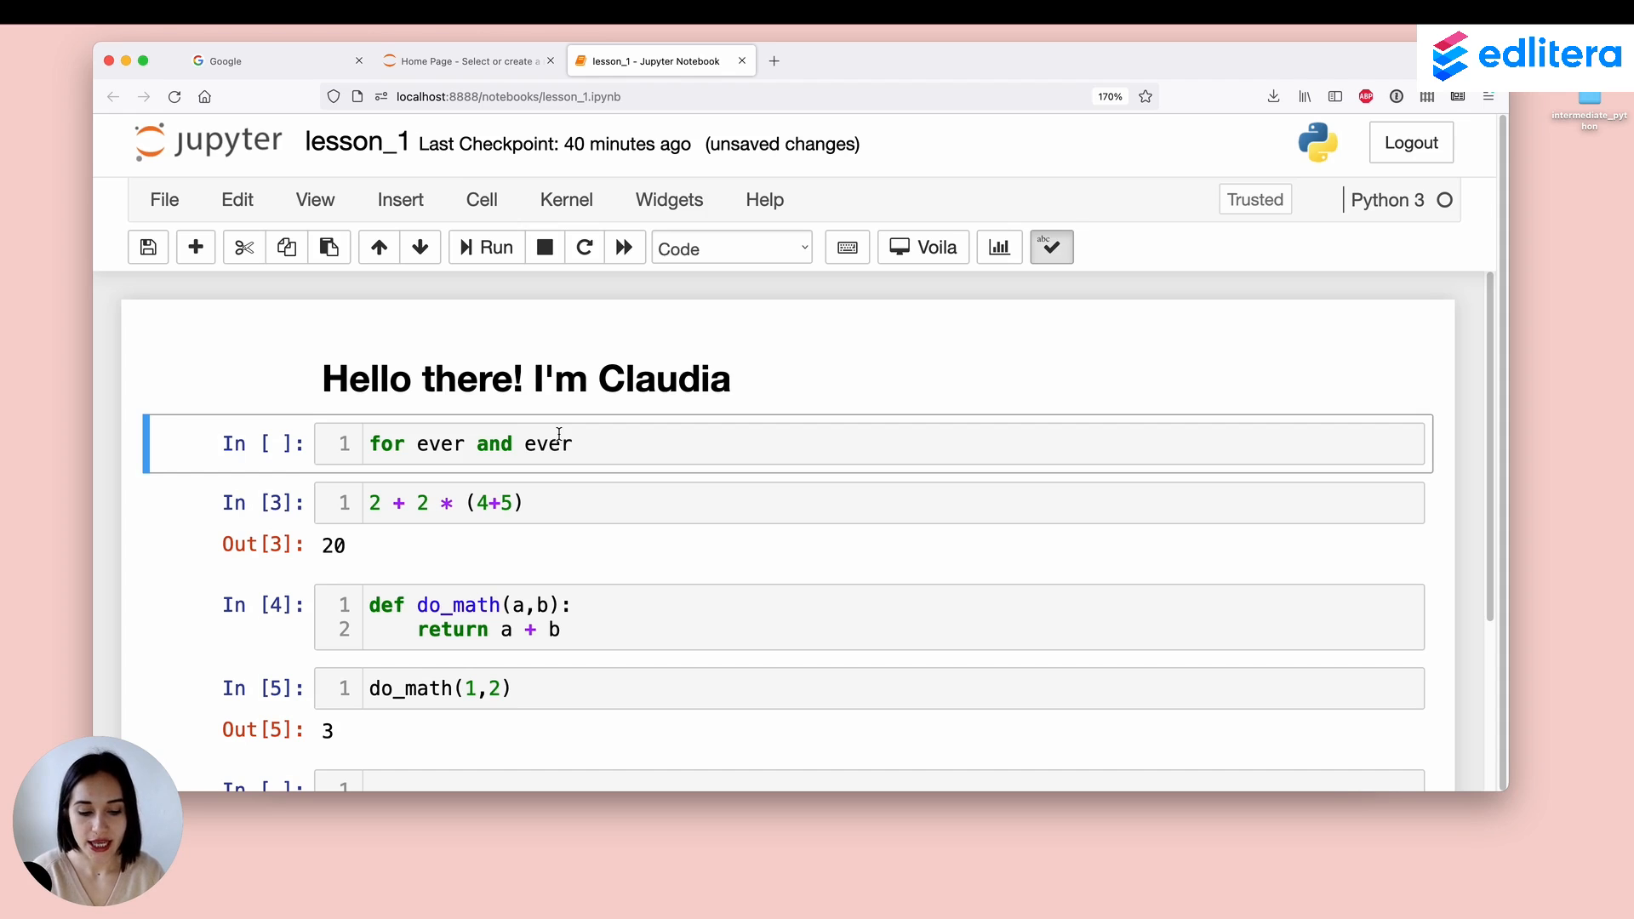
# Step: Switch the 'for ever and ever' cell to Markdown, then Code, then Raw NBConvert
pyautogui.click(732, 247)
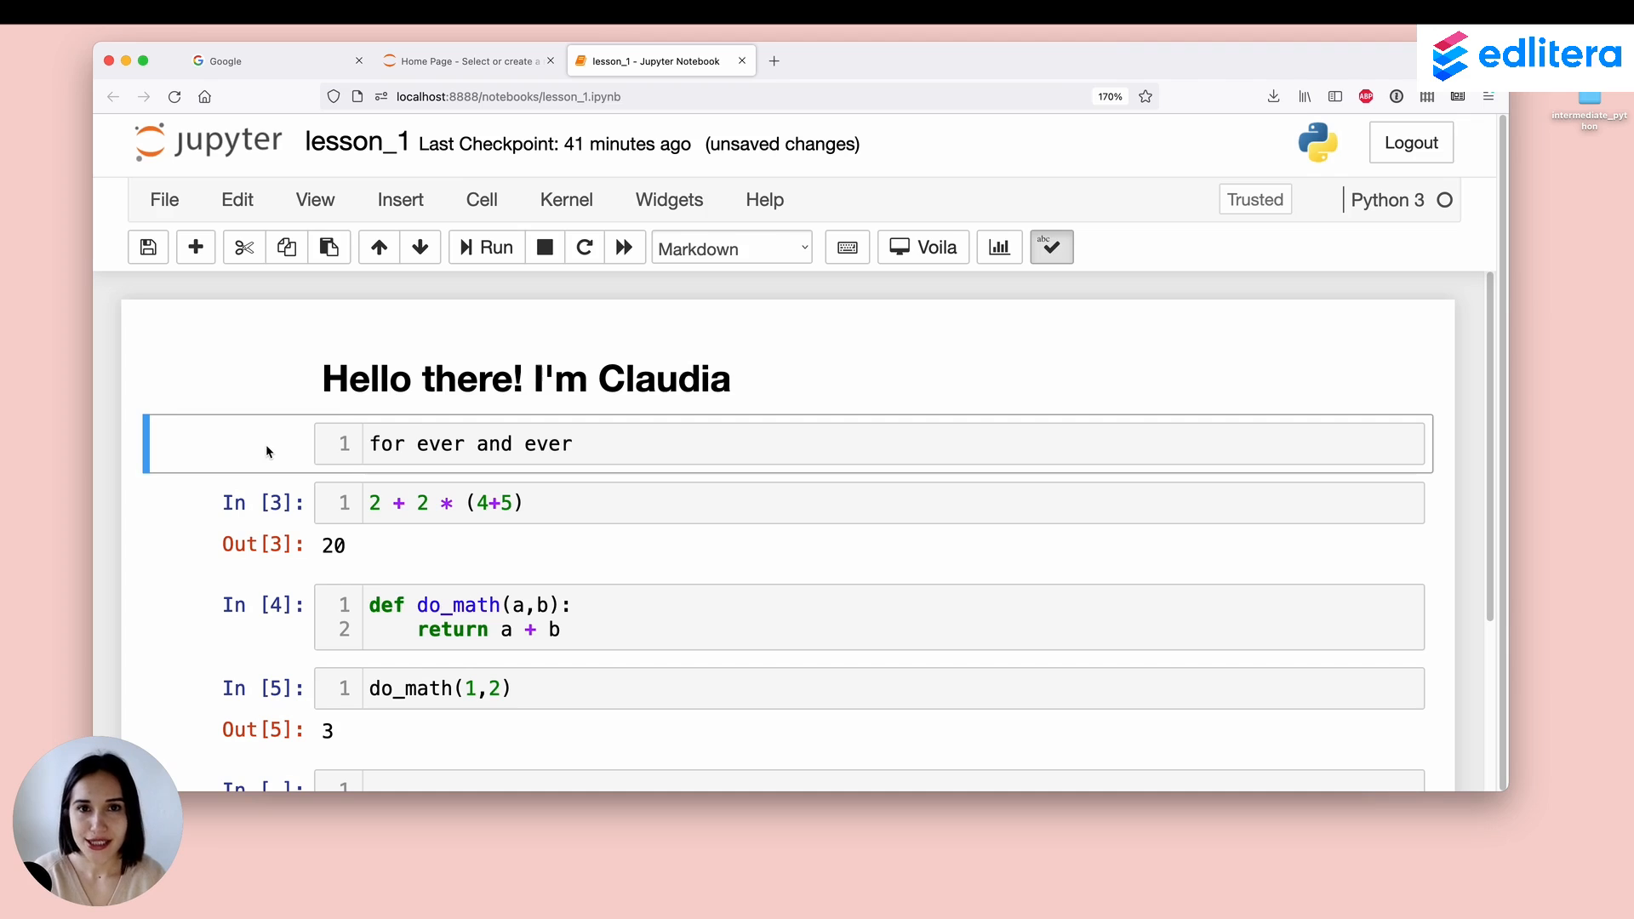
pyautogui.click(732, 247)
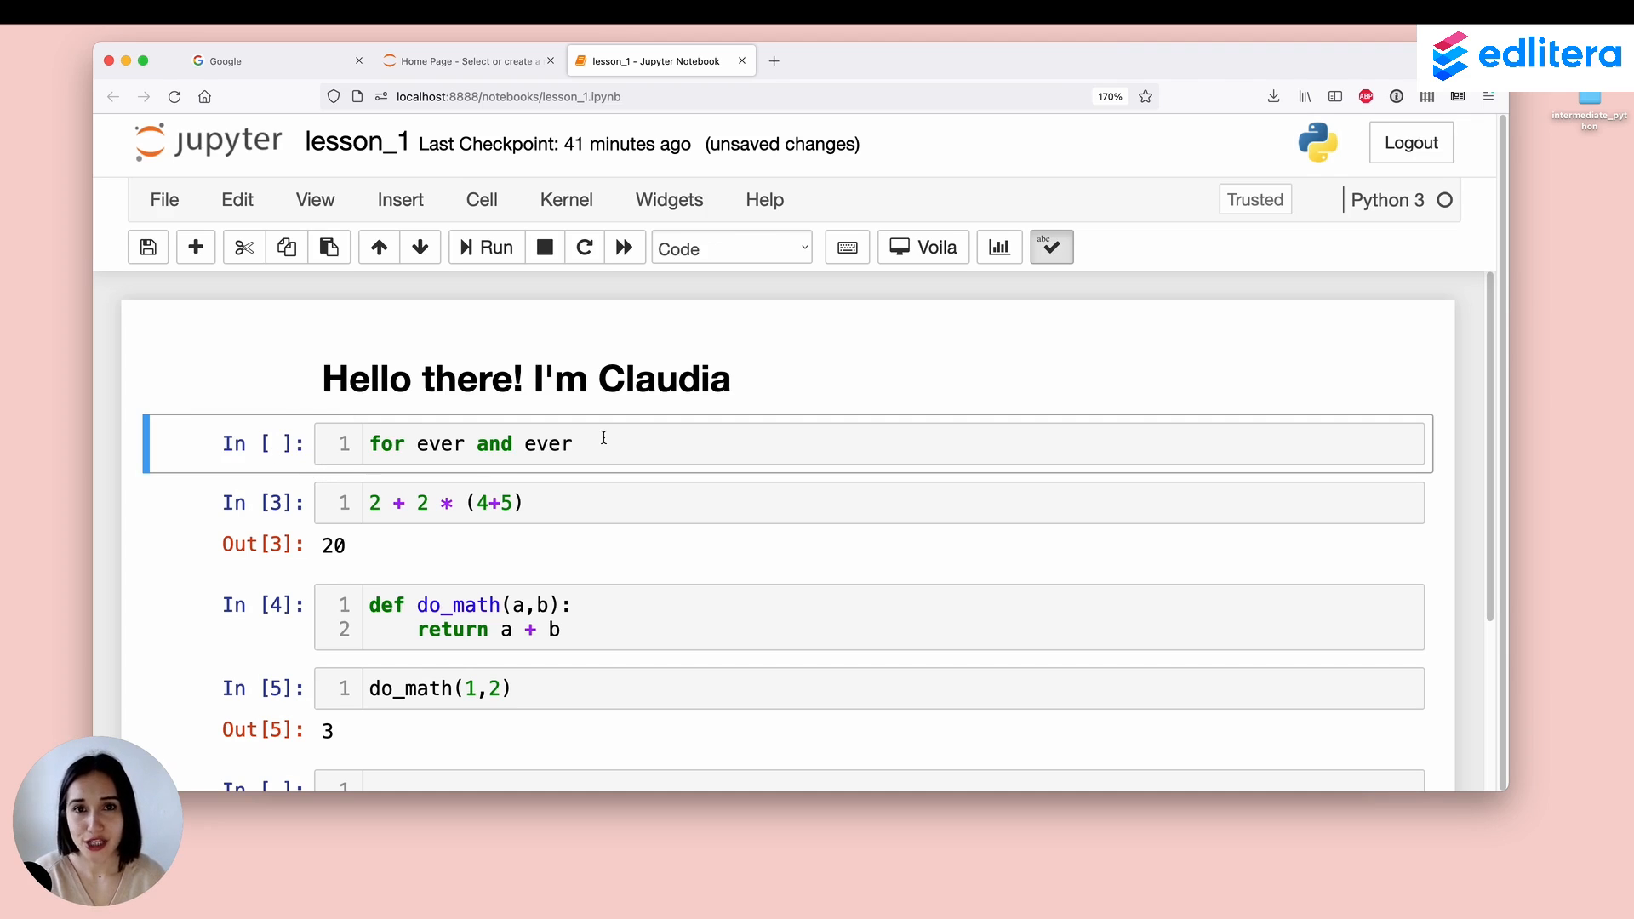
pyautogui.click(730, 249)
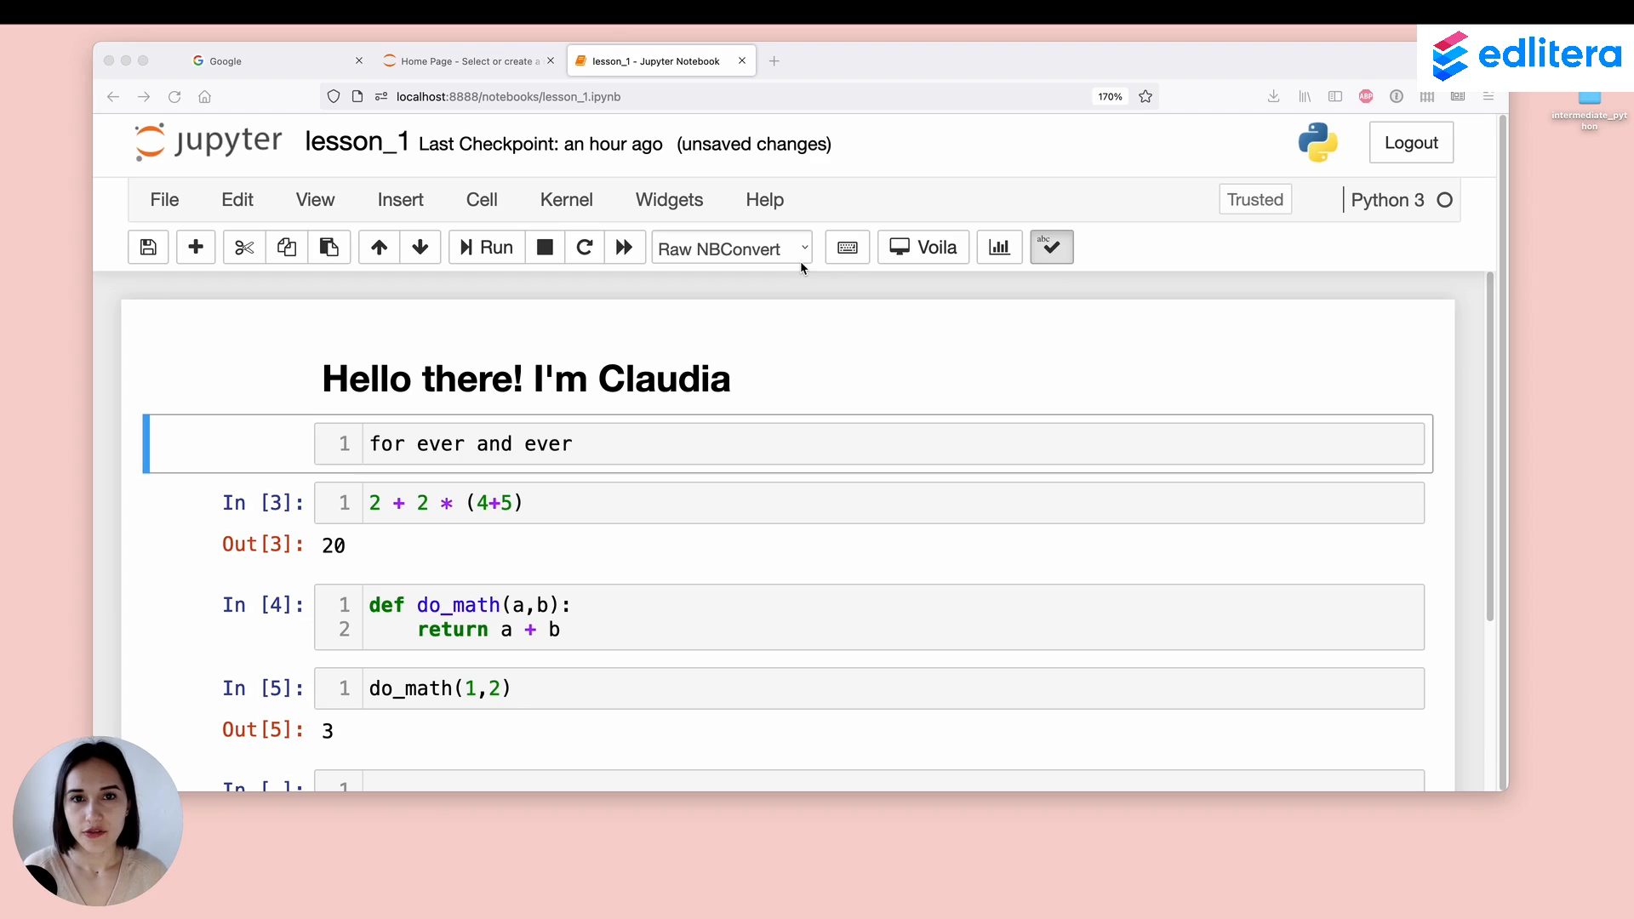
pyautogui.moveTo(781, 259)
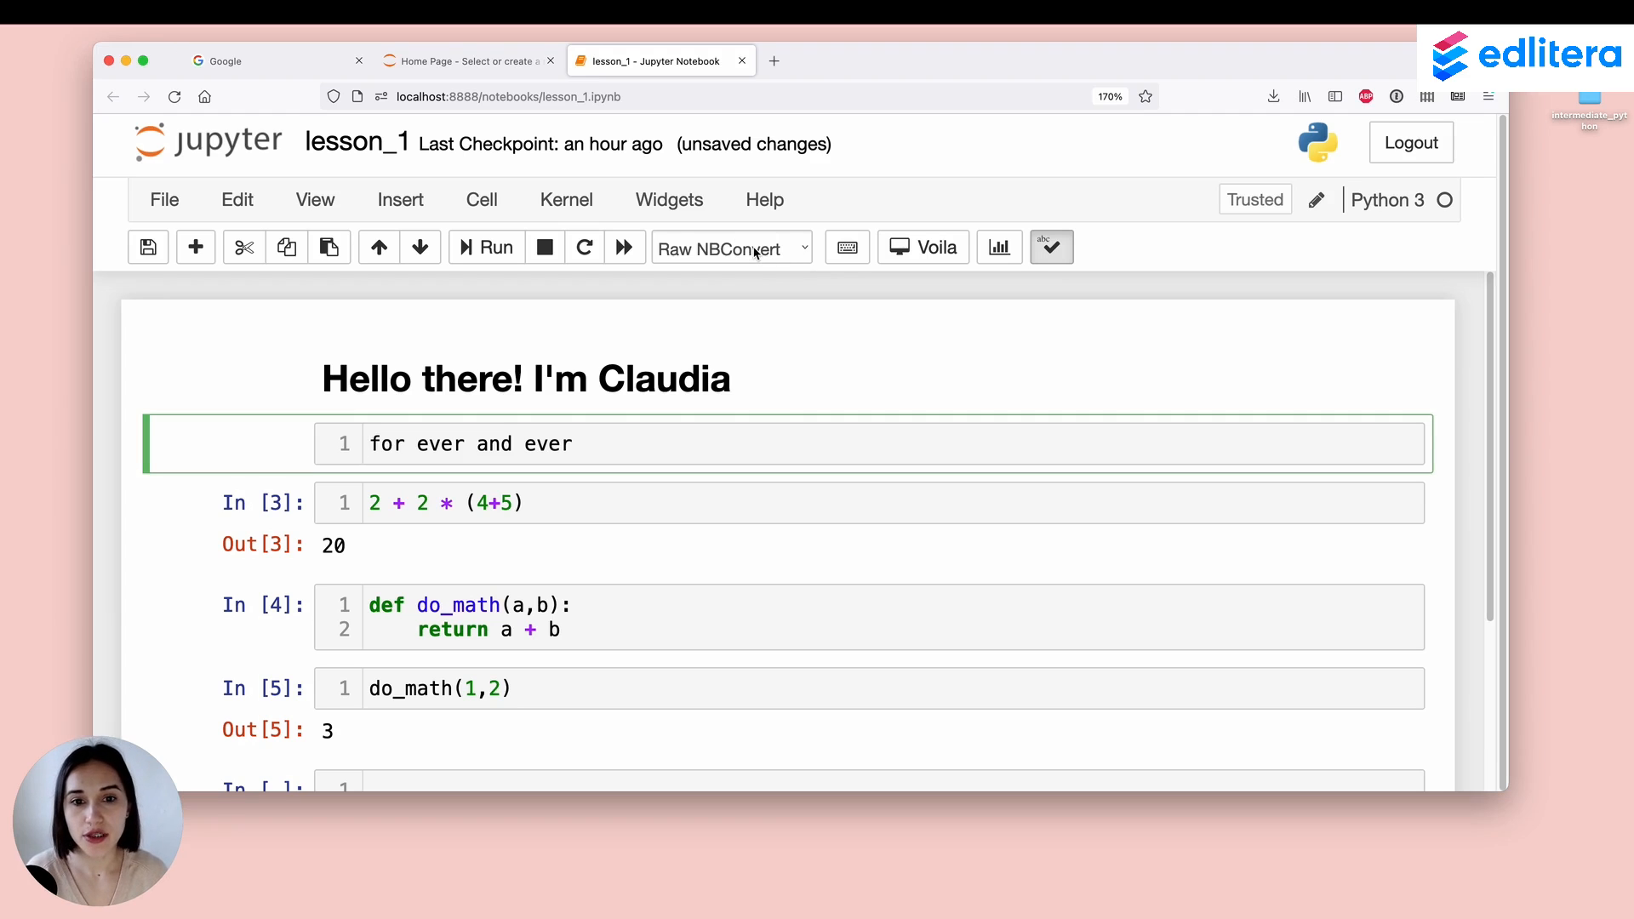
# Step: Show the toolbar cell type choices for the raw 'for ever and ever' cell
pyautogui.click(731, 247)
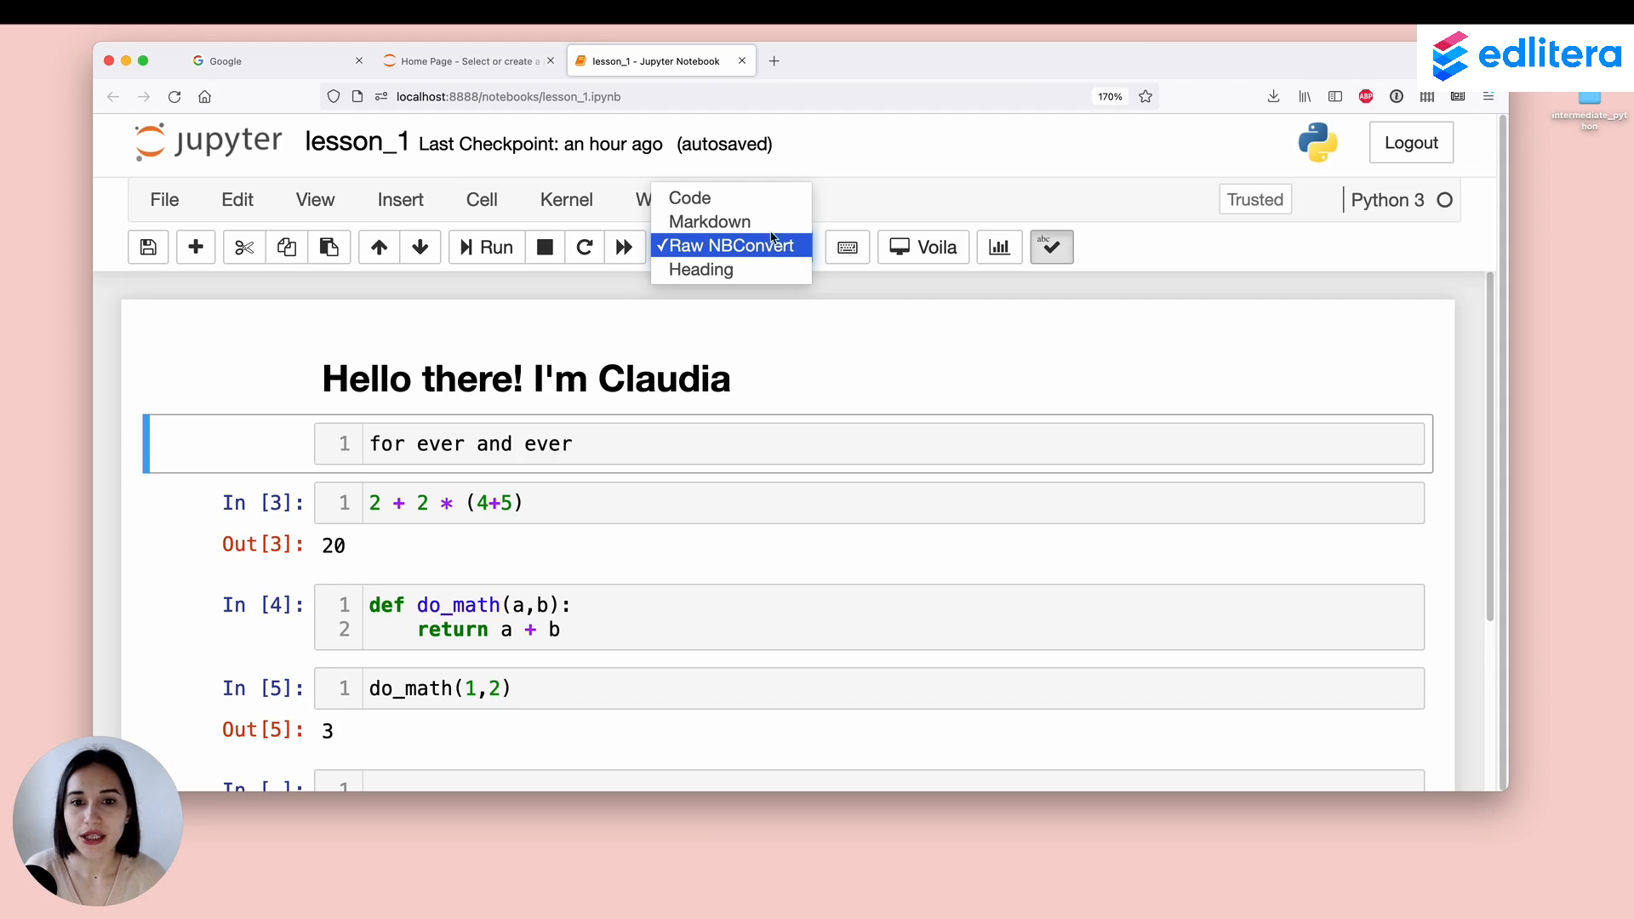
pyautogui.moveTo(730, 198)
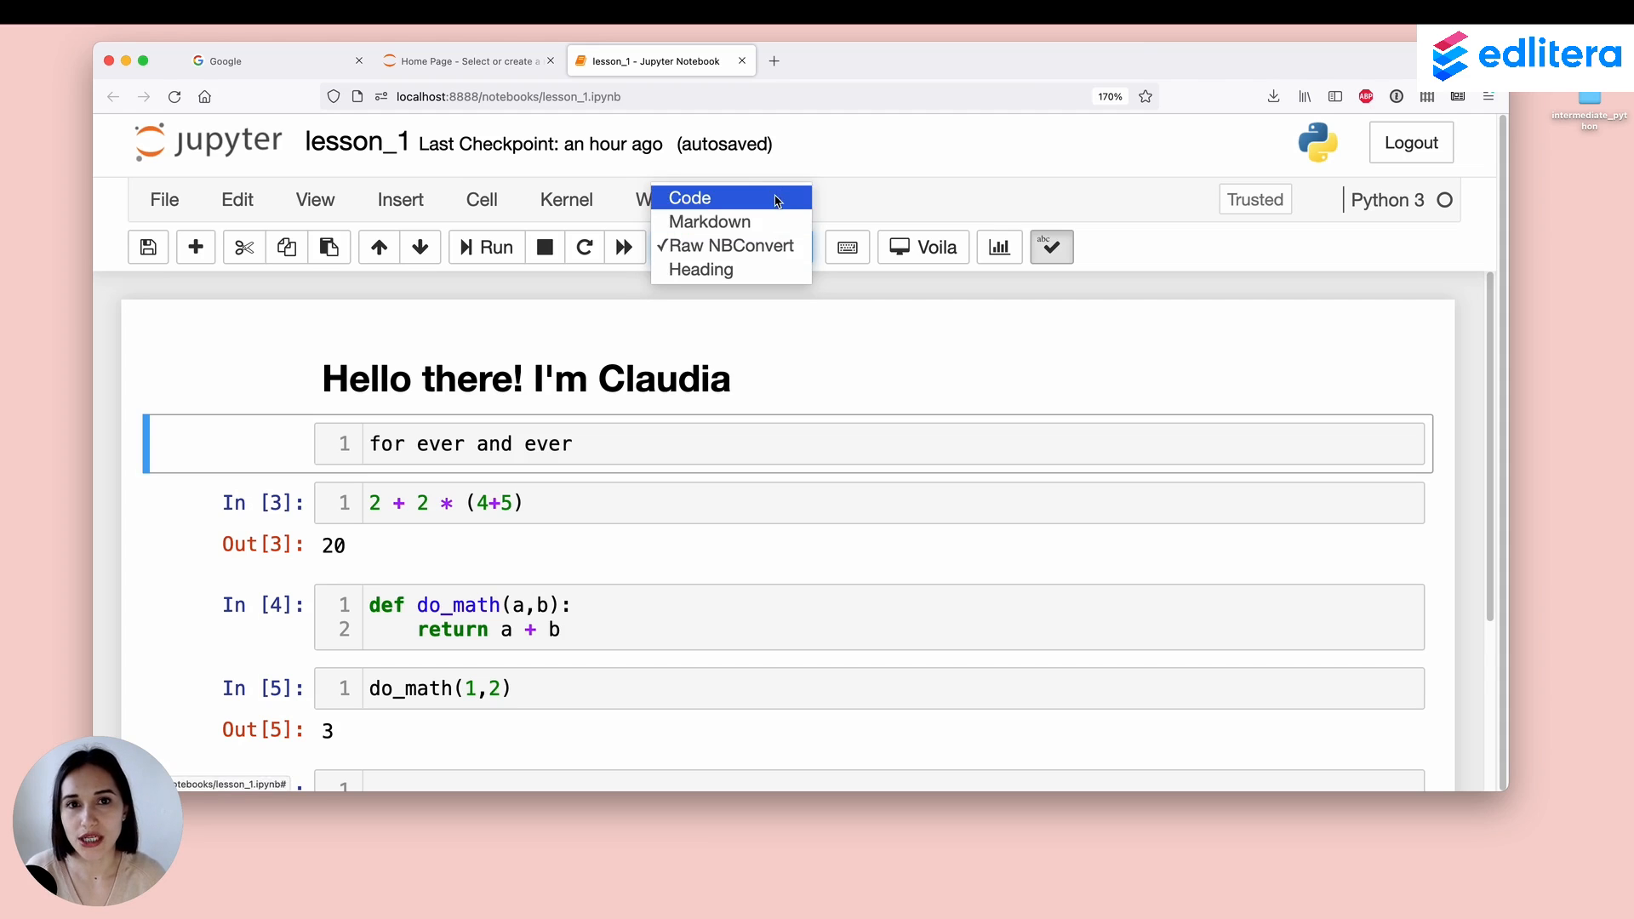
pyautogui.moveTo(746, 281)
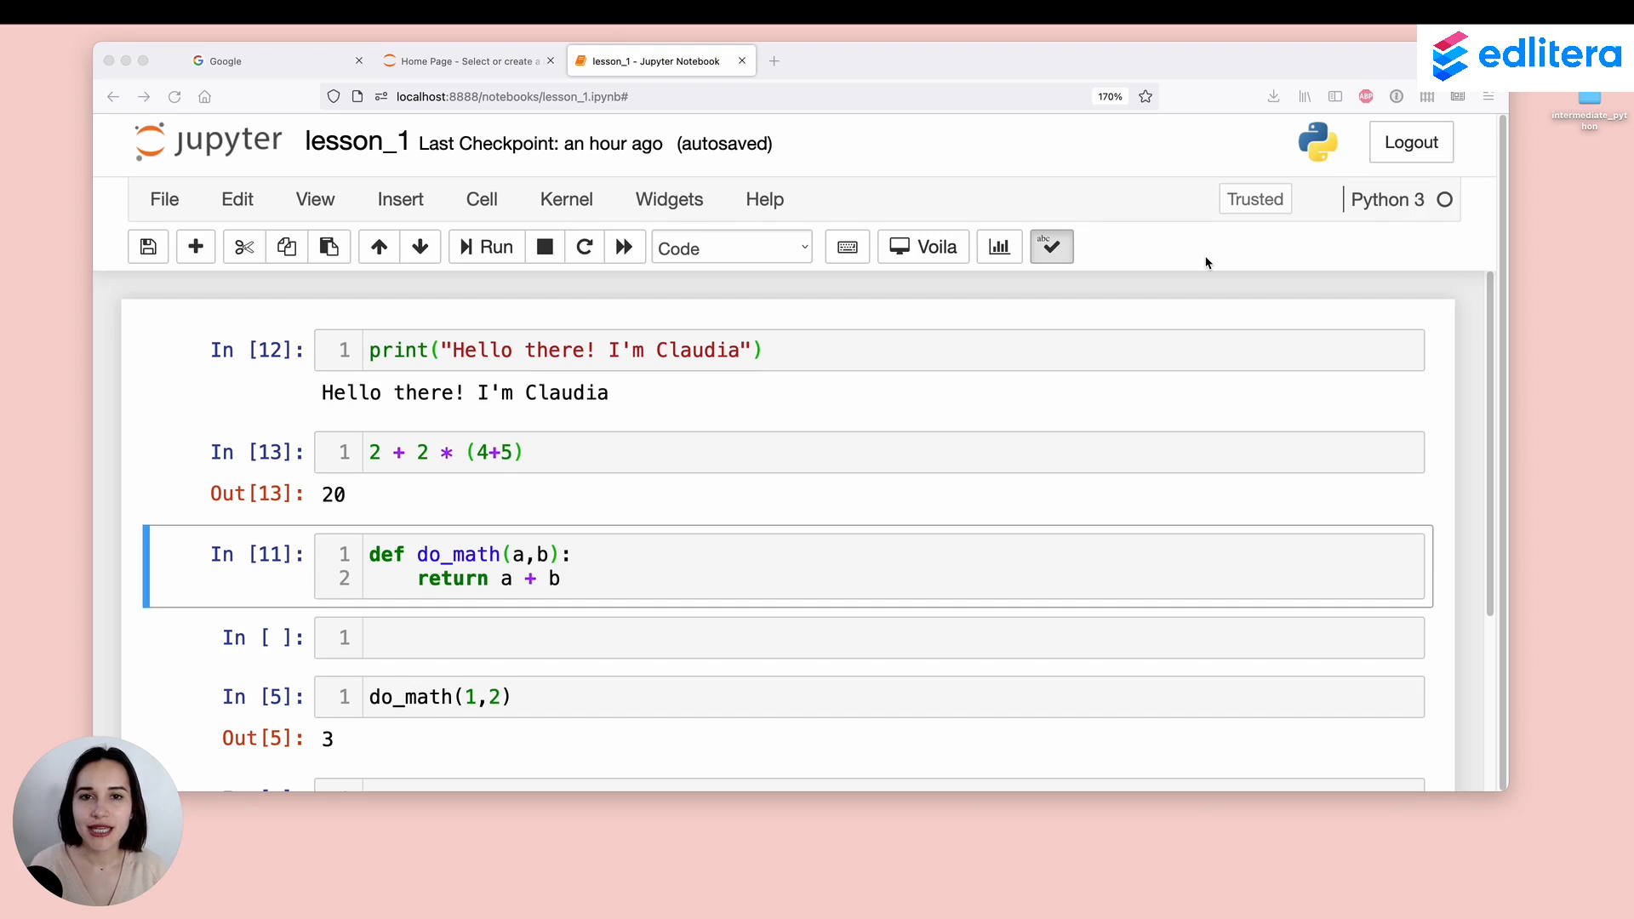
pyautogui.moveTo(782, 155)
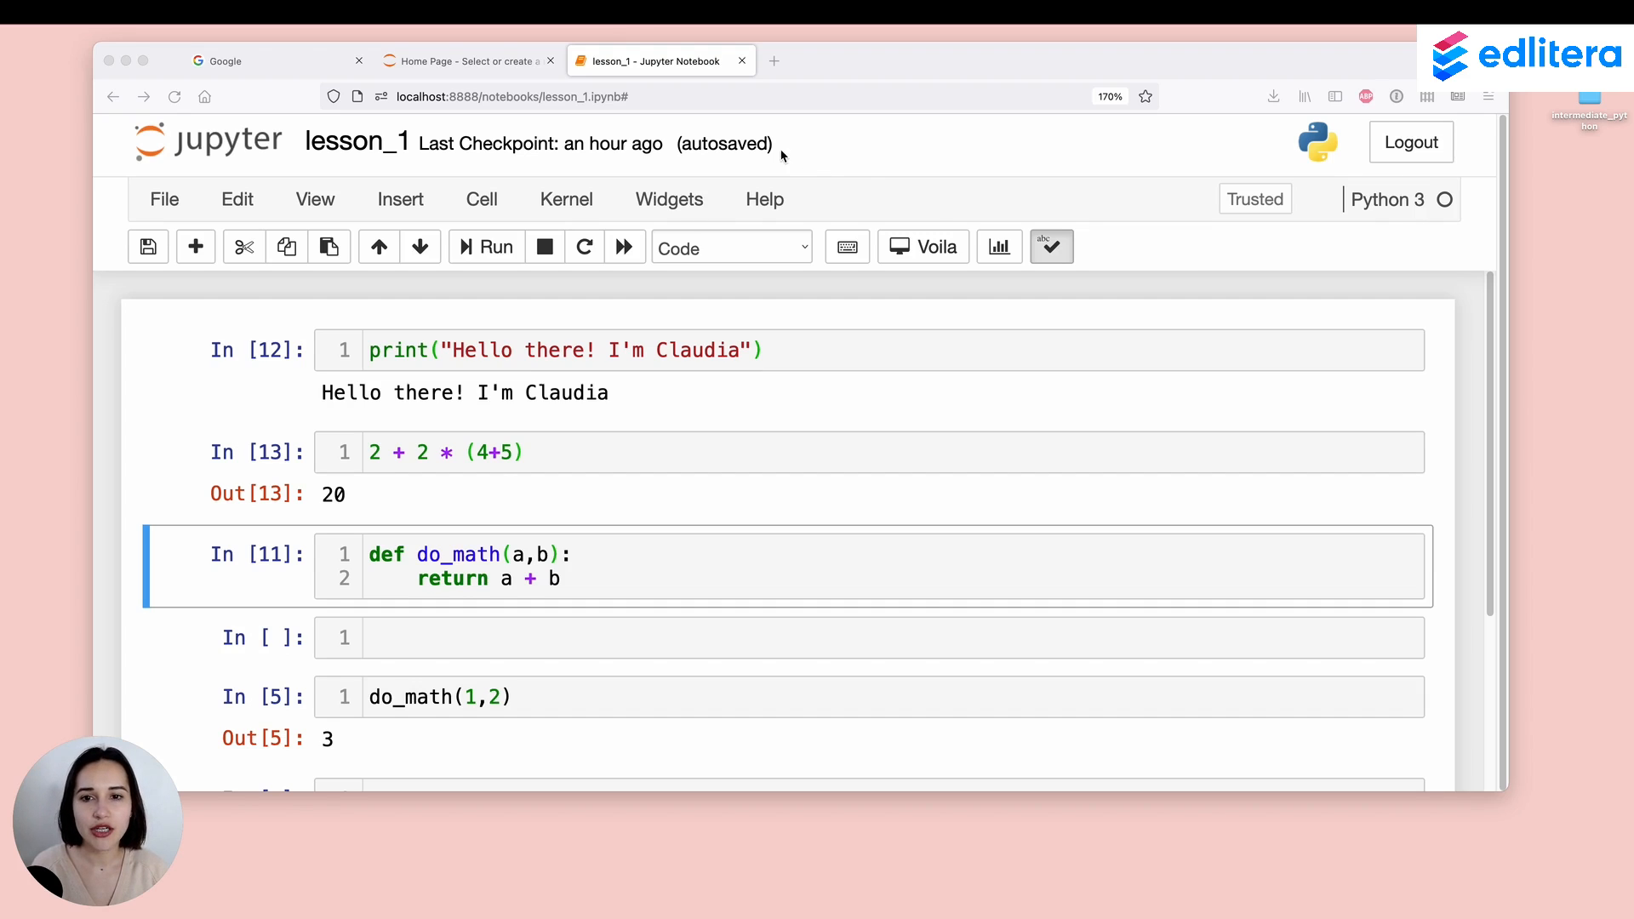
pyautogui.moveTo(709, 155)
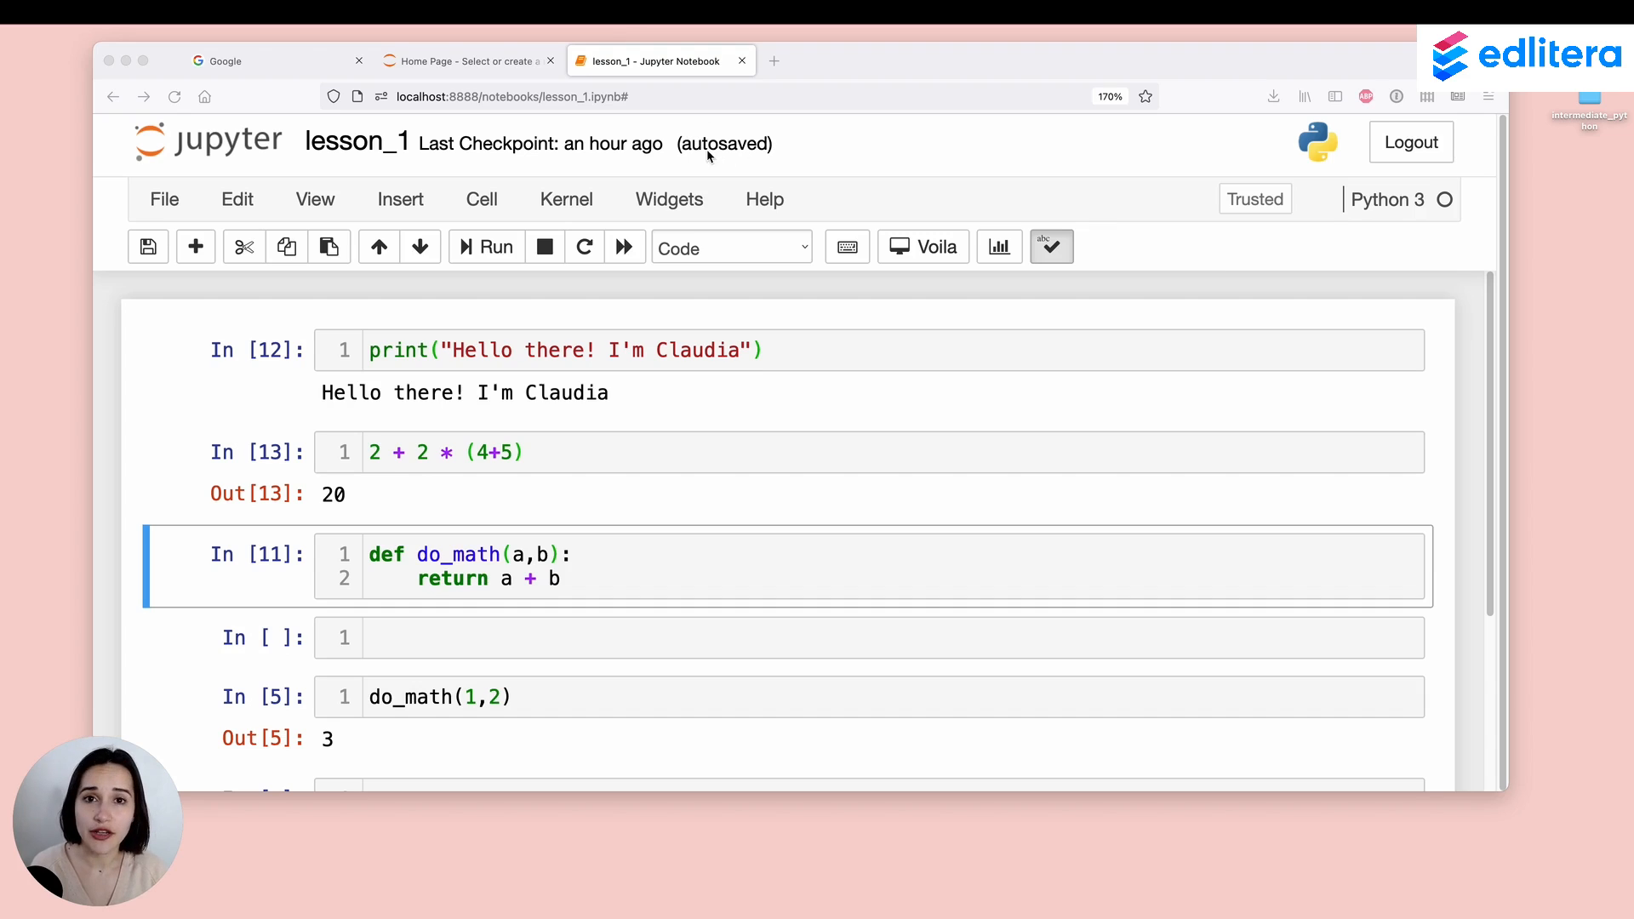
pyautogui.moveTo(776, 162)
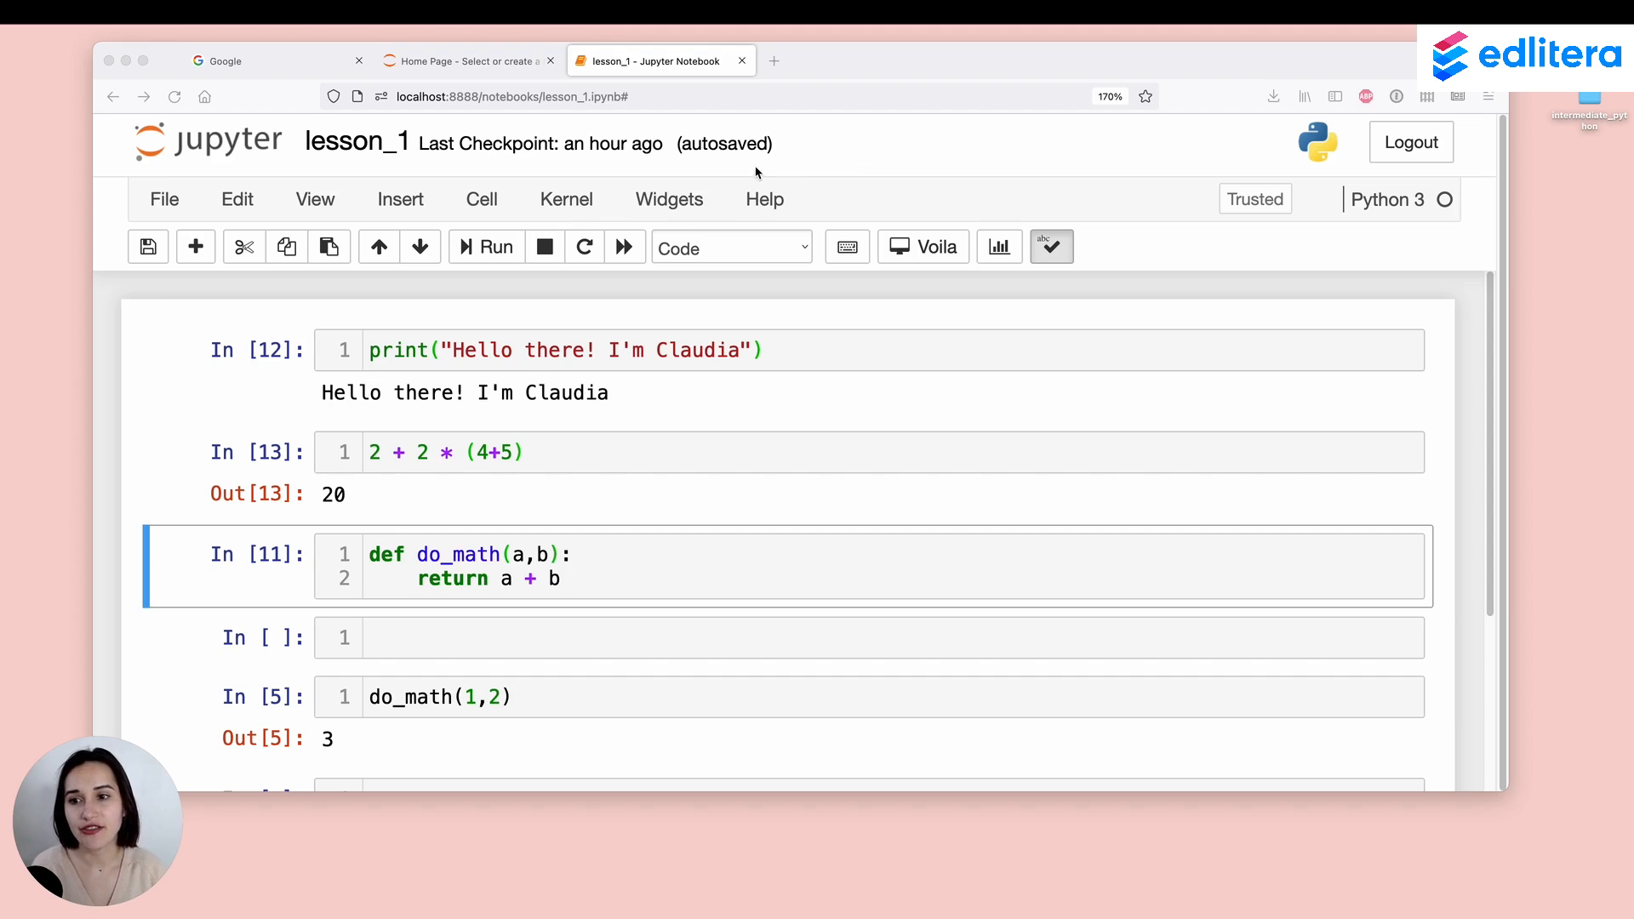
pyautogui.moveTo(375, 198)
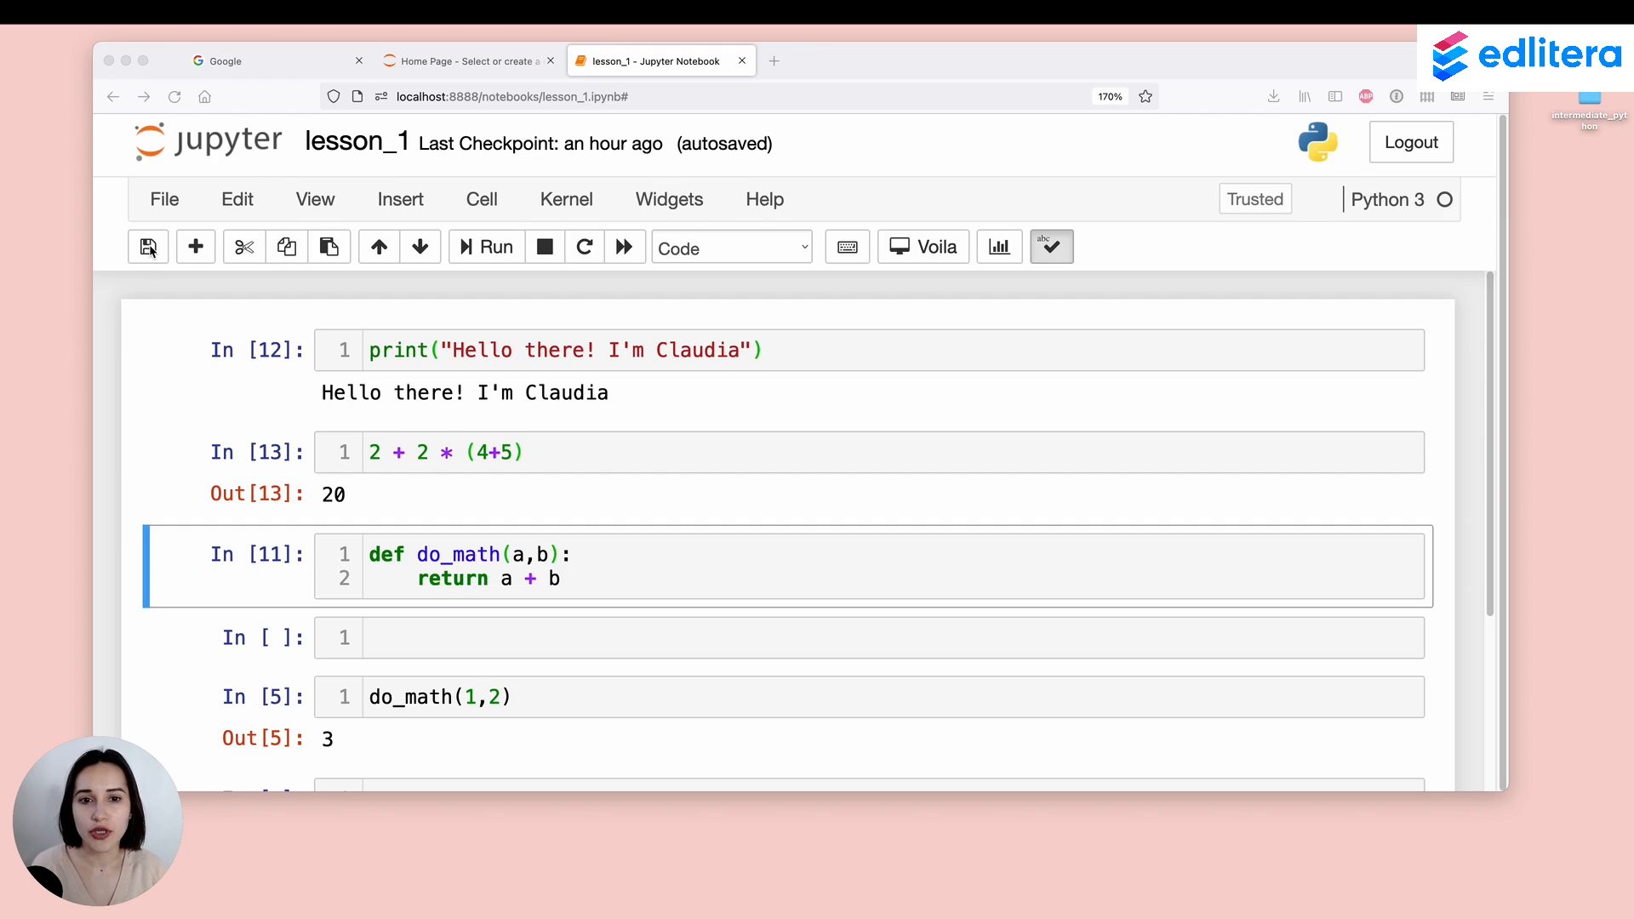
pyautogui.moveTo(152, 266)
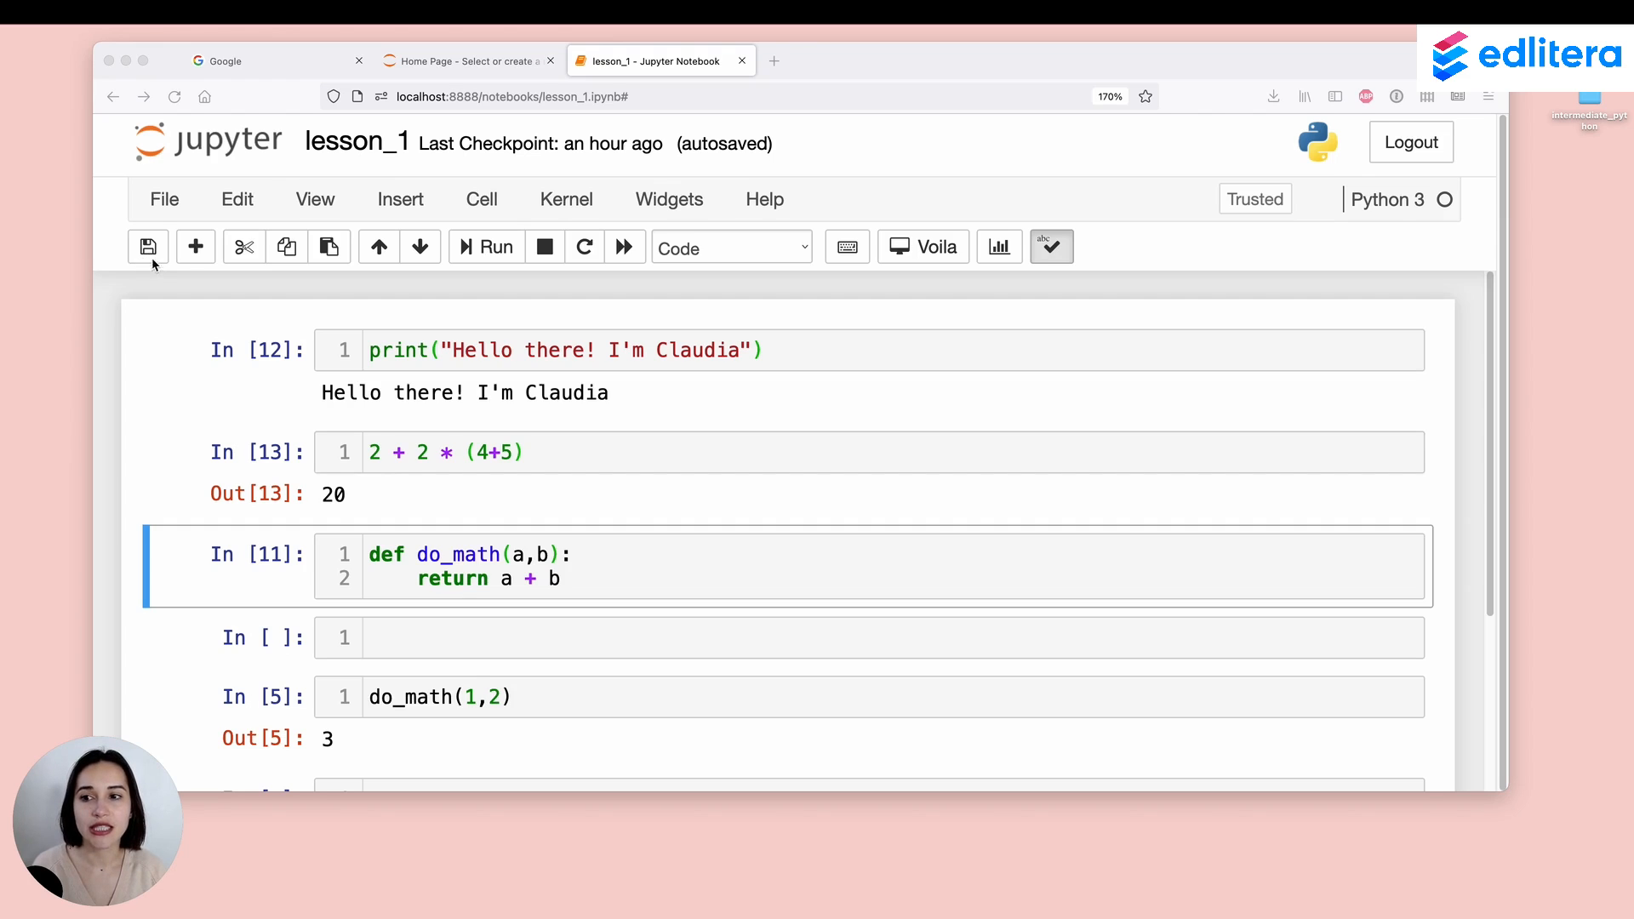
# Step: Save lesson_1 with a fresh checkpoint via Save and Checkpoint
pyautogui.click(164, 199)
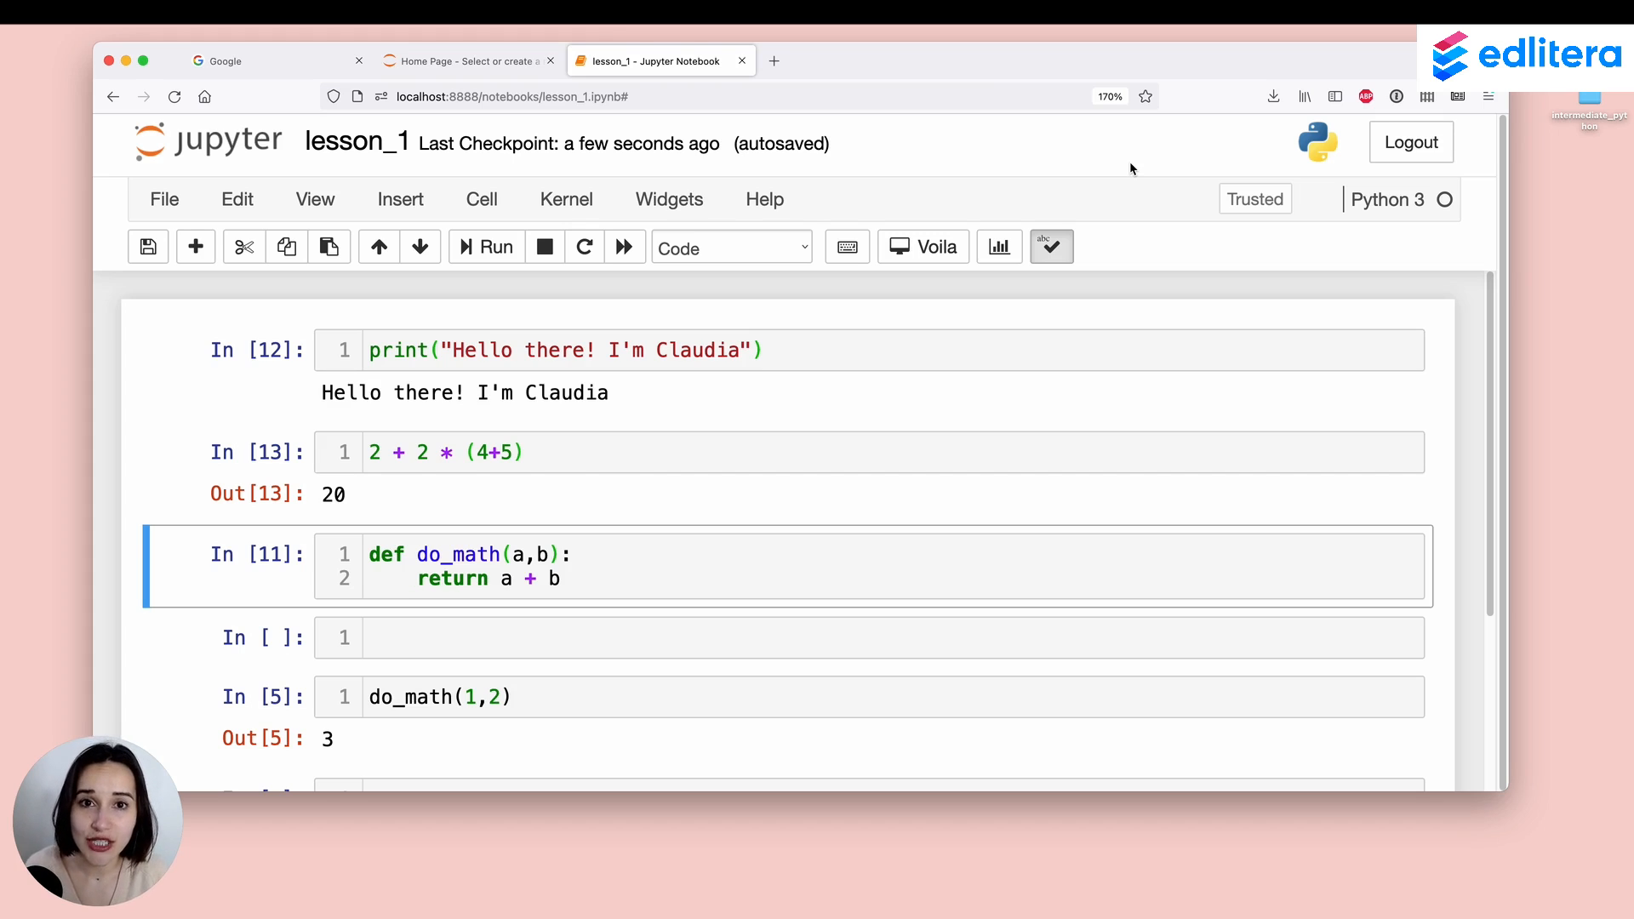
pyautogui.moveTo(1115, 150)
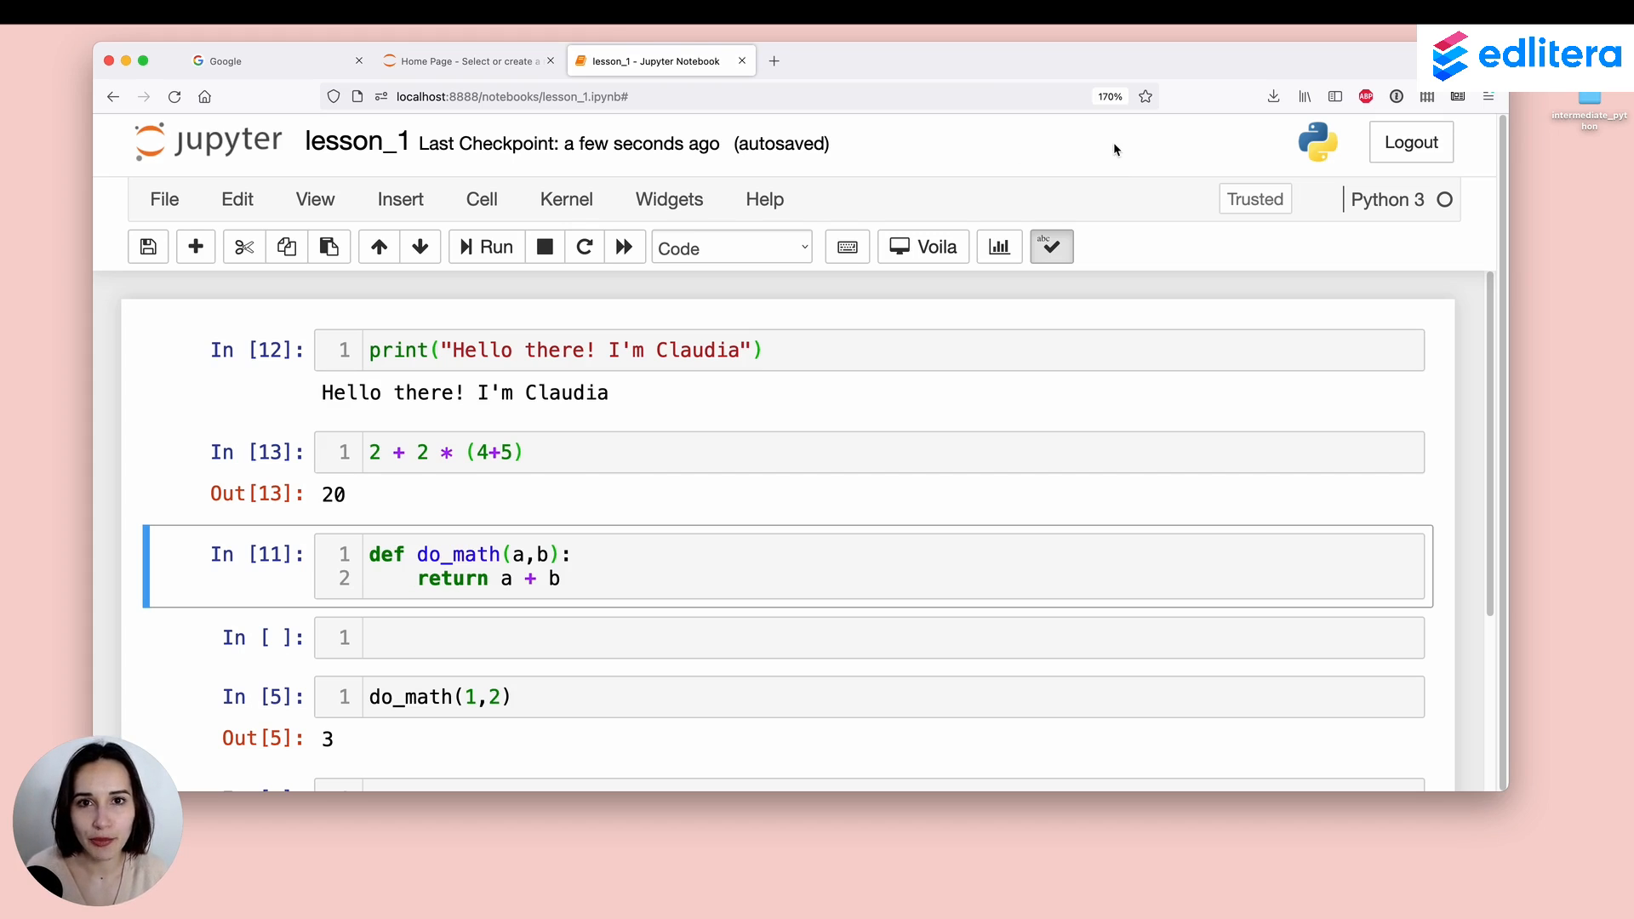
pyautogui.moveTo(985, 157)
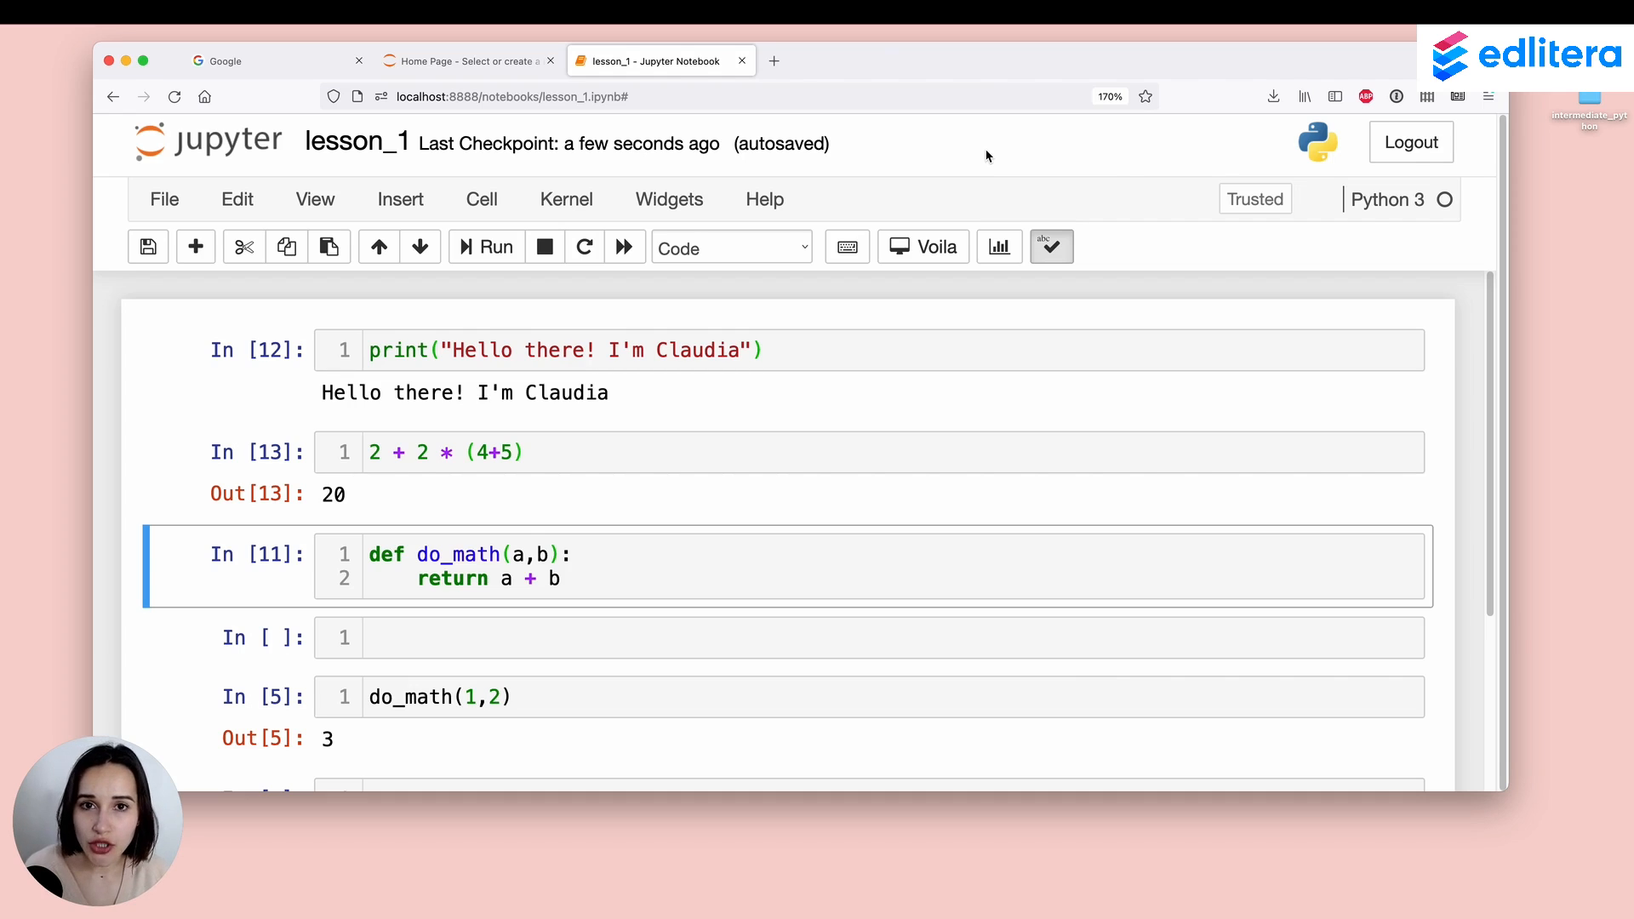
pyautogui.moveTo(970, 146)
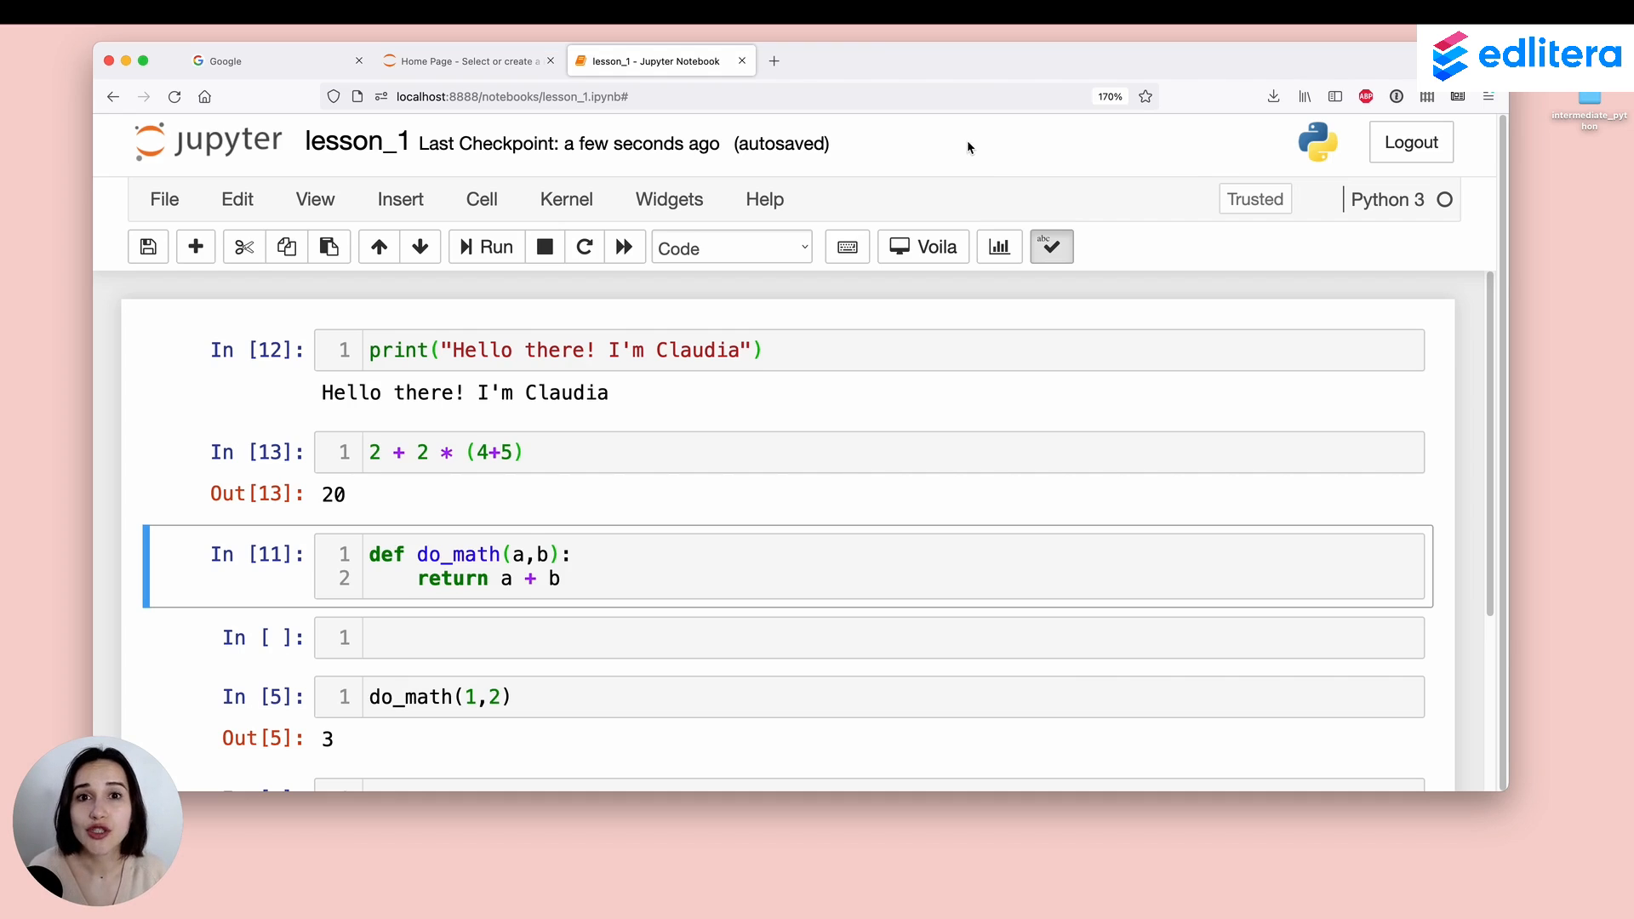
pyautogui.moveTo(853, 143)
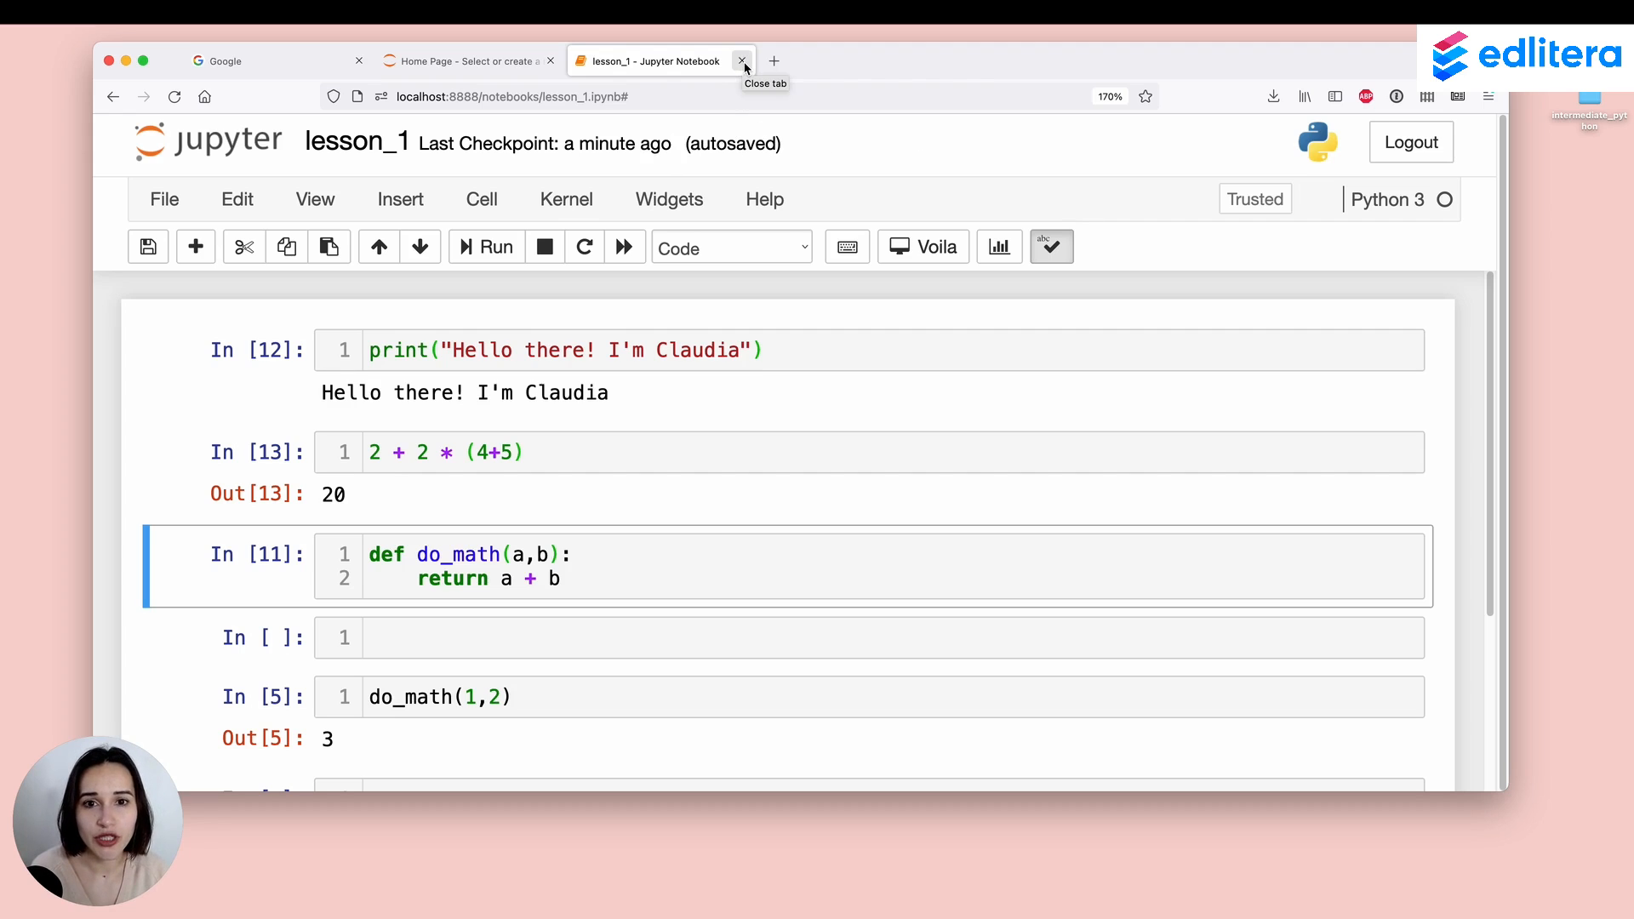
# Step: Close the lesson_1 browser tab, returning to the Jupyter Home file list
pyautogui.click(742, 62)
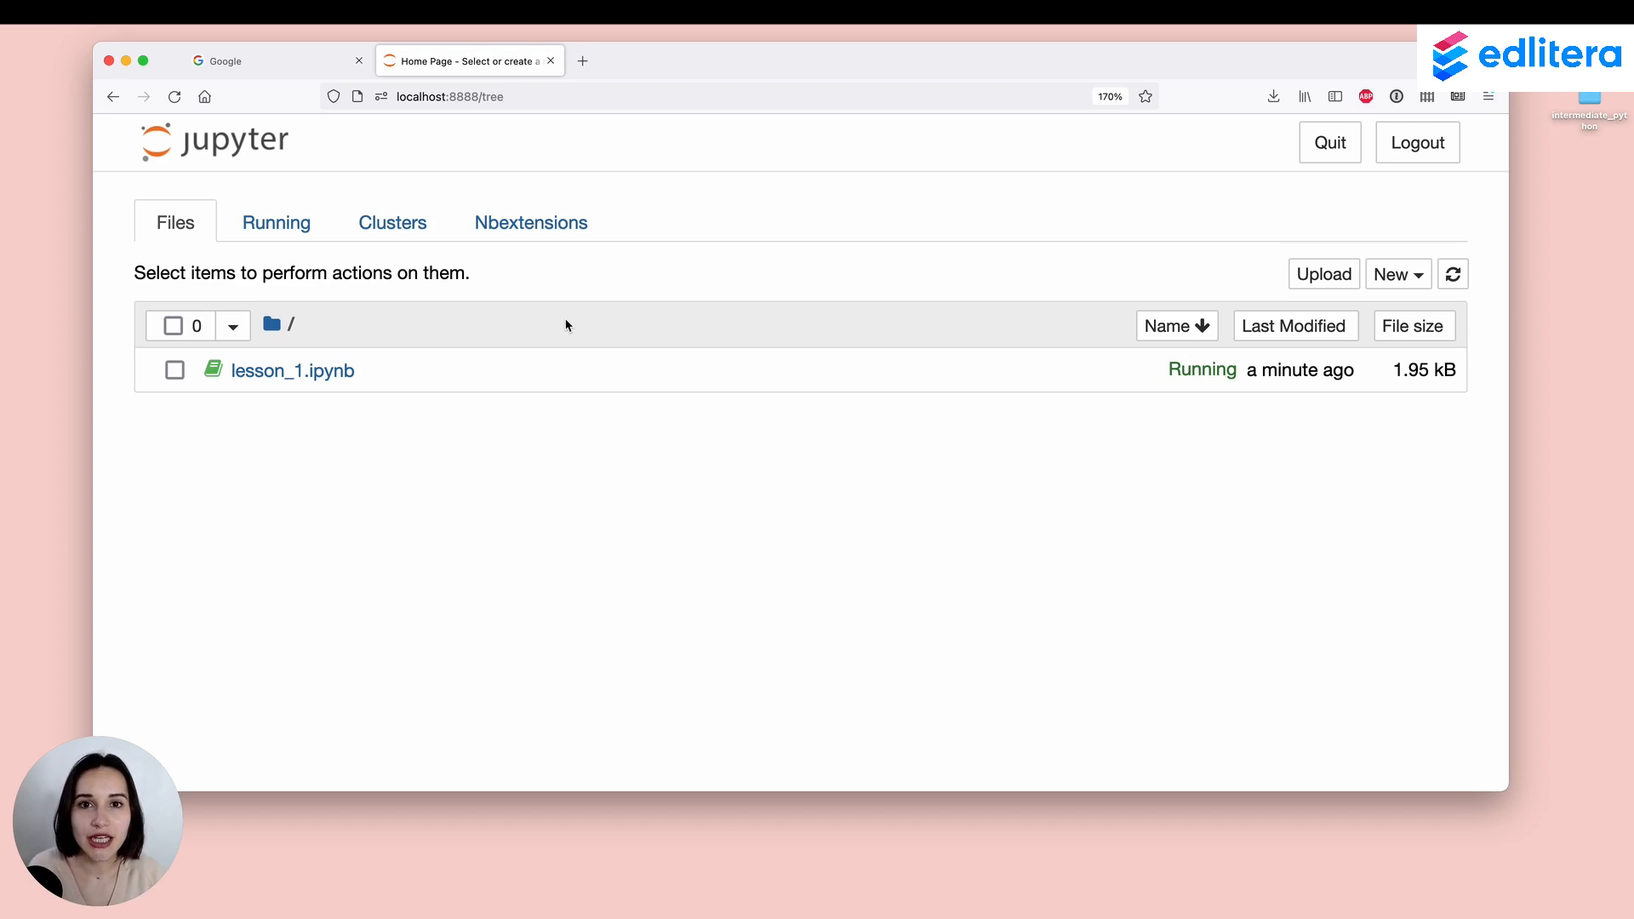
pyautogui.moveTo(584, 257)
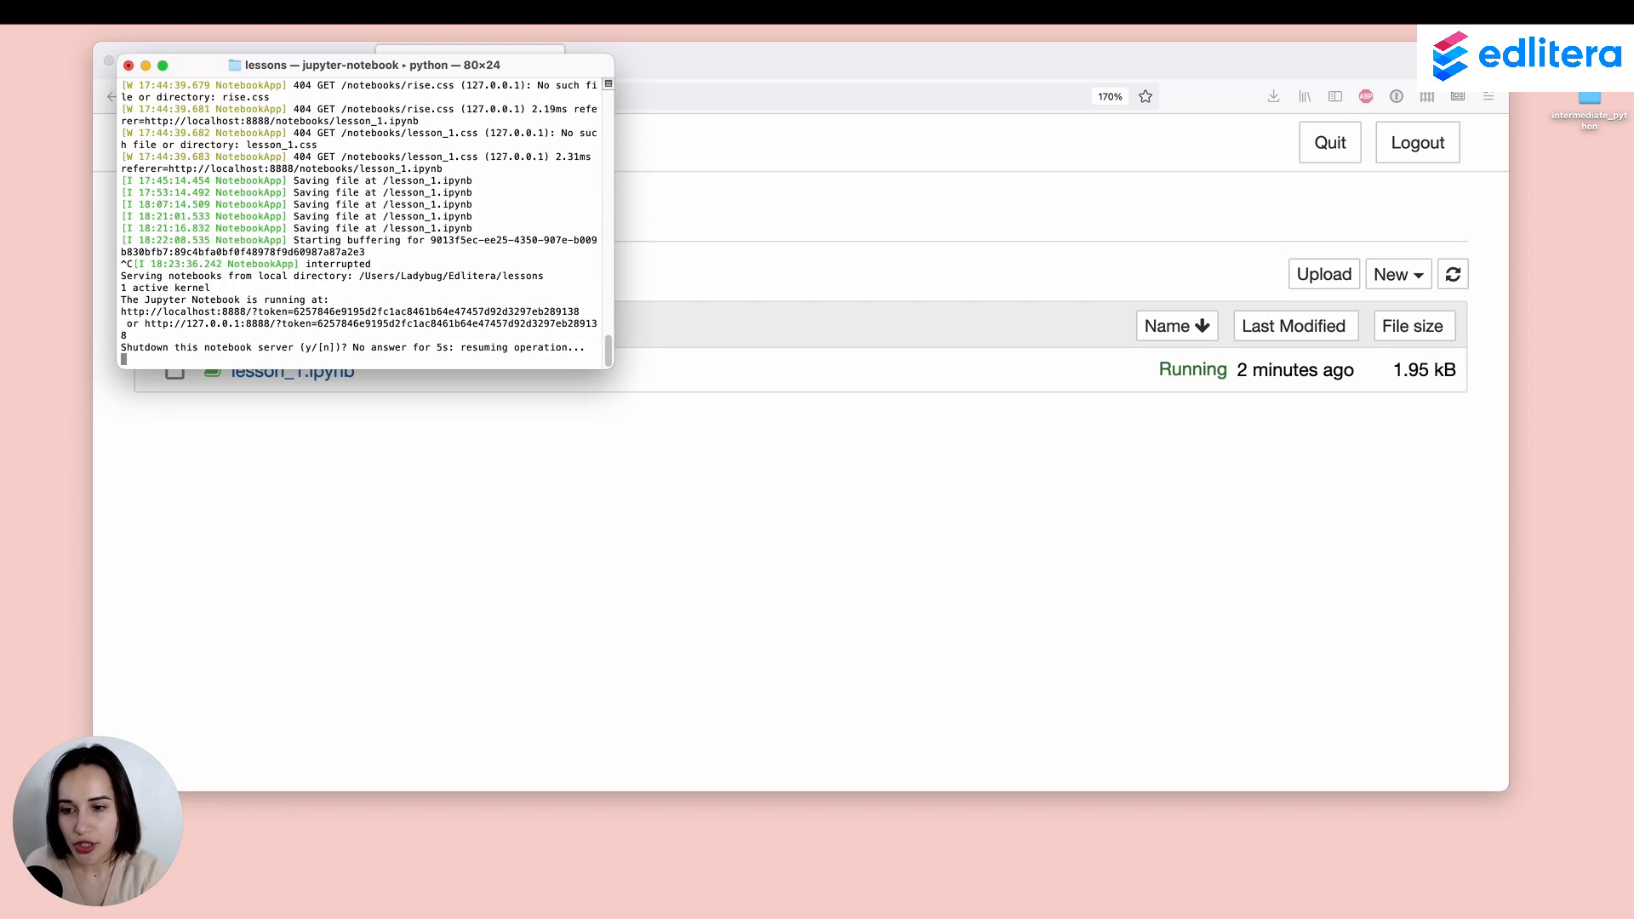
# Step: Confirm the Jupyter server shutdown with 'y' after Ctrl+C in Terminal
pyautogui.write('y')
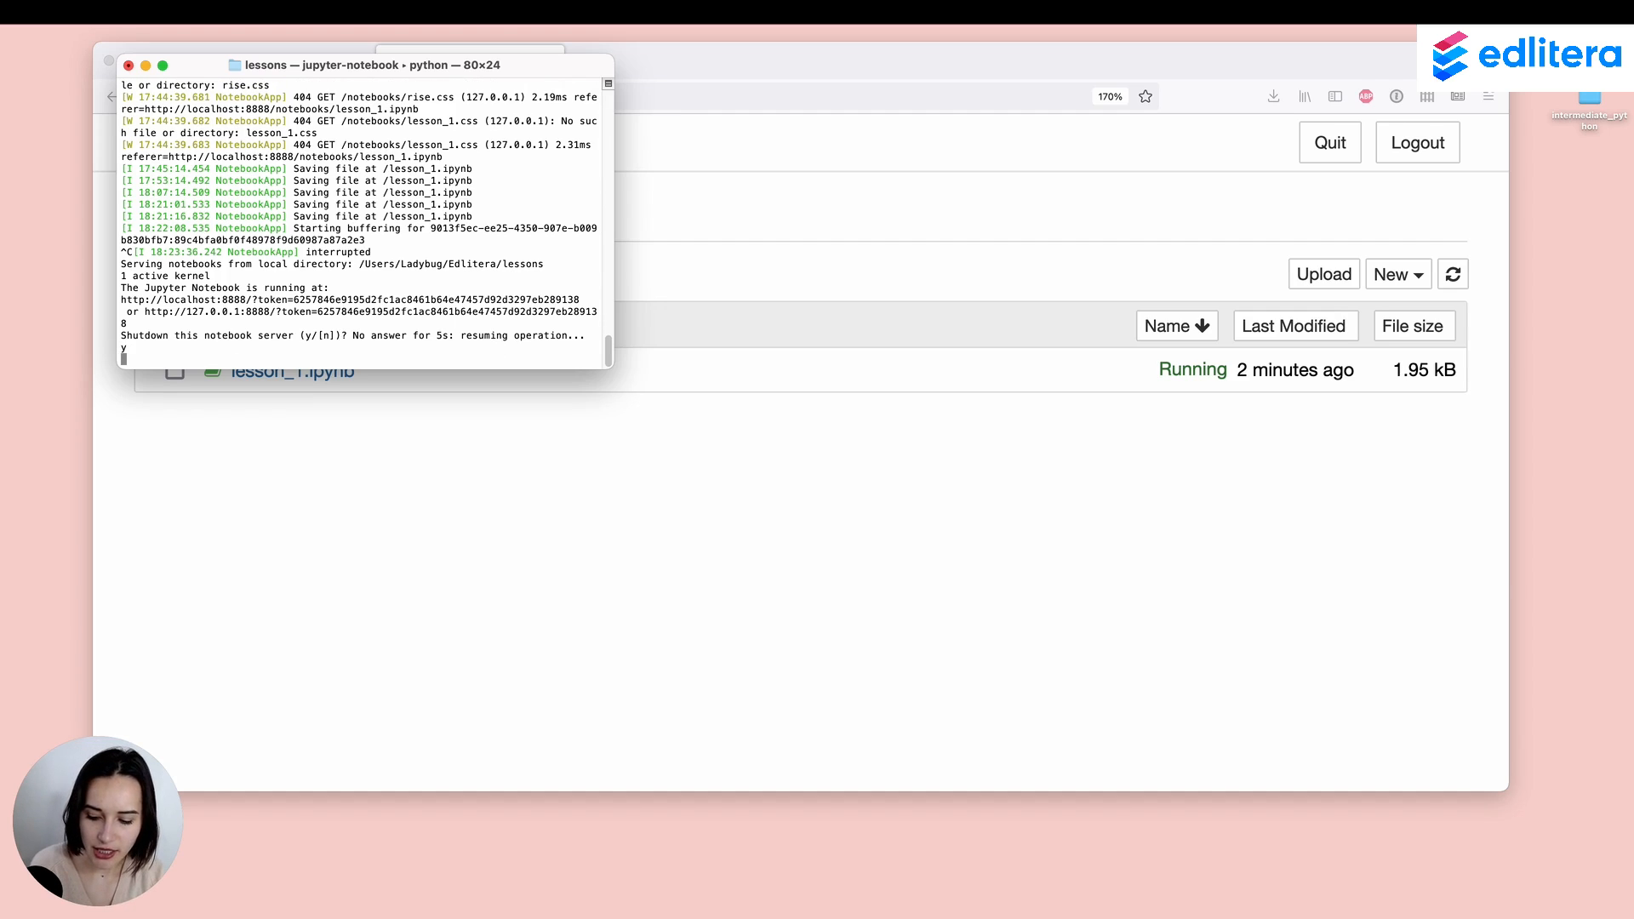
pyautogui.write('y/[n])? y')
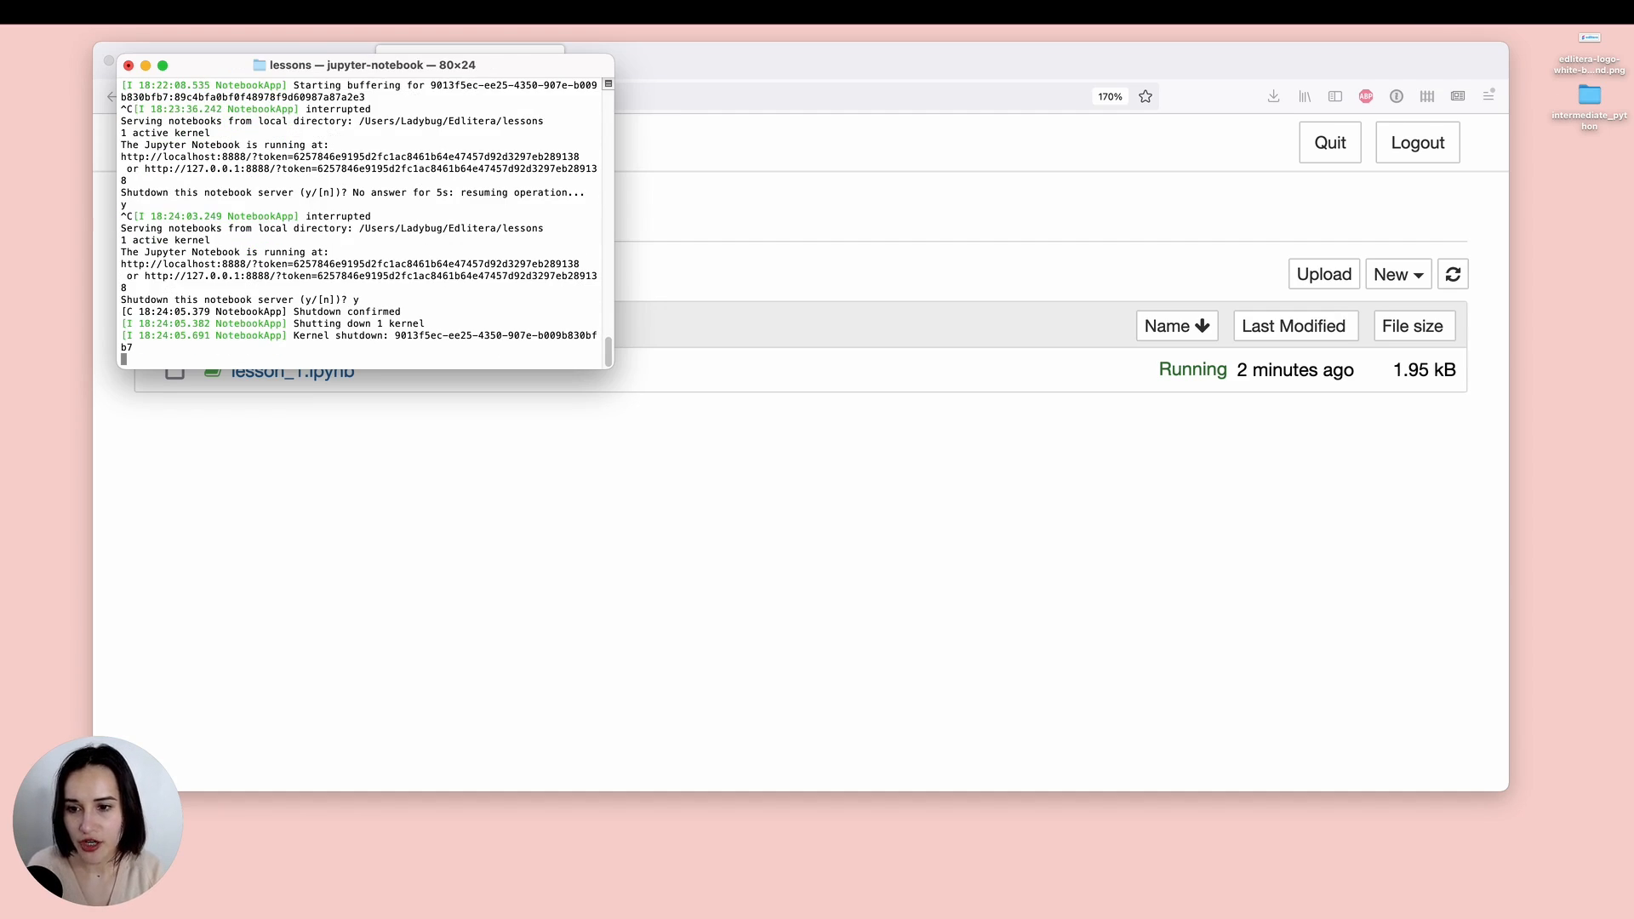